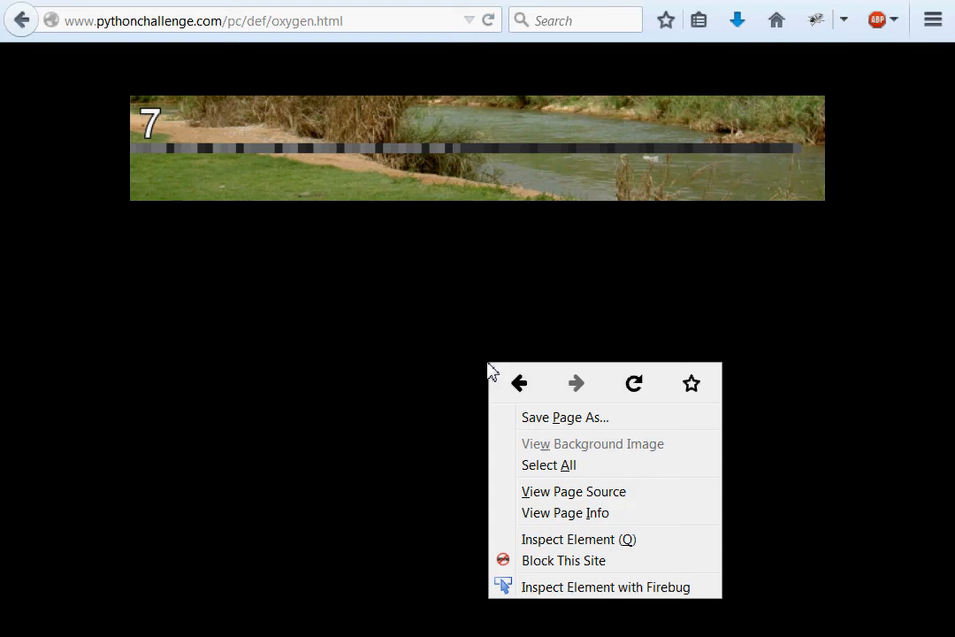
{"action": "mouse_move", "coordinate": [492, 564]}
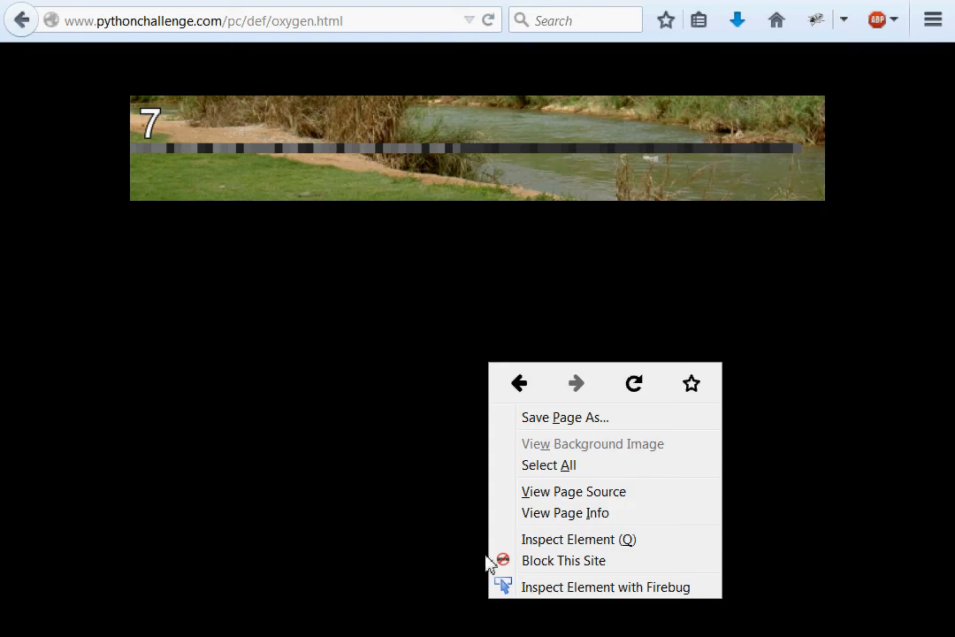
Step: View the level 7 page's source, which references a single image oxygen.png
{"action": "left_click", "coordinate": [573, 492]}
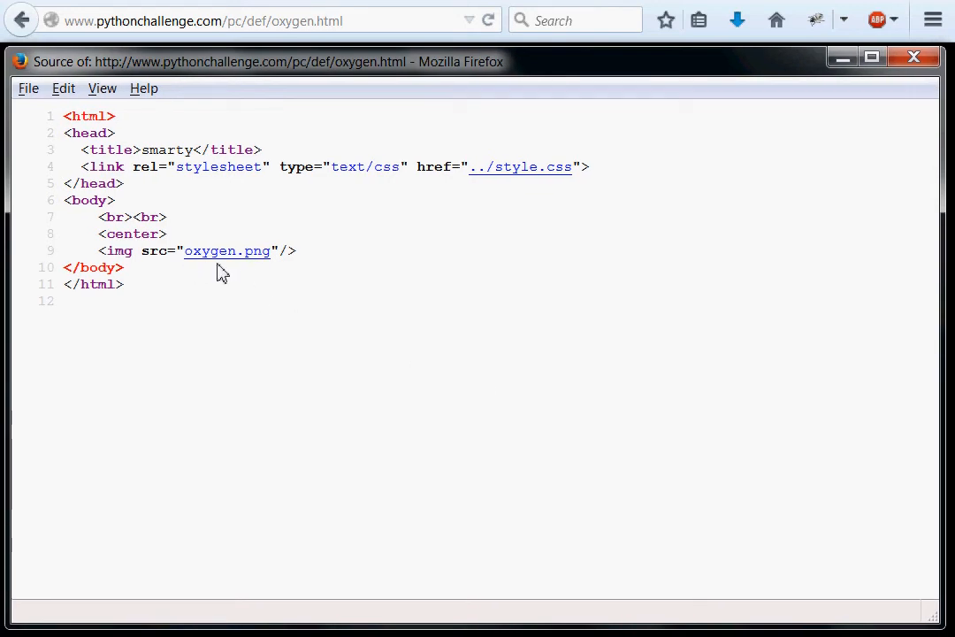
{"action": "mouse_move", "coordinate": [244, 269]}
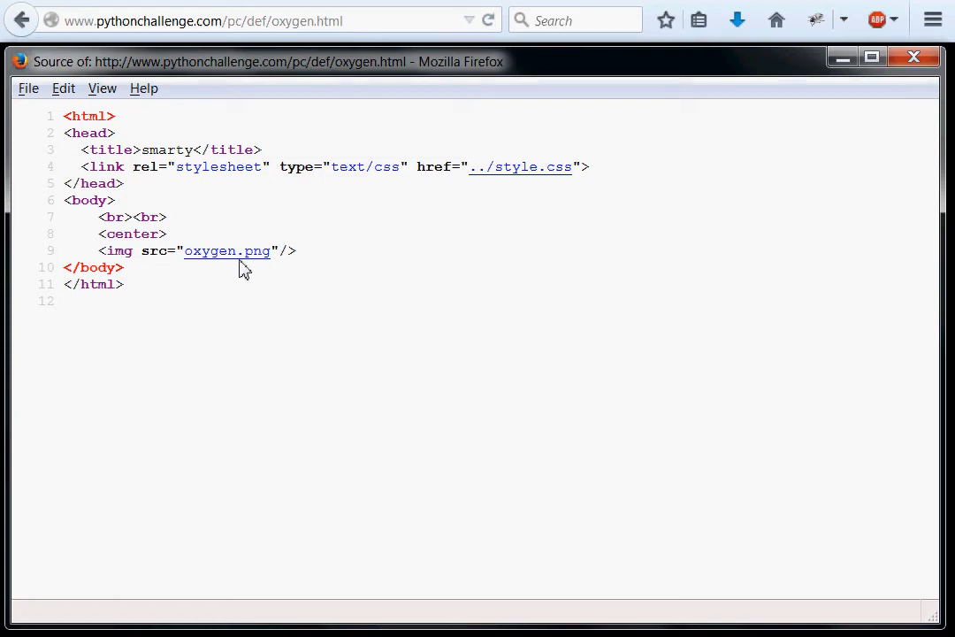
{"action": "mouse_move", "coordinate": [769, 157]}
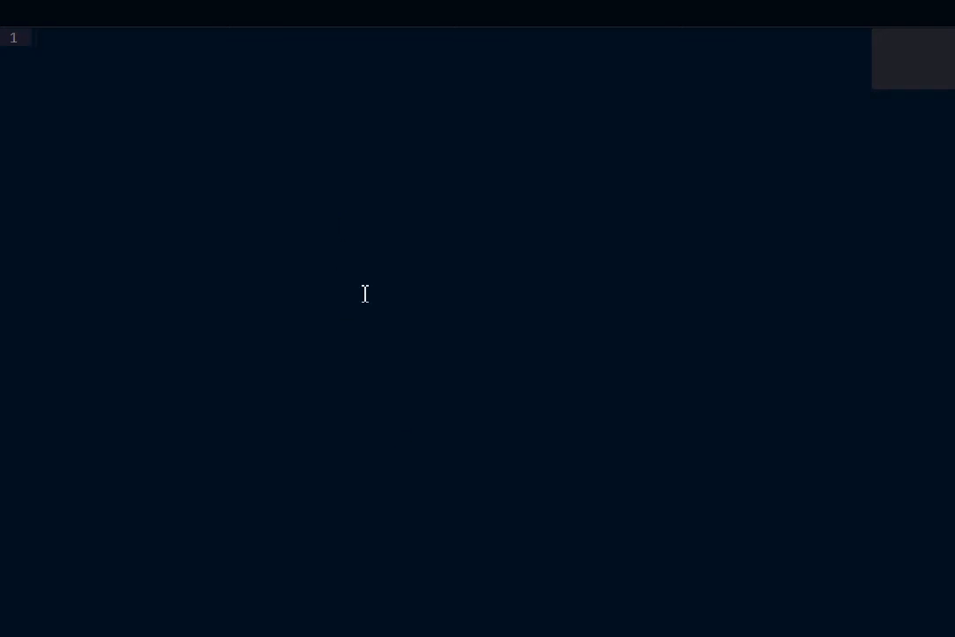
Step: Save a new script as 7.py and write the shebang #!C:\Python27\python.exe
{"action": "type", "text": "#!:"}
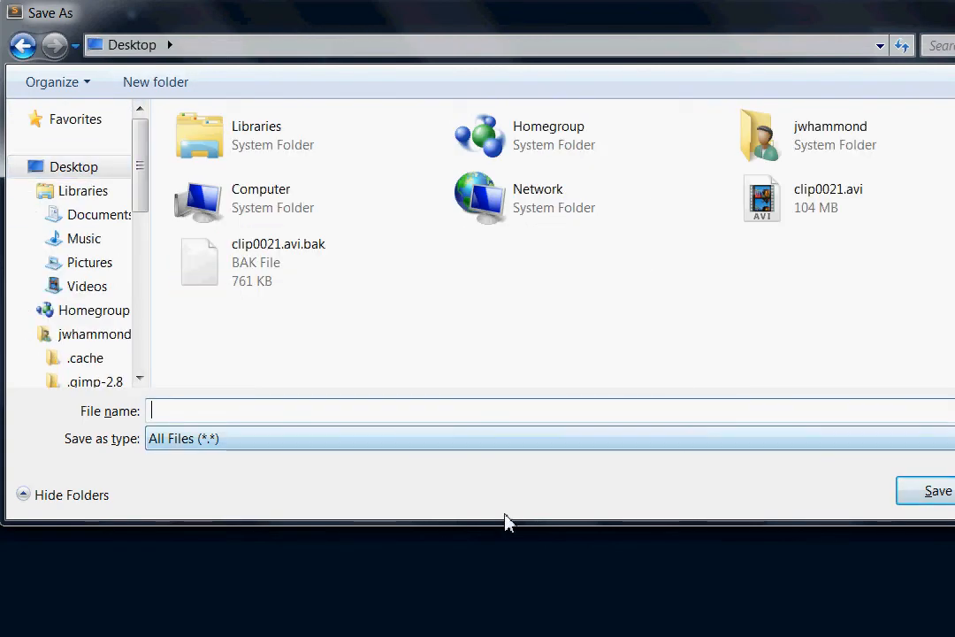
{"action": "type", "text": "7"}
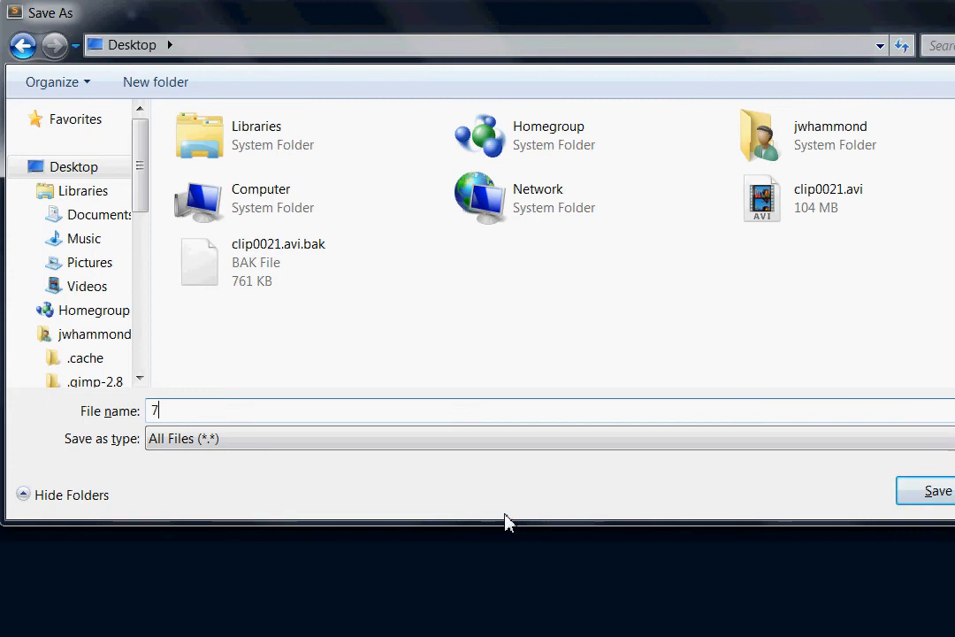
{"action": "left_click", "coordinate": [925, 489]}
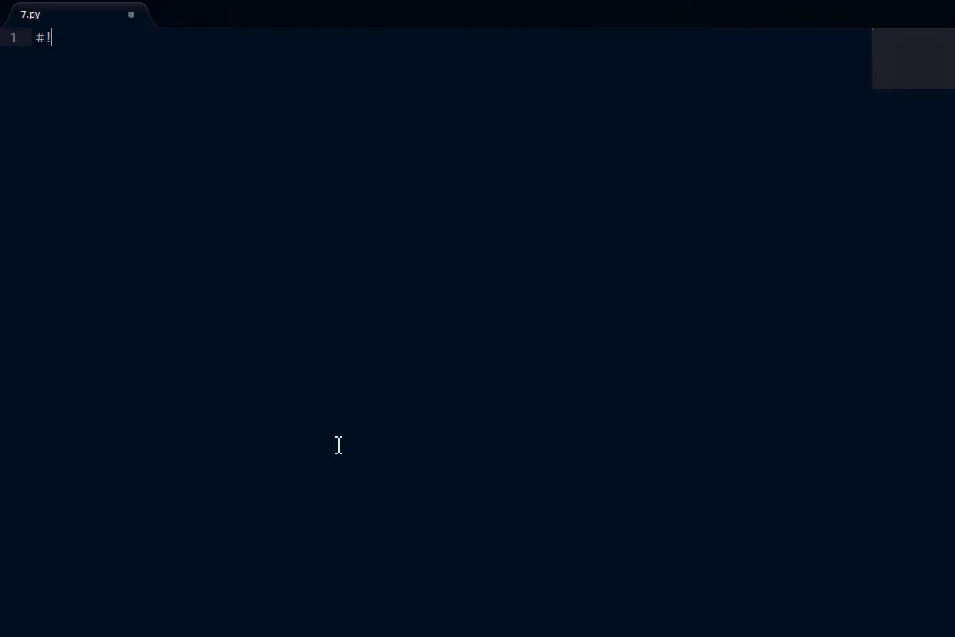
{"action": "type", "text": "C:\\"}
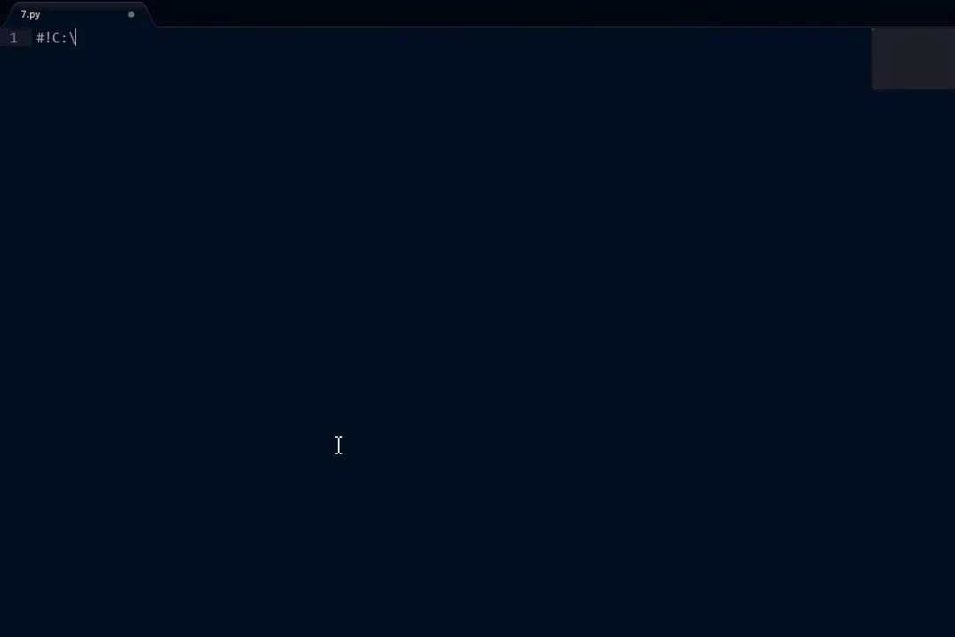
{"action": "type", "text": "Python"}
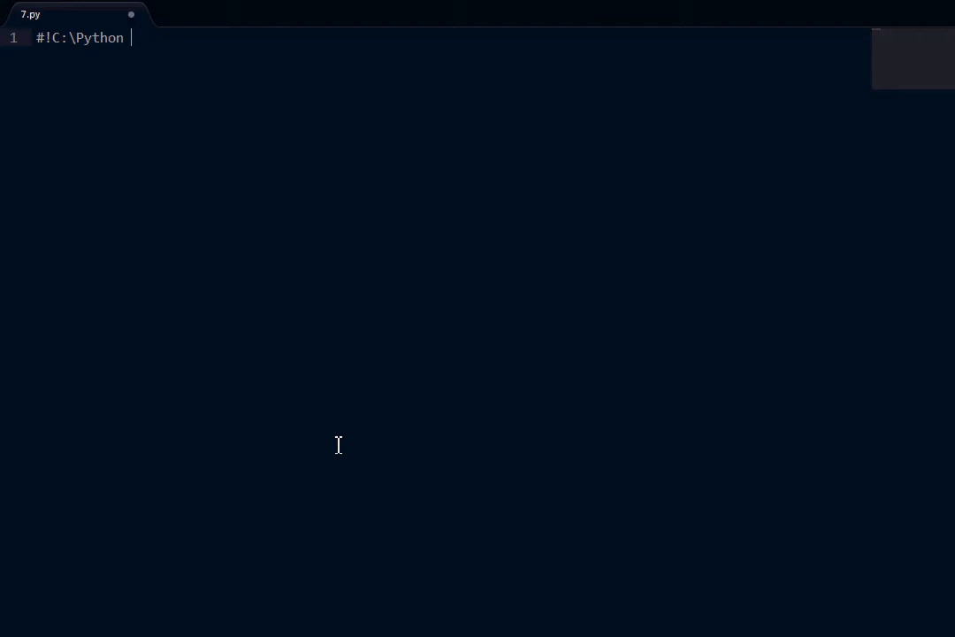
{"action": "type", "text": "27\\python"}
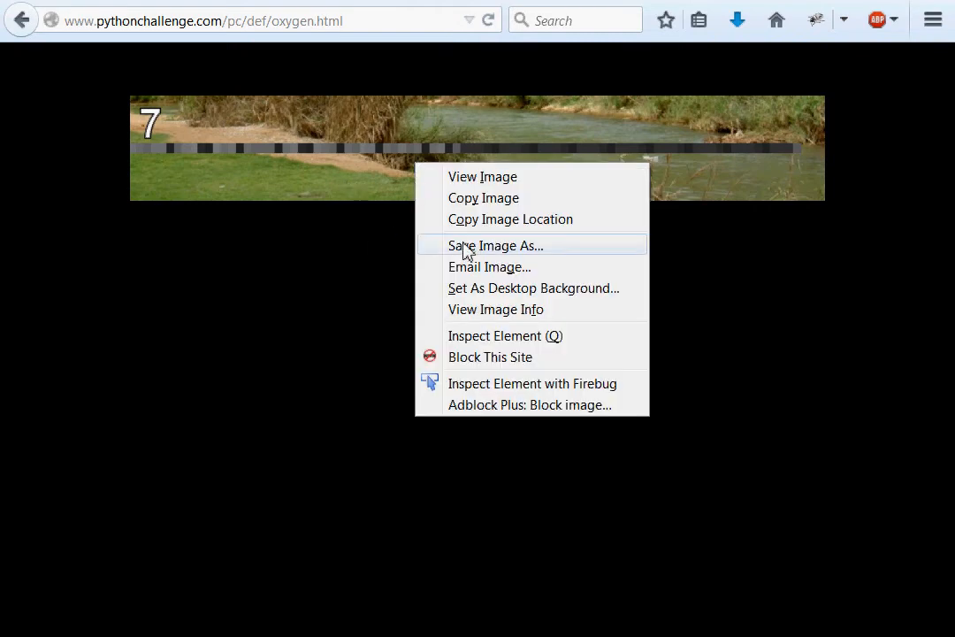
Step: Save the page's oxygen.png image to the Desktop
{"action": "left_click", "coordinate": [496, 244]}
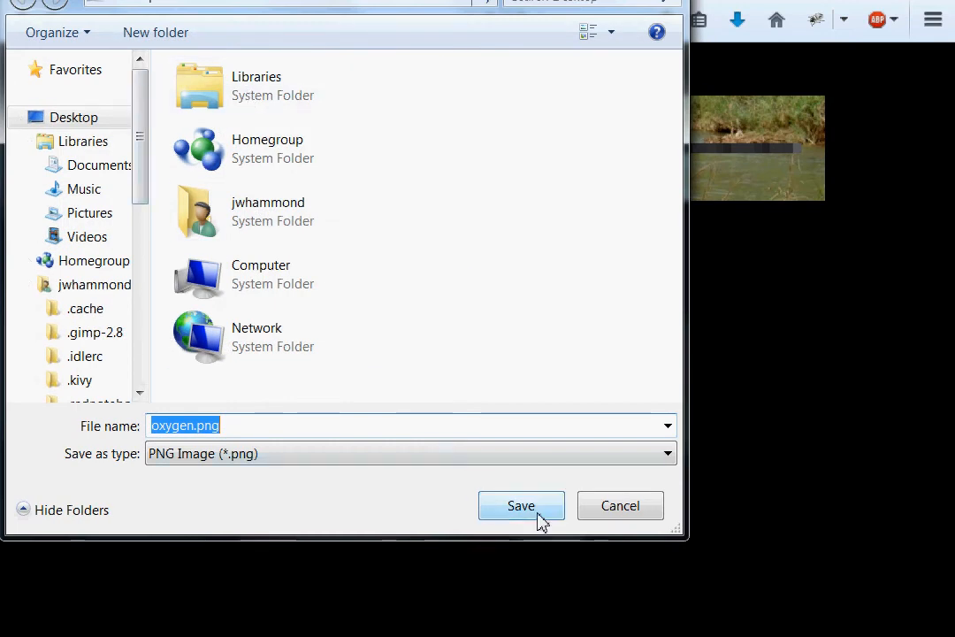
{"action": "left_click", "coordinate": [519, 506]}
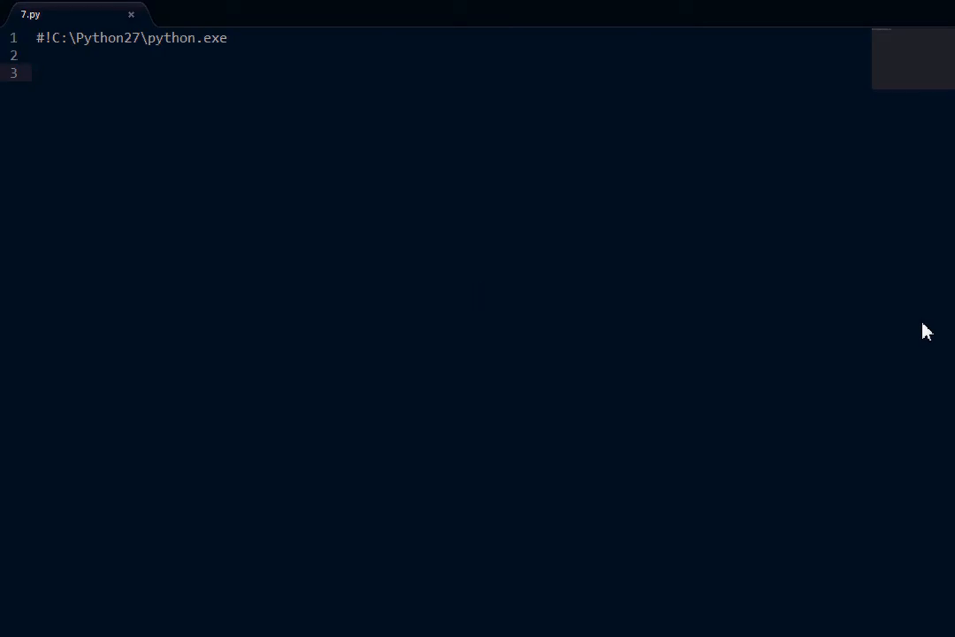
Step: Remove the stray urllib text and add 'import Image' to 7.py
{"action": "type", "text": "urllib))"}
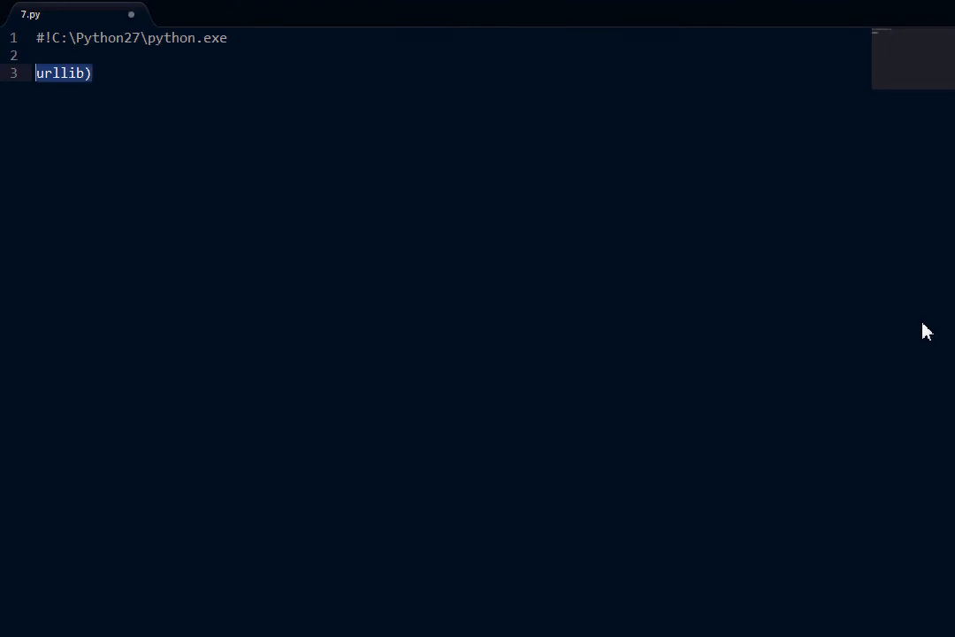
{"action": "key", "text": "Delete"}
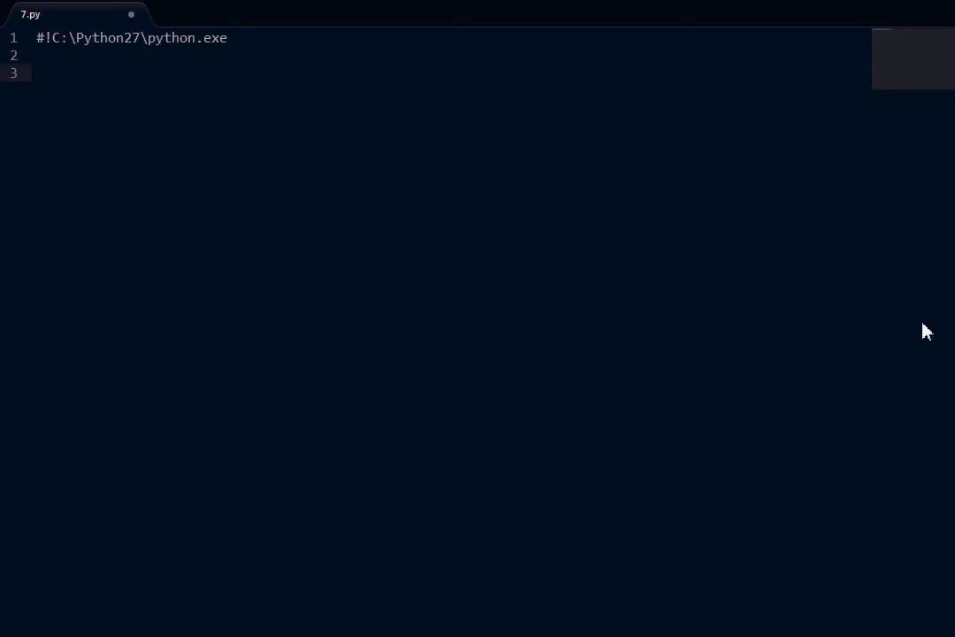
{"action": "type", "text": "import Ima"}
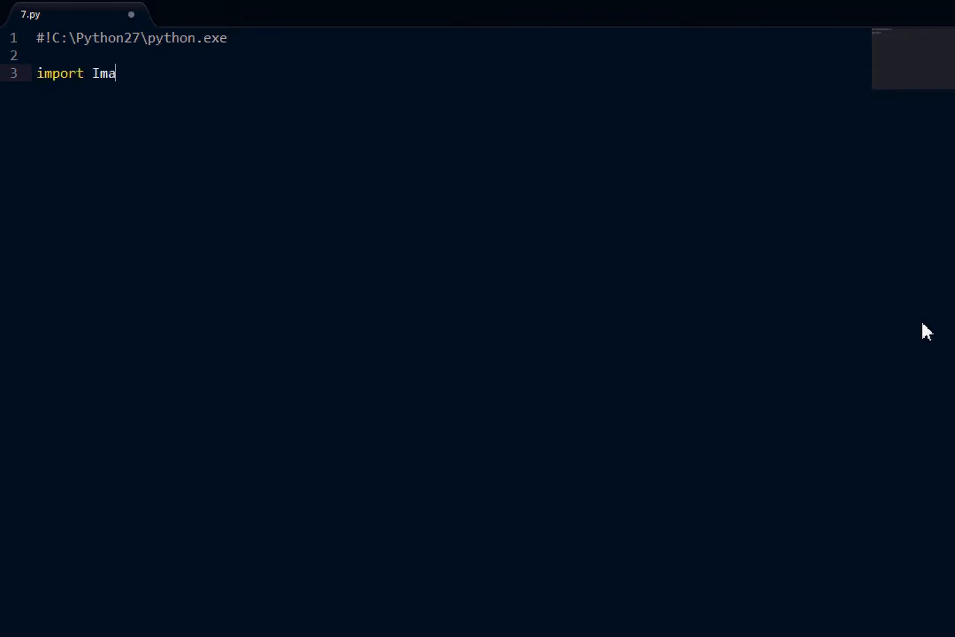
{"action": "type", "text": "ge"}
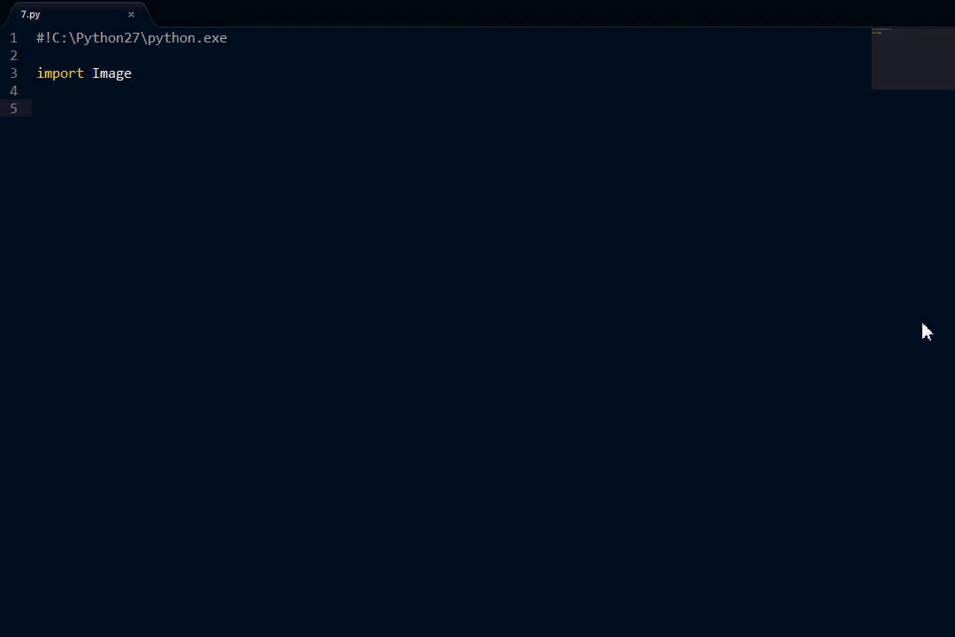
Step: Add oxygen = Image.open( "oxygen.png" ) and begin a print line
{"action": "type", "text": "oxygen ="}
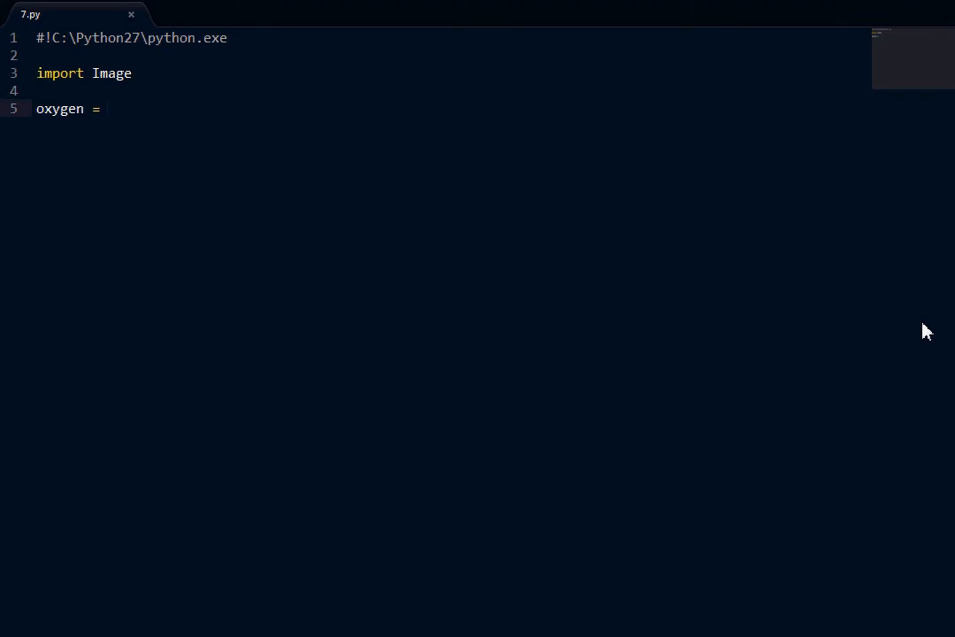
{"action": "type", "text": "Image.open( \"o\""}
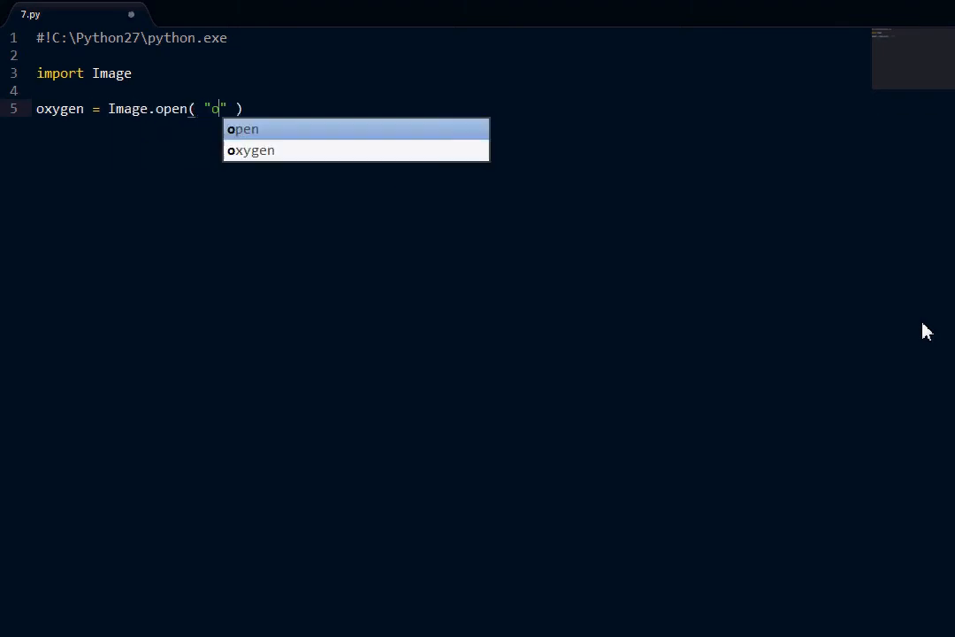
{"action": "type", "text": "xygen.png"}
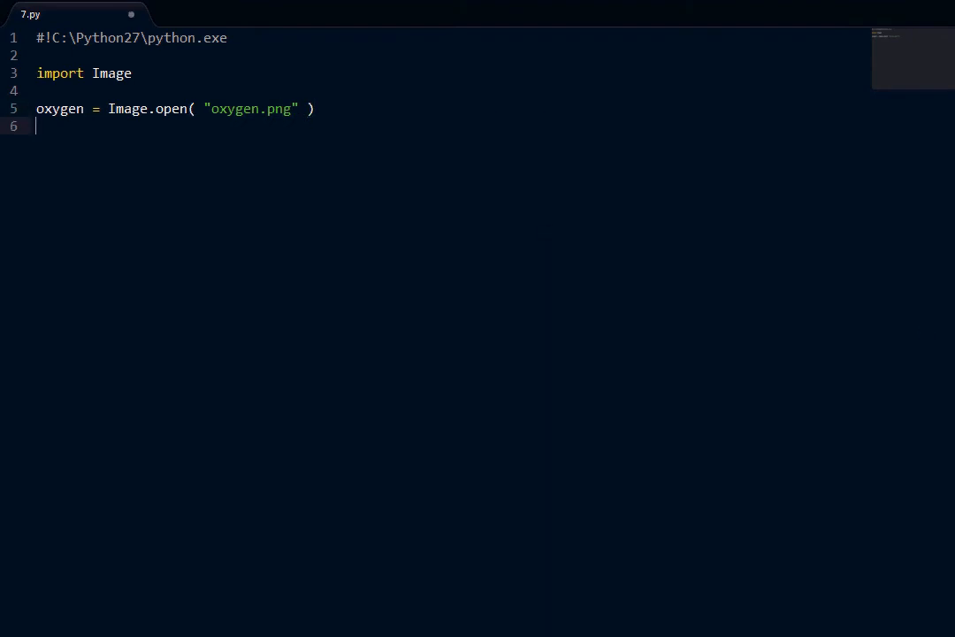
{"action": "type", "text": "print oxye"}
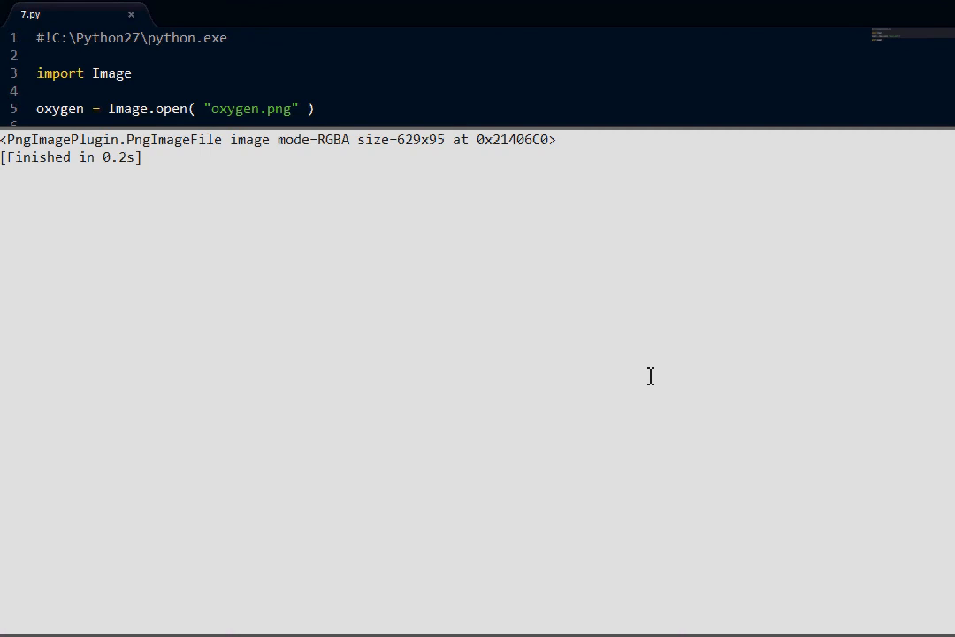
Step: Add 'print oxygen', then start a 'size = width, height =' line above it
{"action": "type", "text": "print oxygen"}
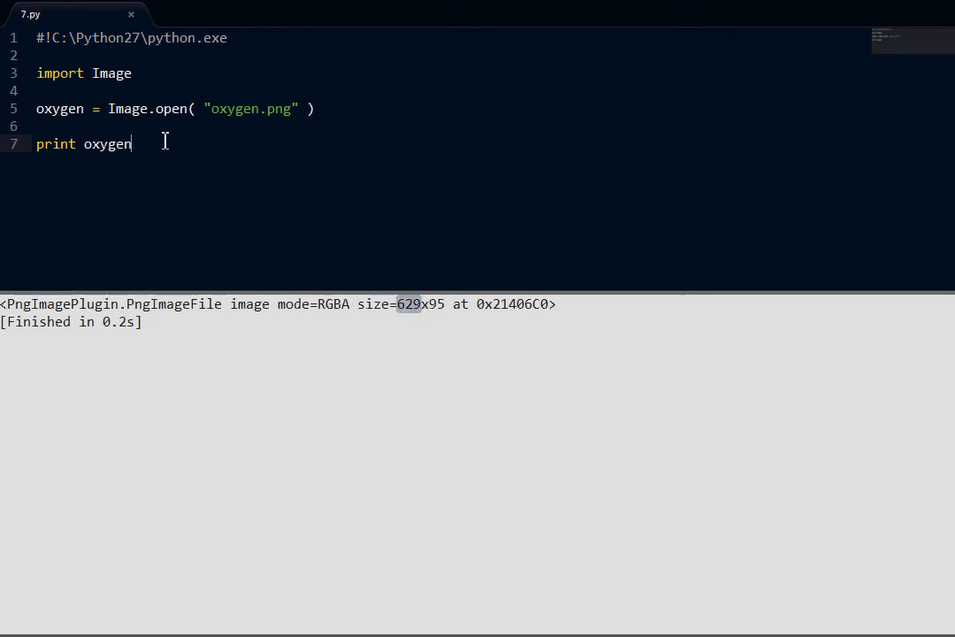
{"action": "key", "text": "Enter"}
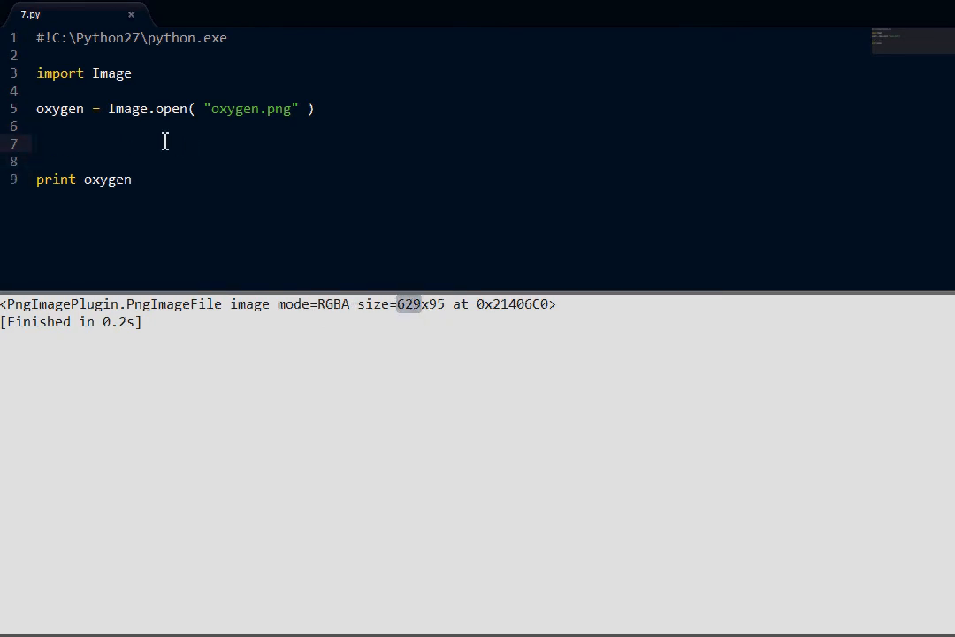
{"action": "type", "text": "width"}
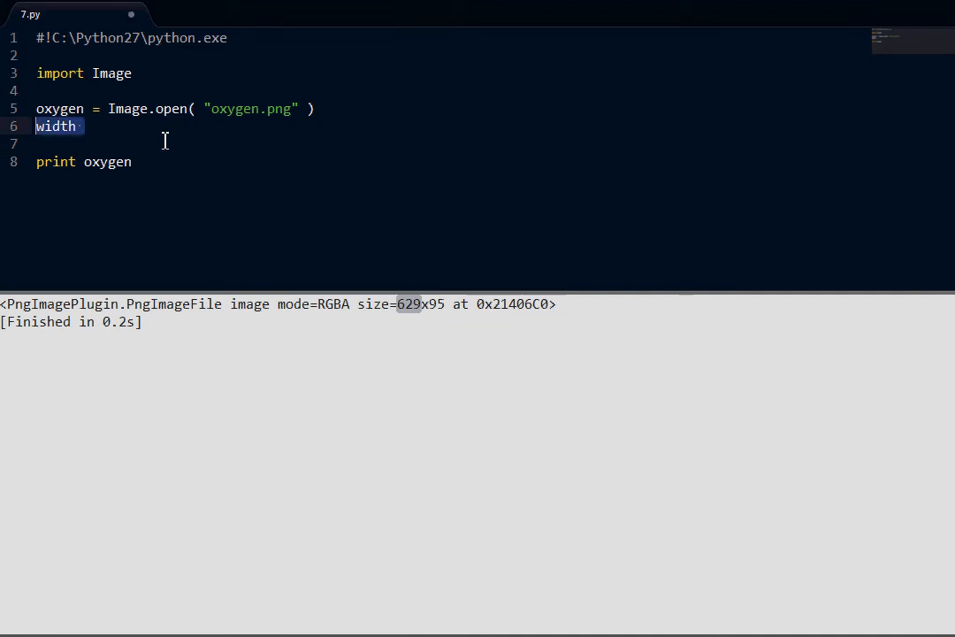
{"action": "type", "text": "size = width,"}
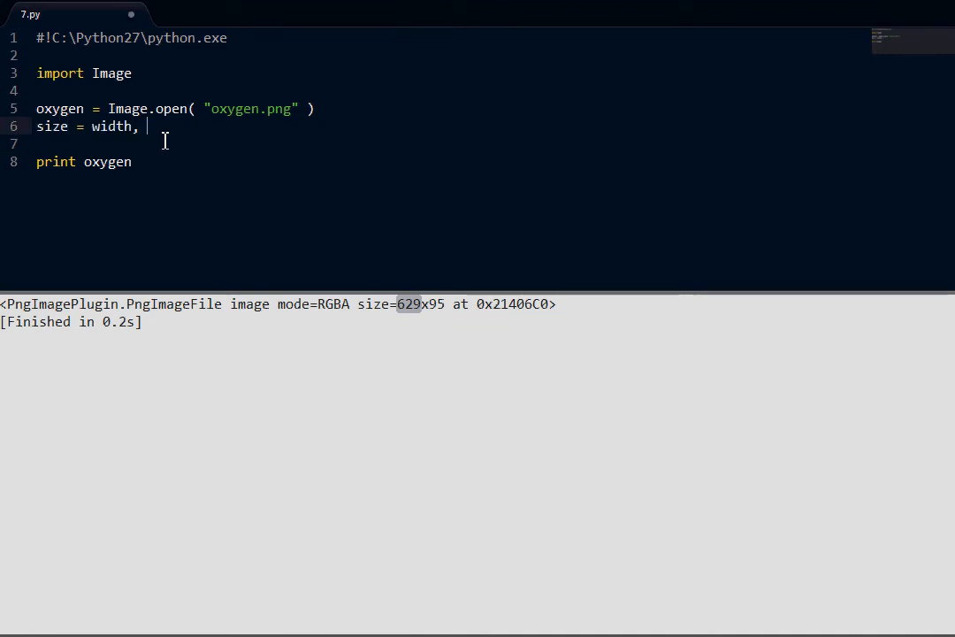
{"action": "type", "text": "height n"}
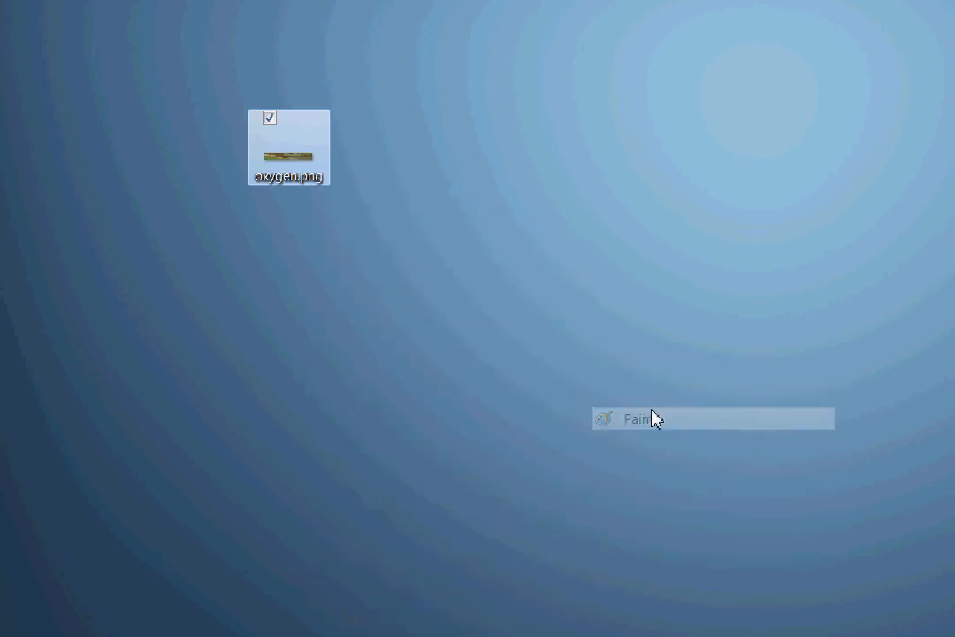
Step: Open oxygen.png in Paint and scroll along the magnified gray band to inspect its squares
{"action": "left_click", "coordinate": [635, 418]}
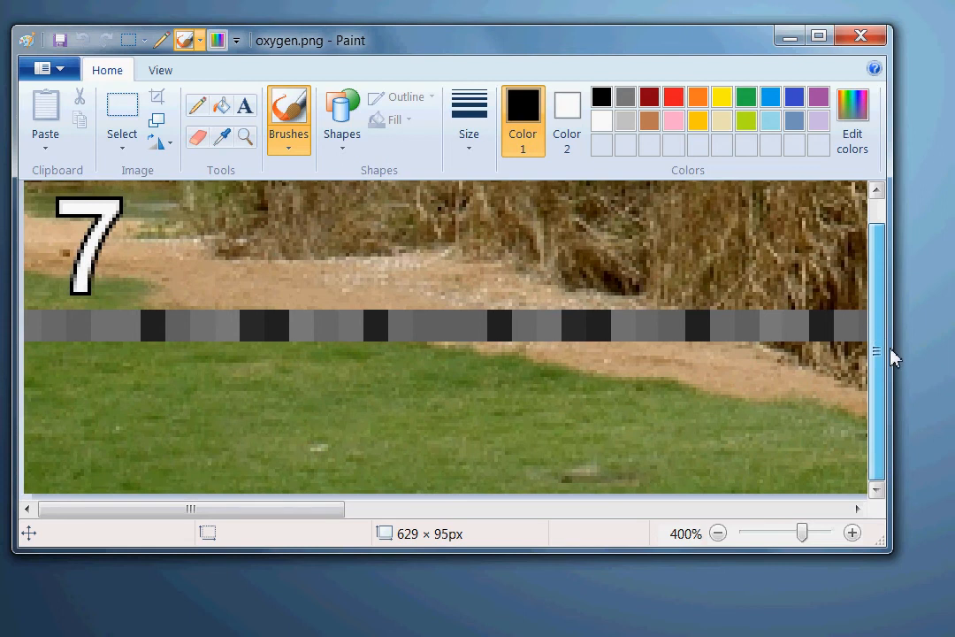
{"action": "left_click_drag", "start_coordinate": [191, 510], "coordinate": [392, 509]}
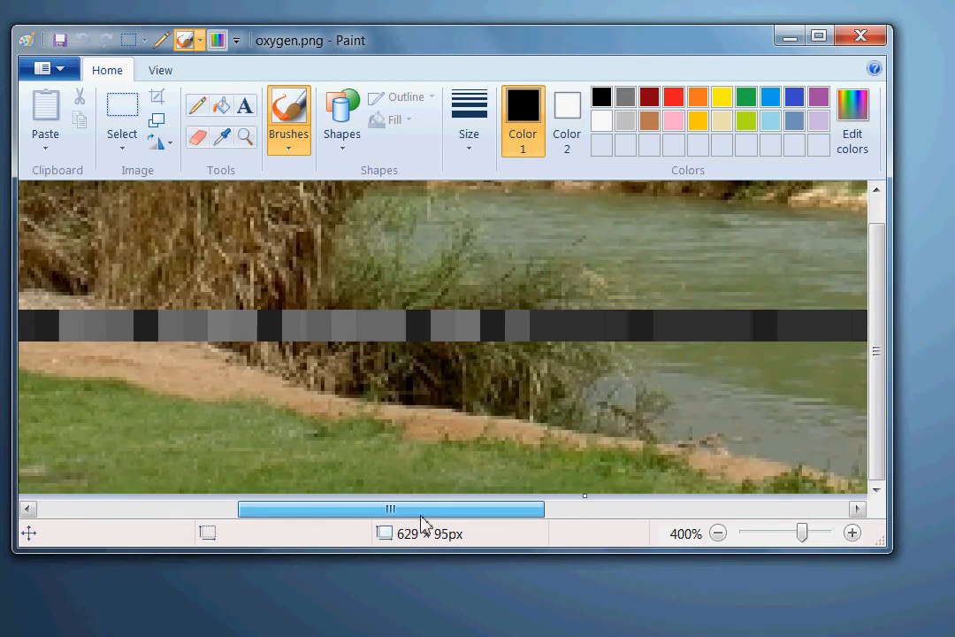
{"action": "left_click_drag", "start_coordinate": [389, 509], "coordinate": [693, 509]}
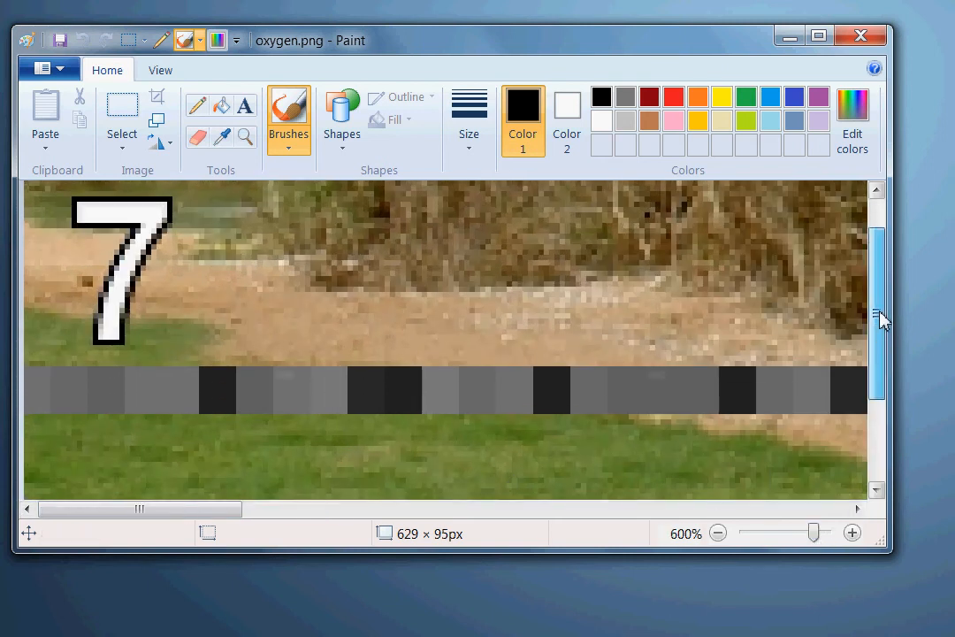
{"action": "scroll", "scroll_direction": "down", "scroll_amount": 3}
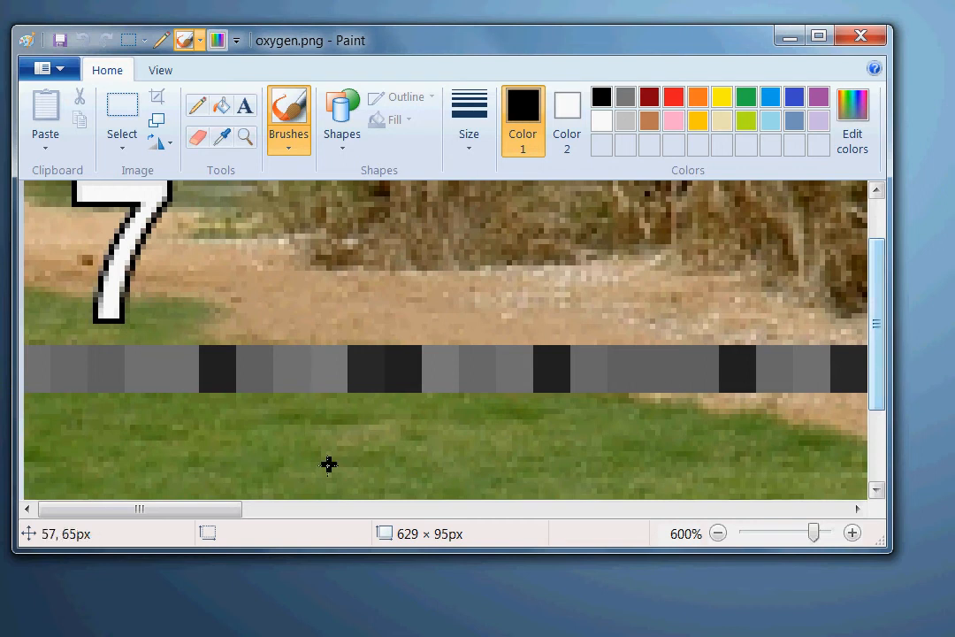
{"action": "left_click_drag", "start_coordinate": [138, 509], "coordinate": [495, 509]}
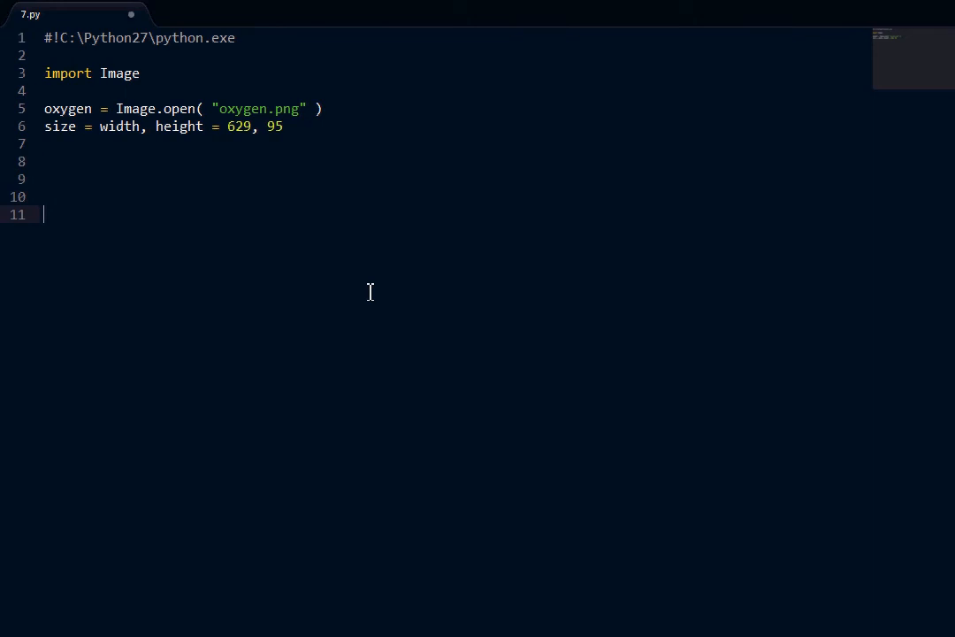
Step: Jot RGB notes with example tuples (100, 50, 30) and (0, 0, 0) on separate lines
{"action": "type", "text": "RGB"}
{"action": "type", "text": "(  "}
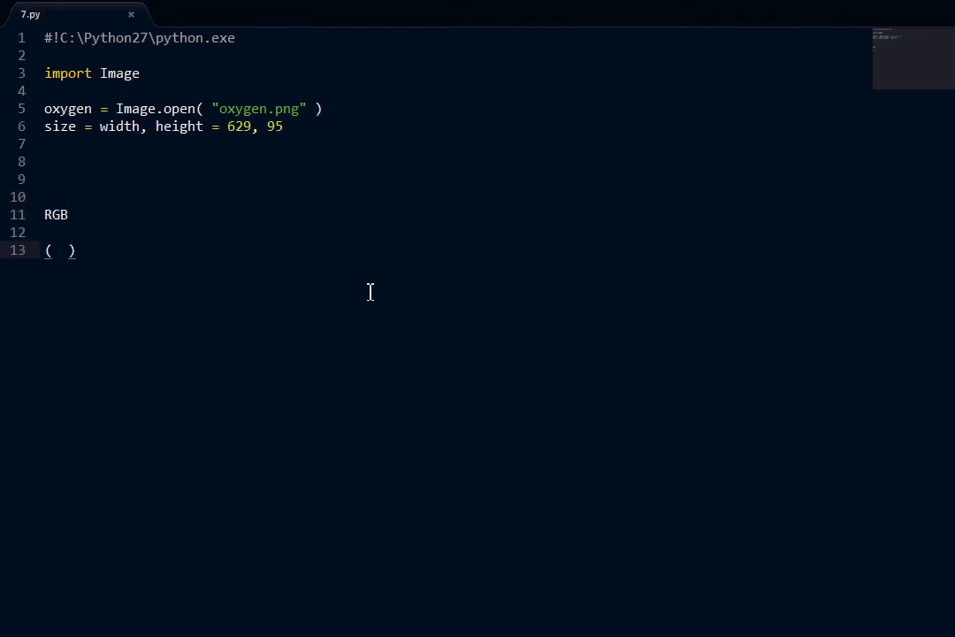
{"action": "type", "text": "100,"}
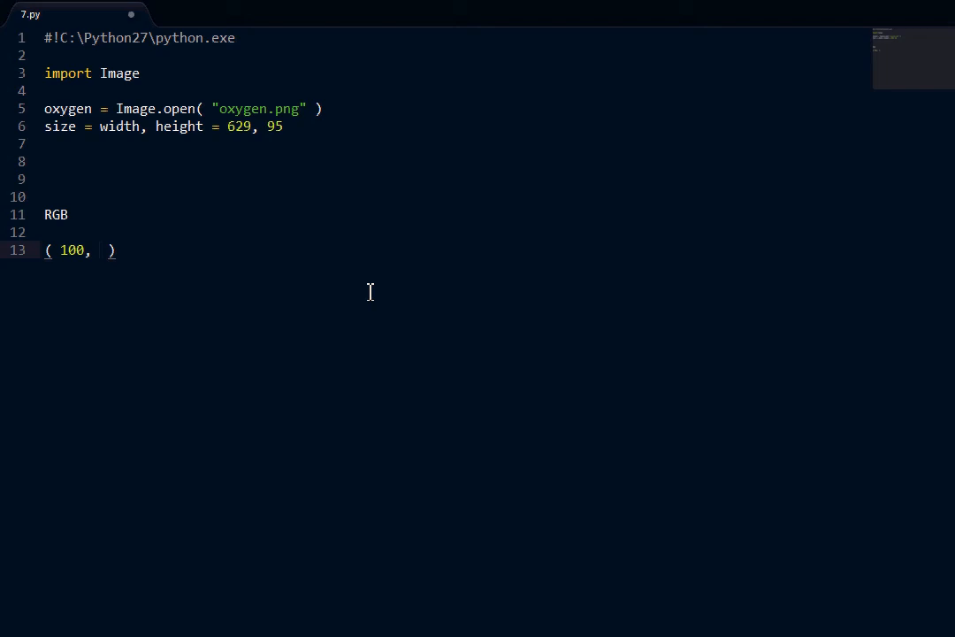
{"action": "type", "text": "50, 30"}
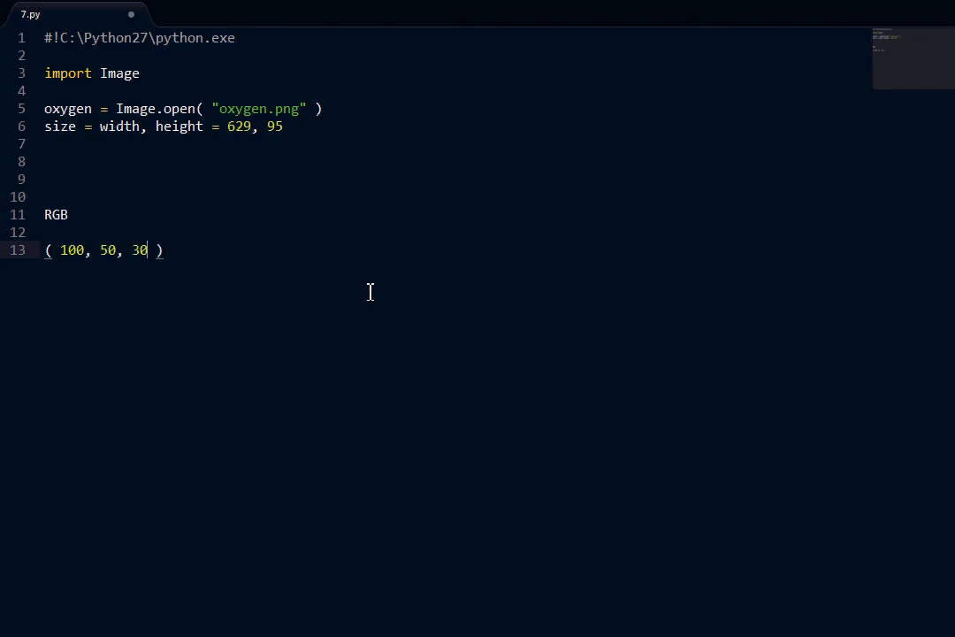
{"action": "key", "text": "Enter"}
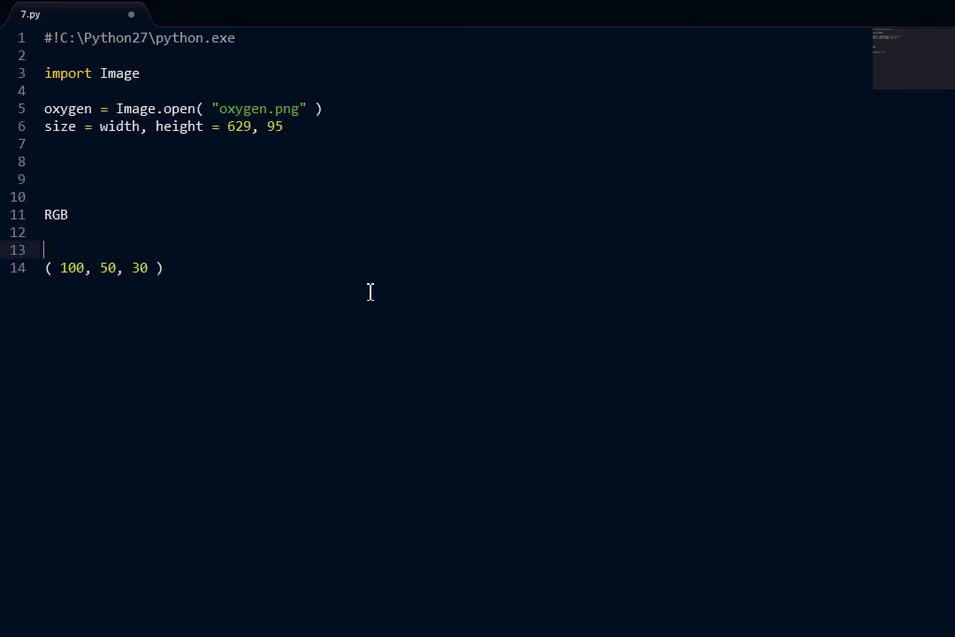
{"action": "type", "text": "( 0, )"}
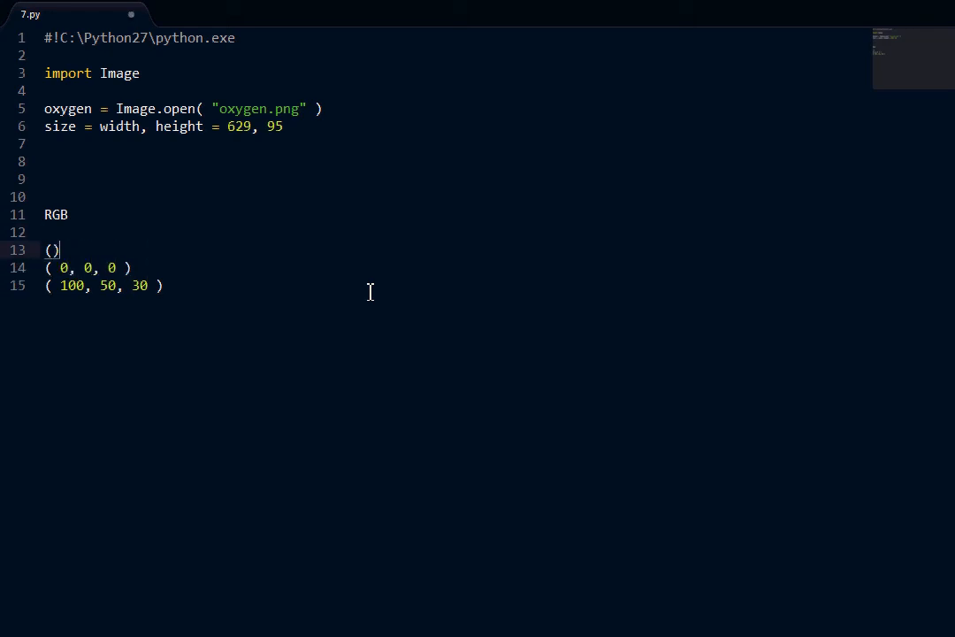
{"action": "type", "text": "35"}
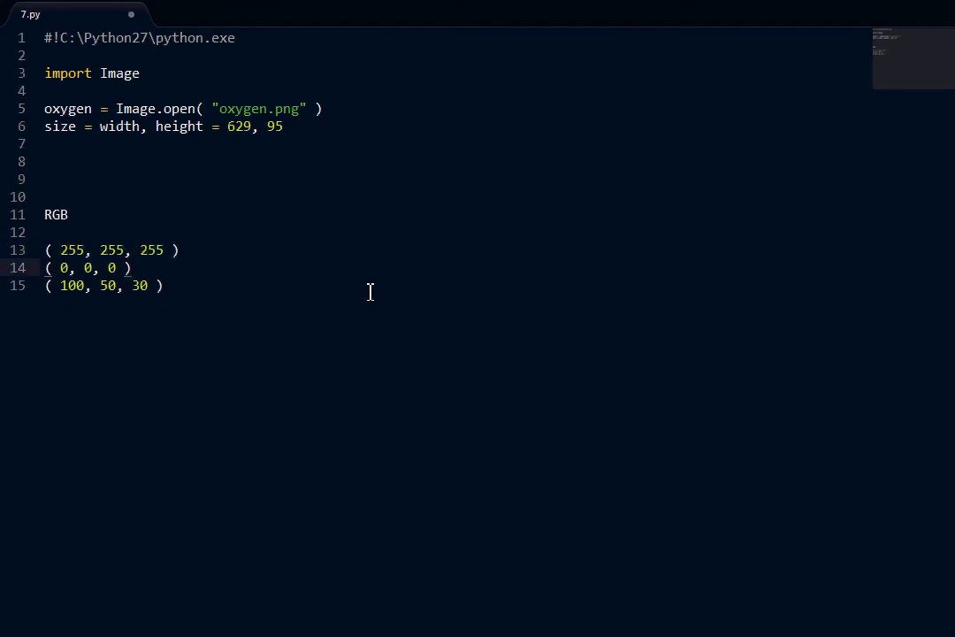
{"action": "left_click_drag", "start_coordinate": [46, 249], "coordinate": [131, 267]}
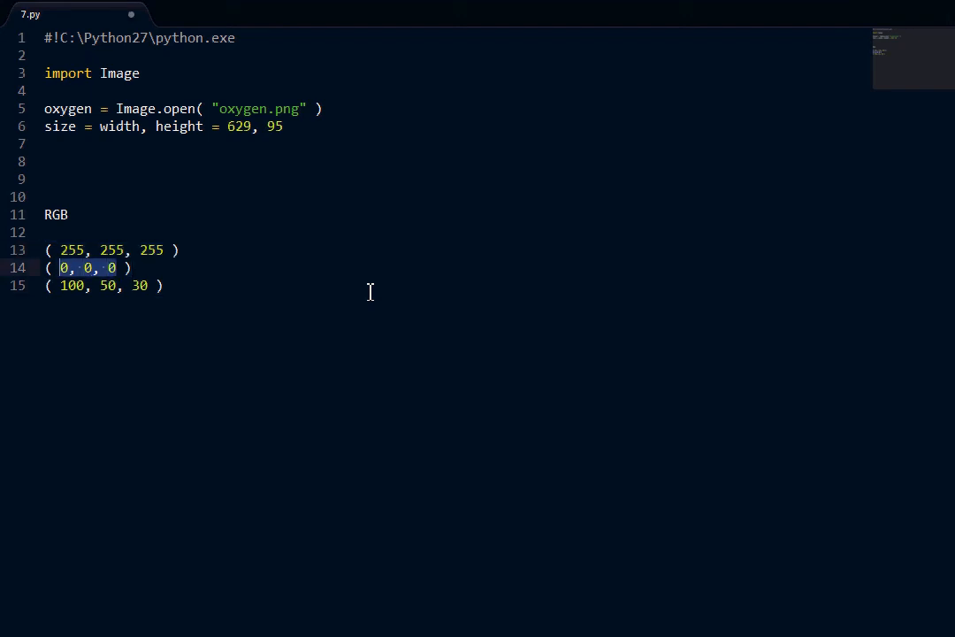
{"action": "key", "text": "enter"}
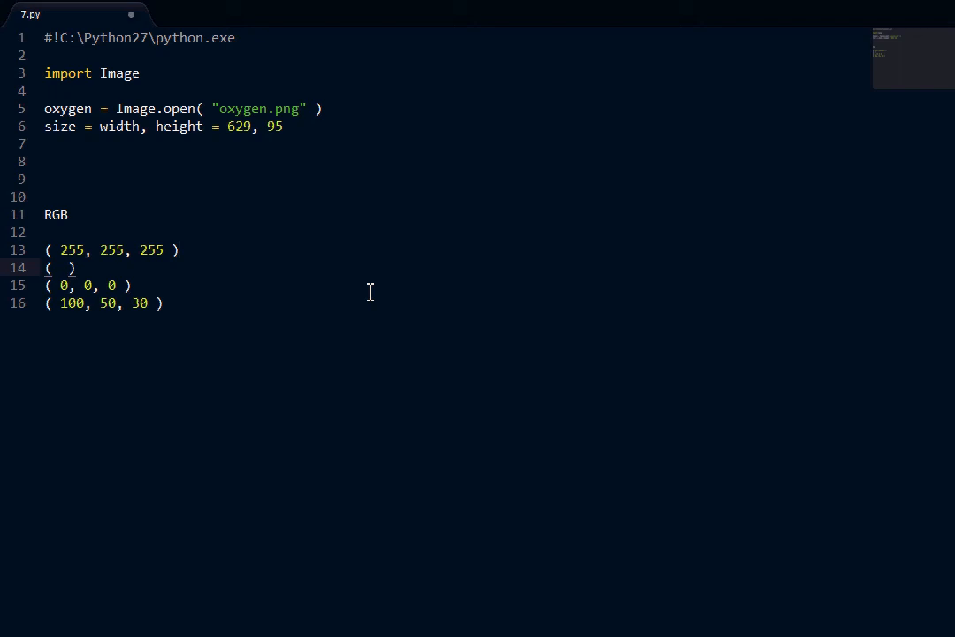
Step: Add a gray tuple of the form (n, n, n) and a chr(N) note for turning values into letters
{"action": "type", "text": "100, 100, 100"}
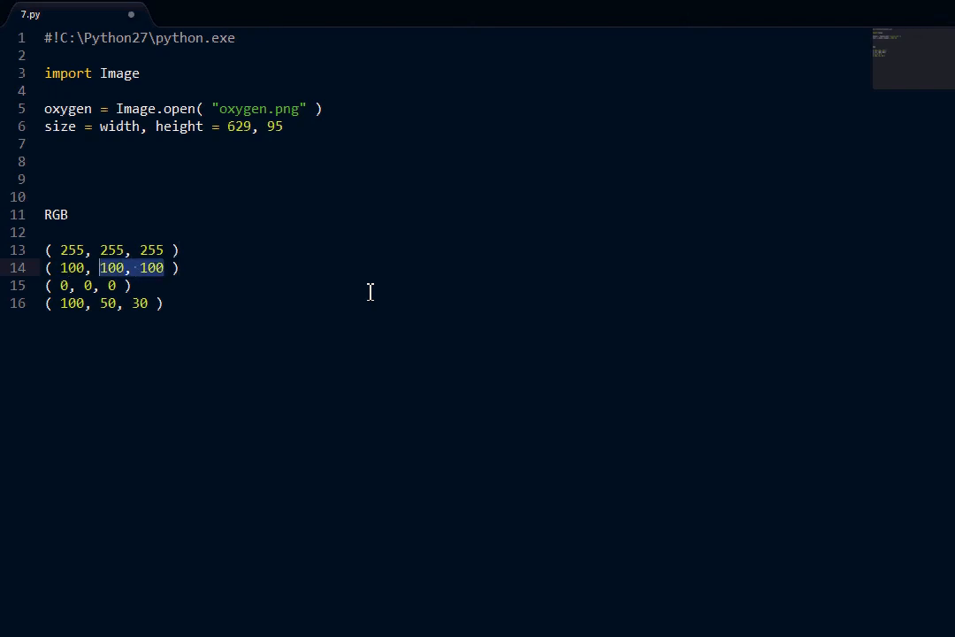
{"action": "type", "text": "n, n, )"}
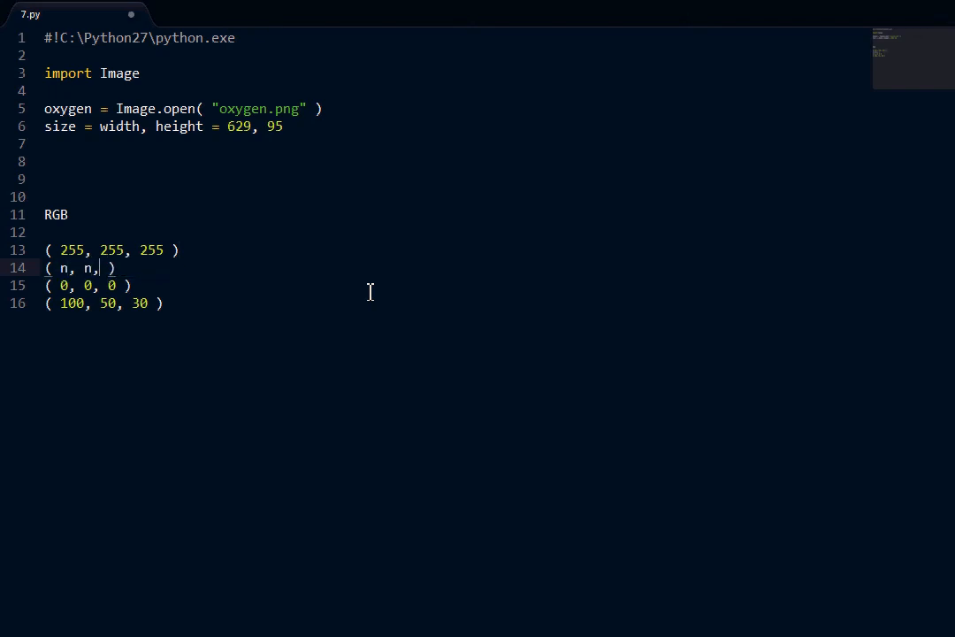
{"action": "type", "text": "#"}
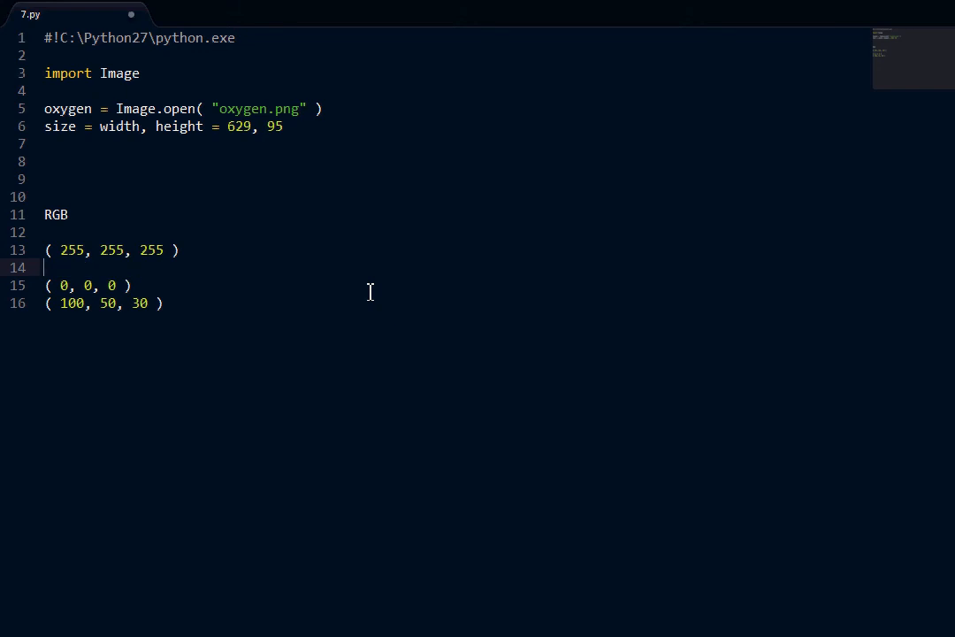
{"action": "type", "text": "N"}
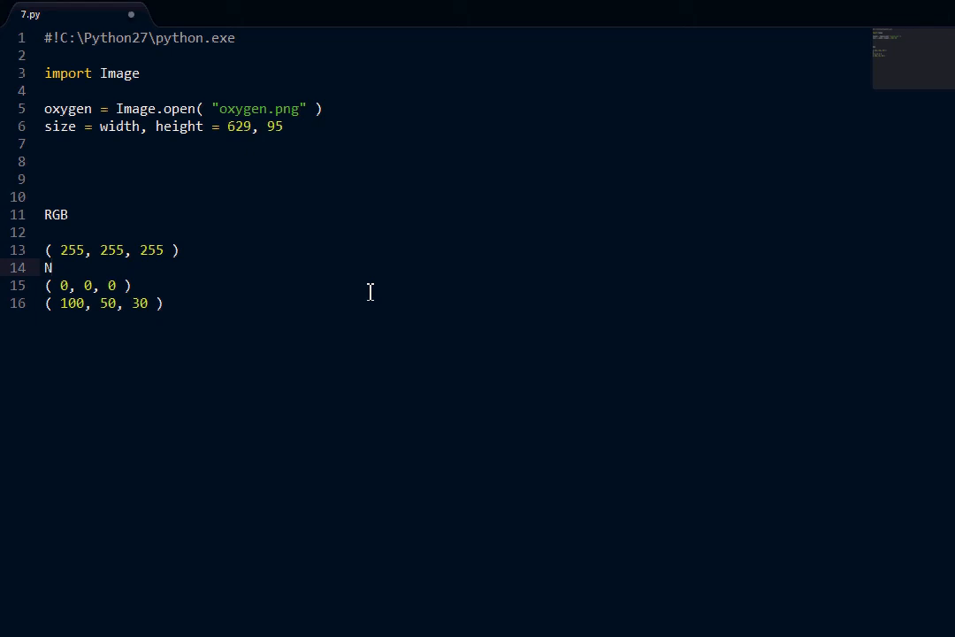
{"action": "type", "text": "chr("}
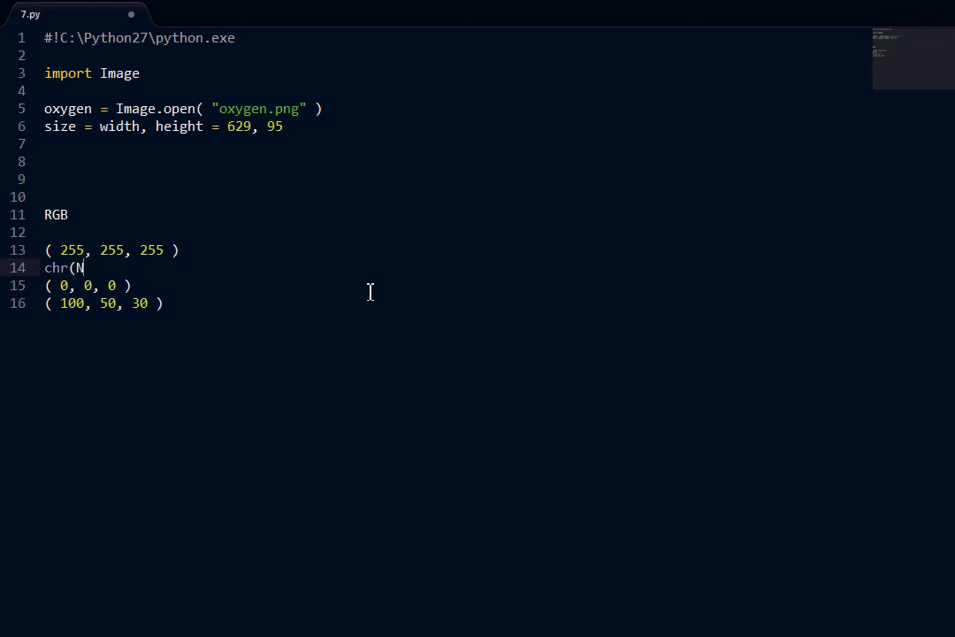
{"action": "type", "text": ")"}
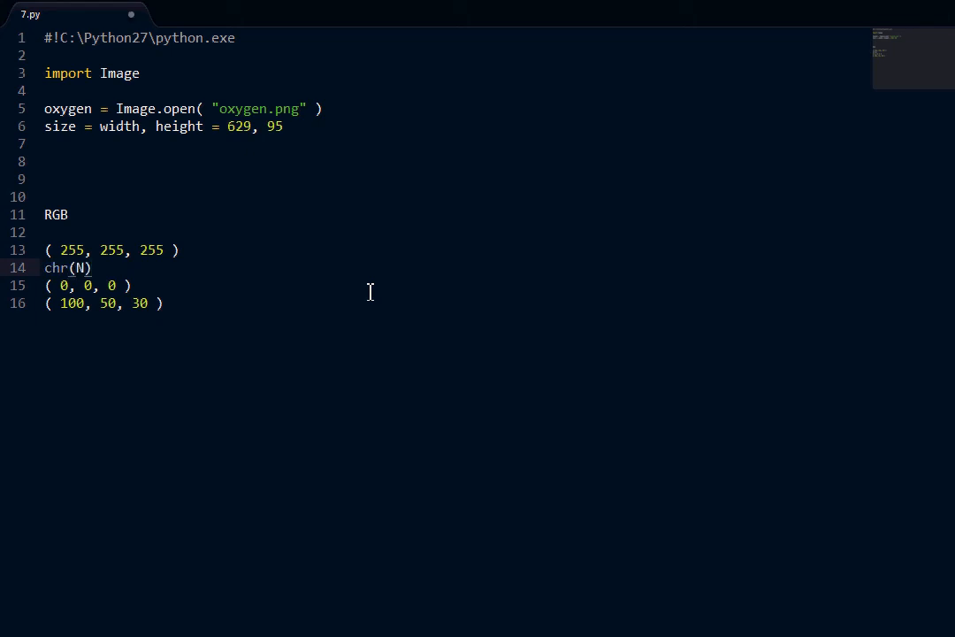
{"action": "double_click", "coordinate": [55, 267]}
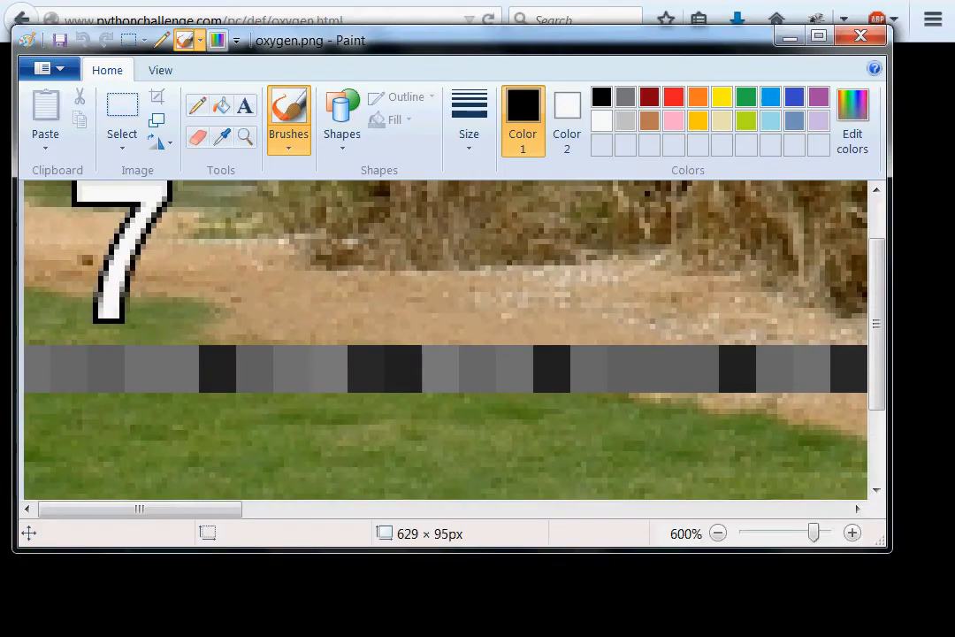
{"action": "mouse_move", "coordinate": [106, 497]}
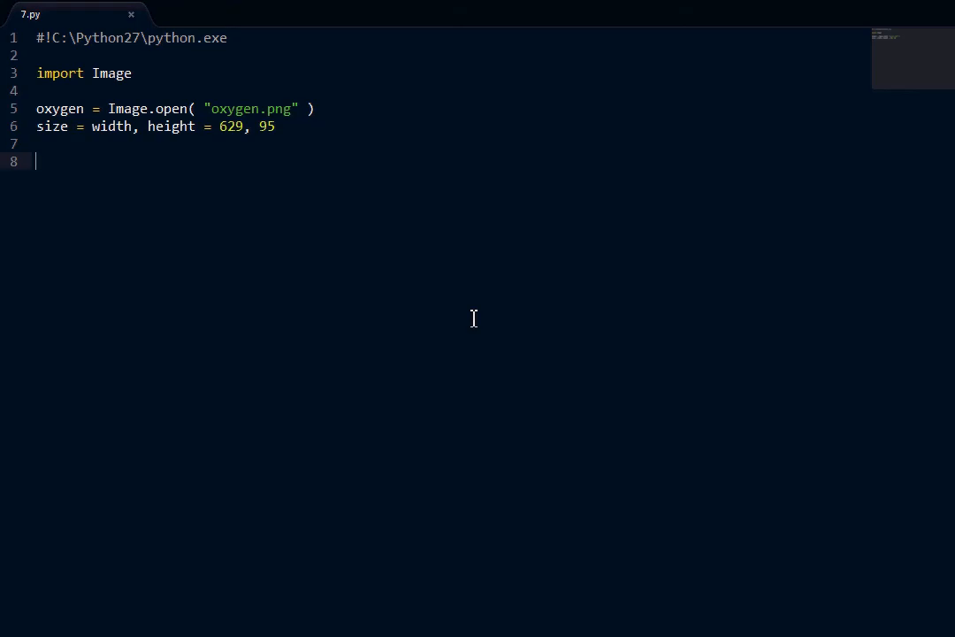
Step: Write Image.getpixel( ( x, y ) ) in place of the RGB notes
{"action": "type", "text": "Image."}
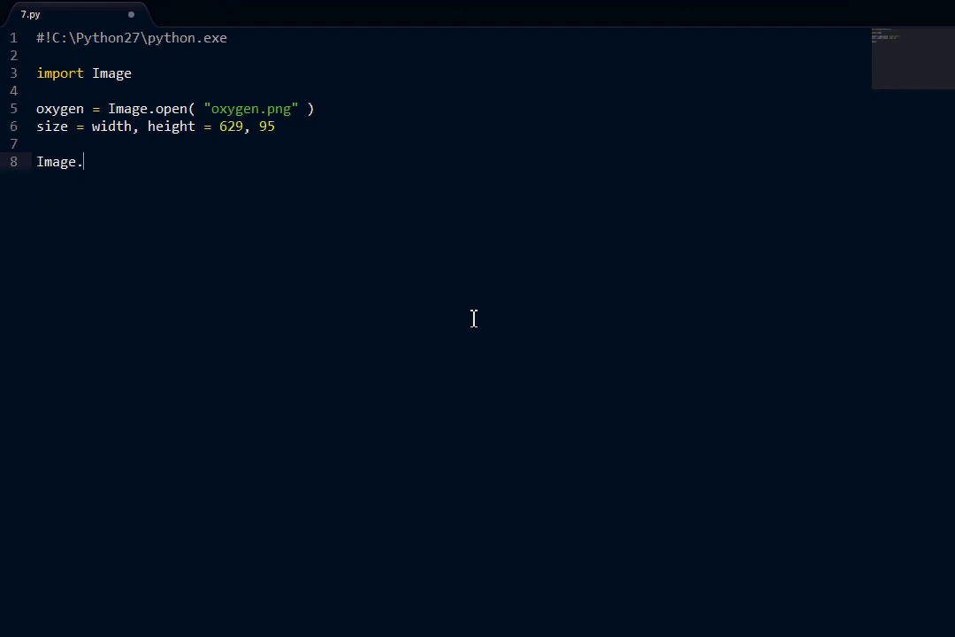
{"action": "type", "text": "getpixel( )"}
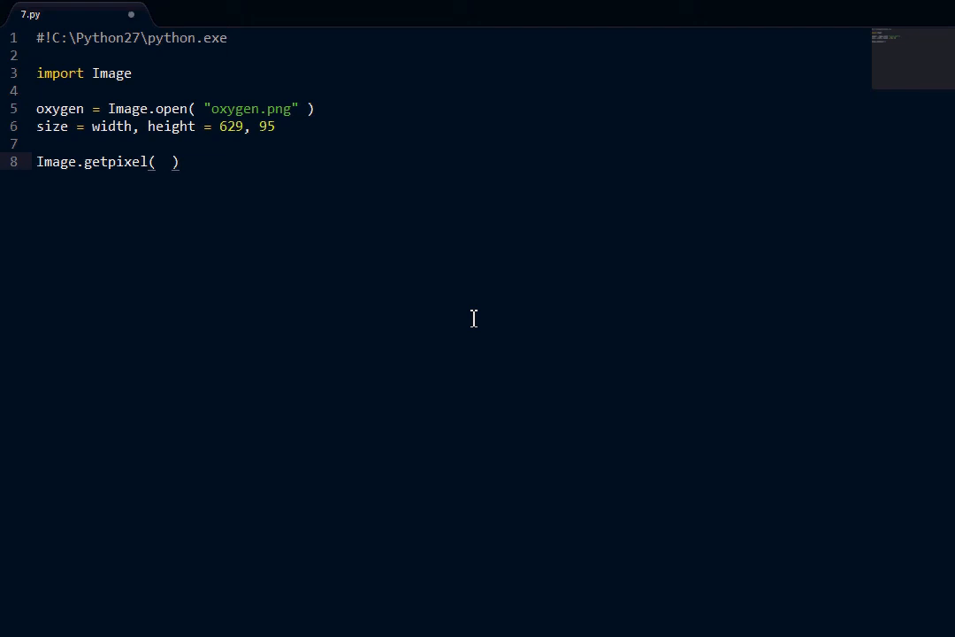
{"action": "left_click", "coordinate": [161, 163]}
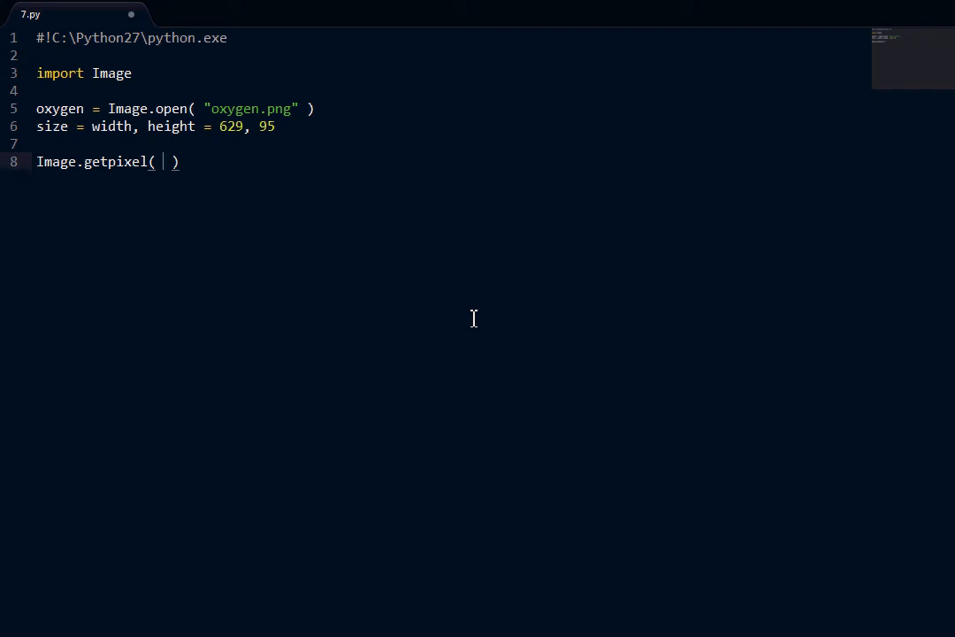
{"action": "type", "text": "("}
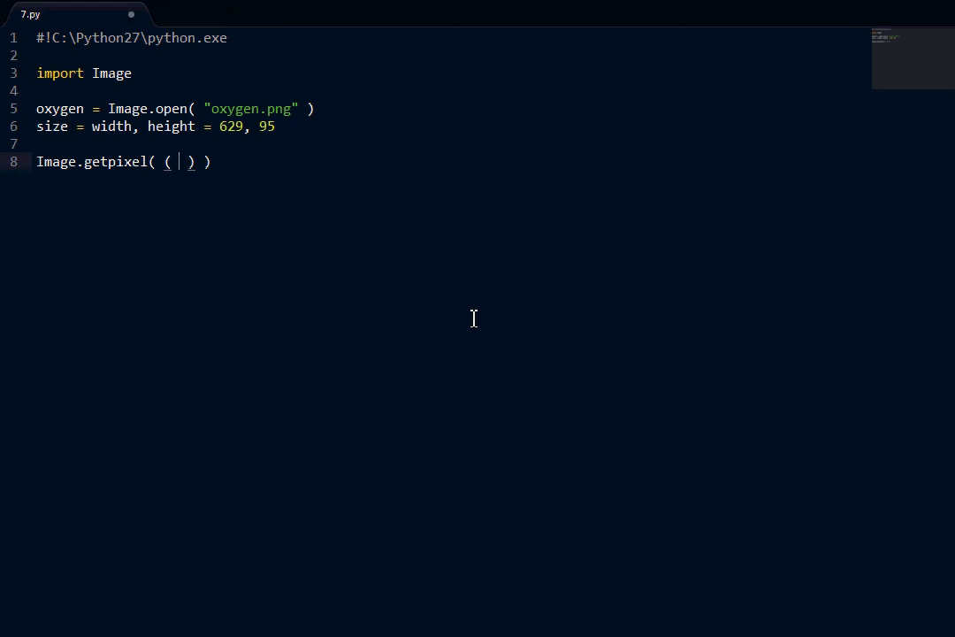
{"action": "type", "text": "x, y"}
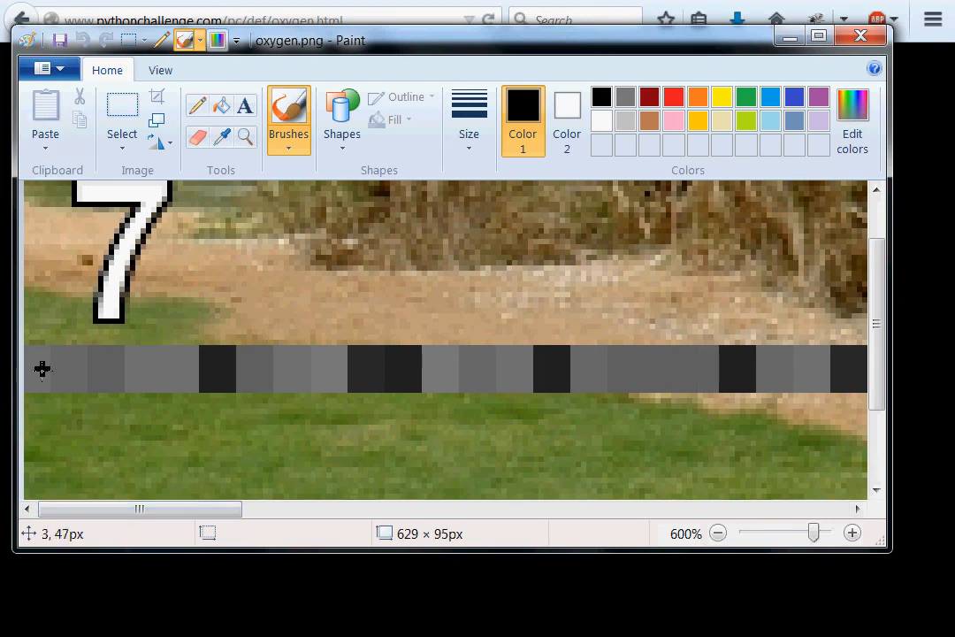
{"action": "mouse_move", "coordinate": [37, 373]}
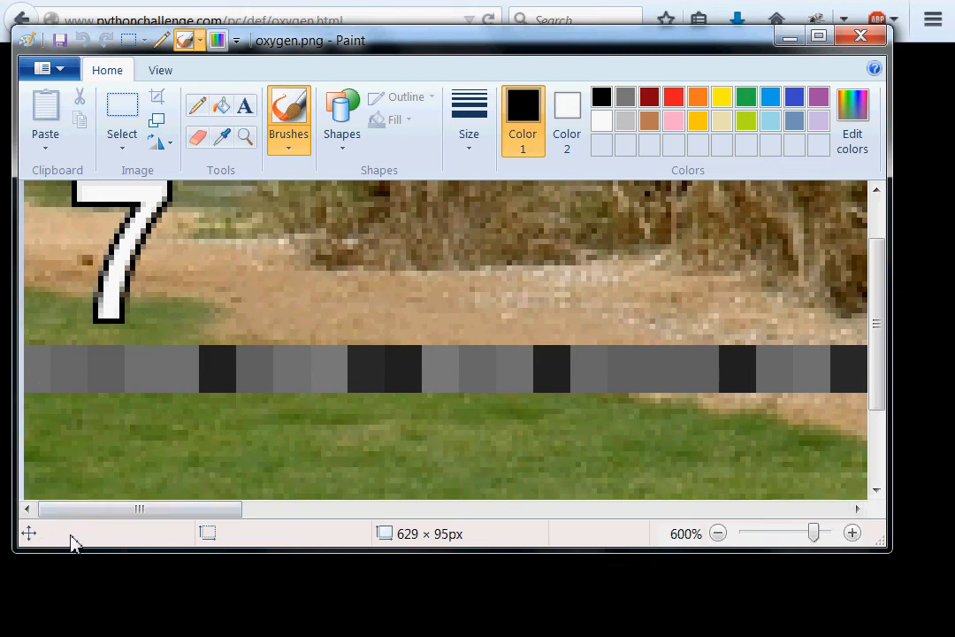
{"action": "mouse_move", "coordinate": [198, 385]}
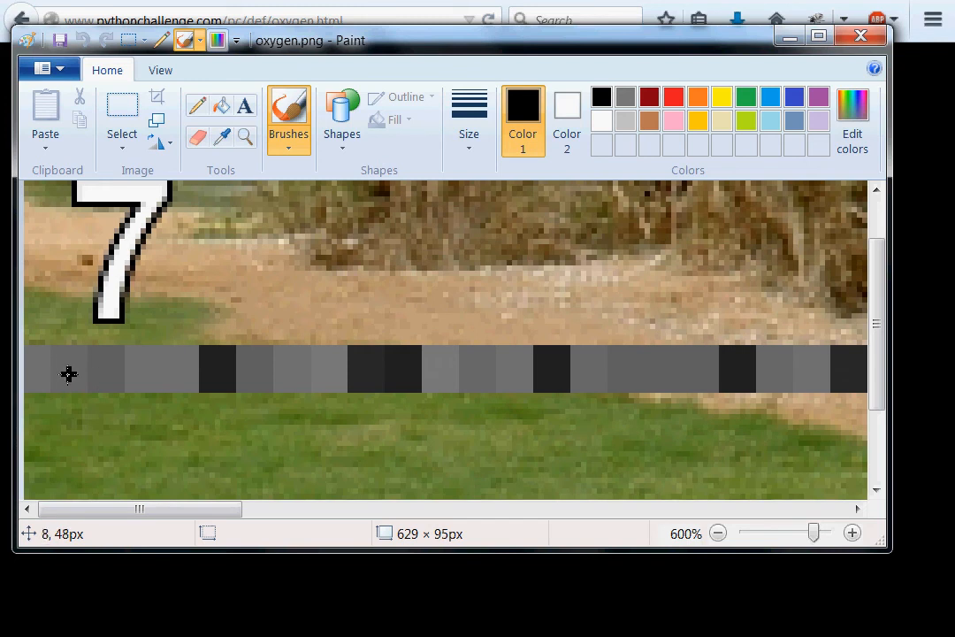
{"action": "mouse_move", "coordinate": [102, 373]}
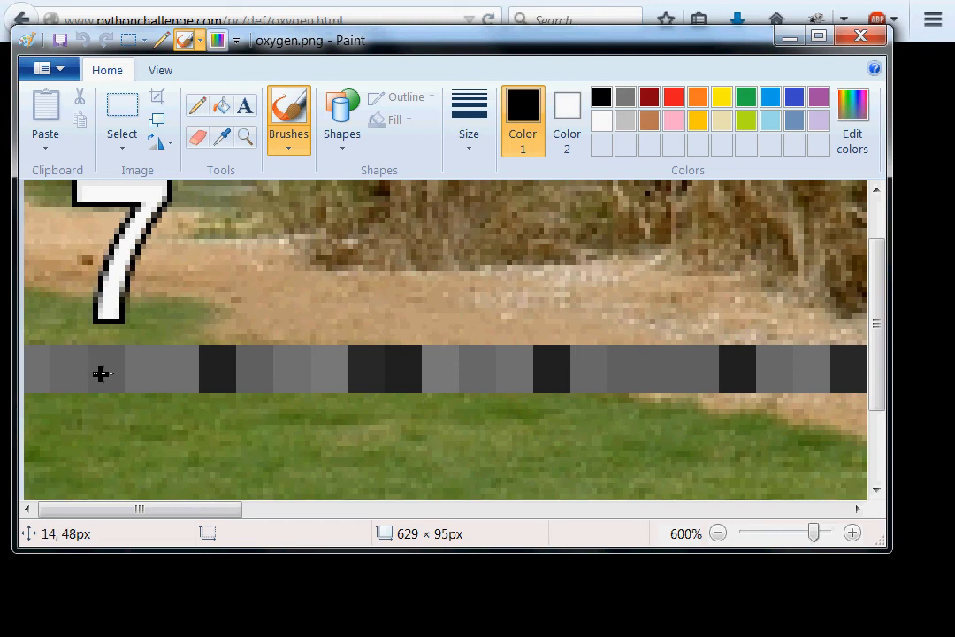
{"action": "mouse_move", "coordinate": [124, 380]}
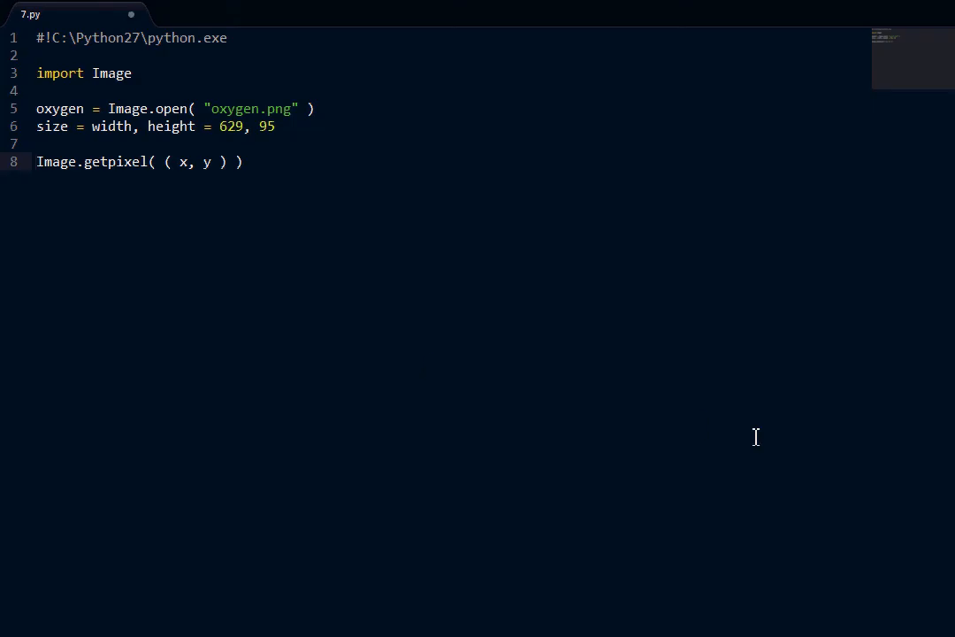
Step: Add the line y = 48 above the getpixel call
{"action": "type", "text": "y ="}
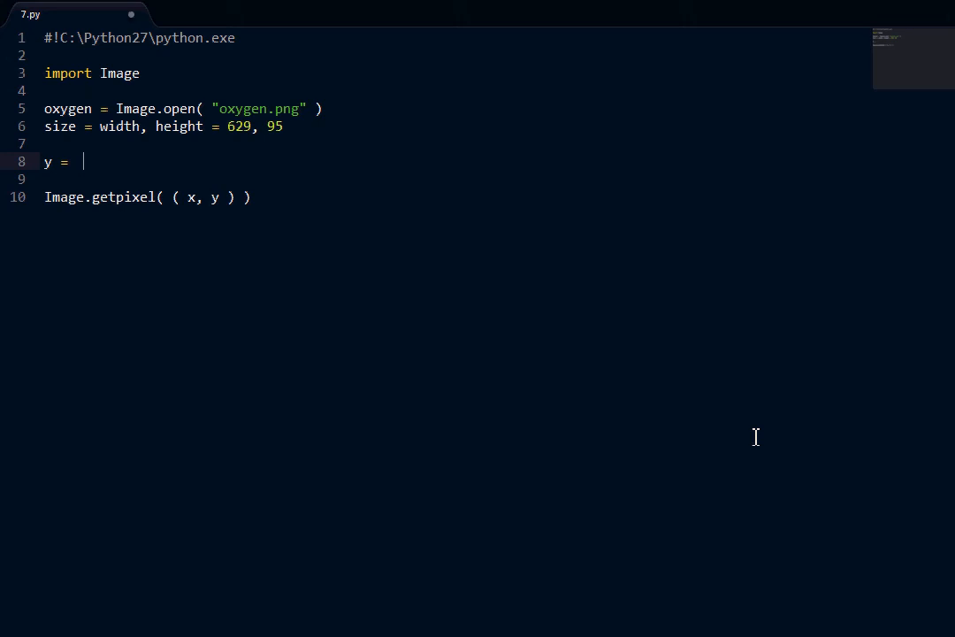
{"action": "type", "text": "48"}
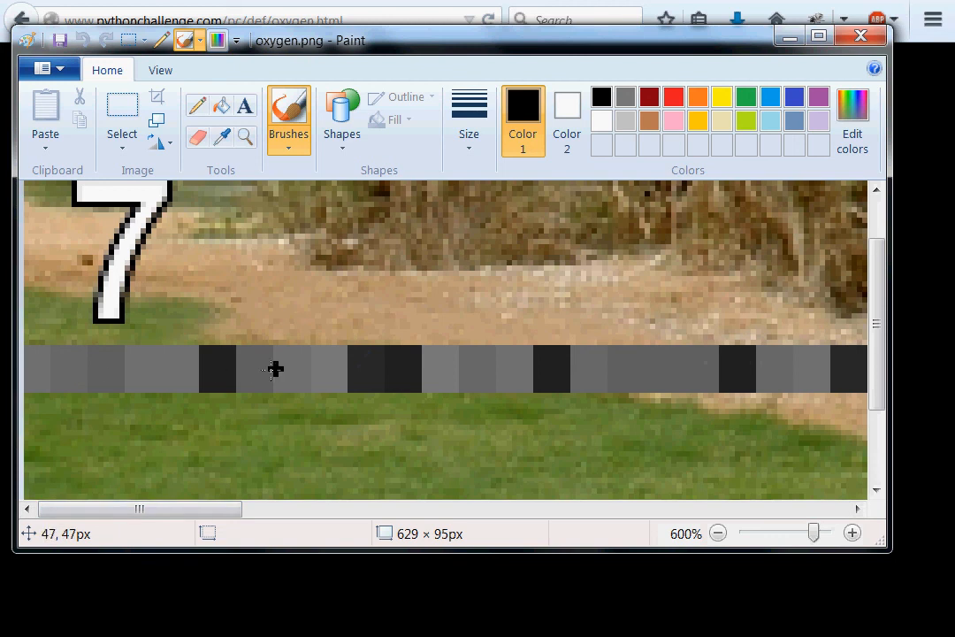
{"action": "mouse_move", "coordinate": [96, 364]}
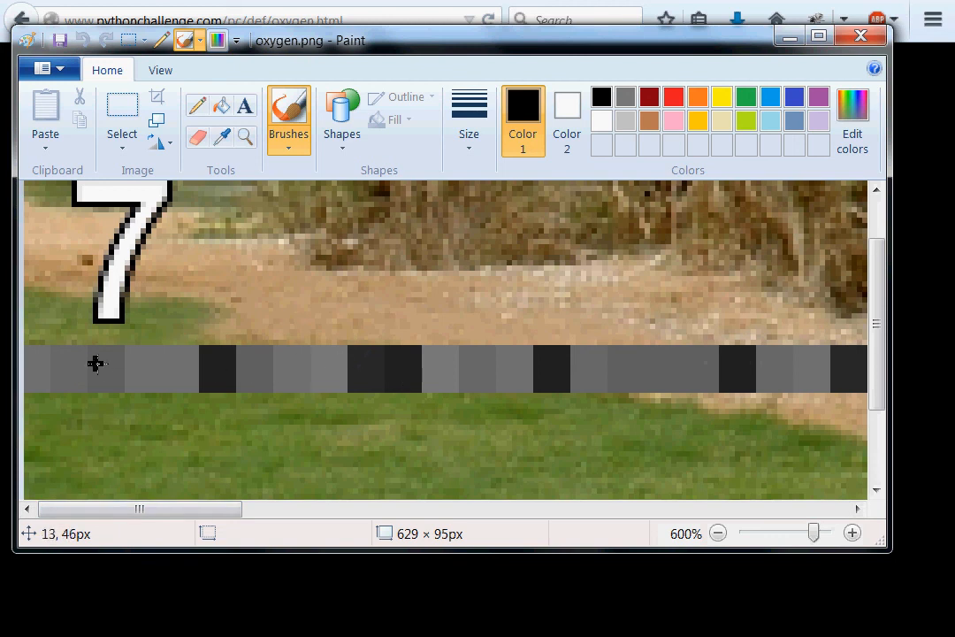
{"action": "mouse_move", "coordinate": [27, 366]}
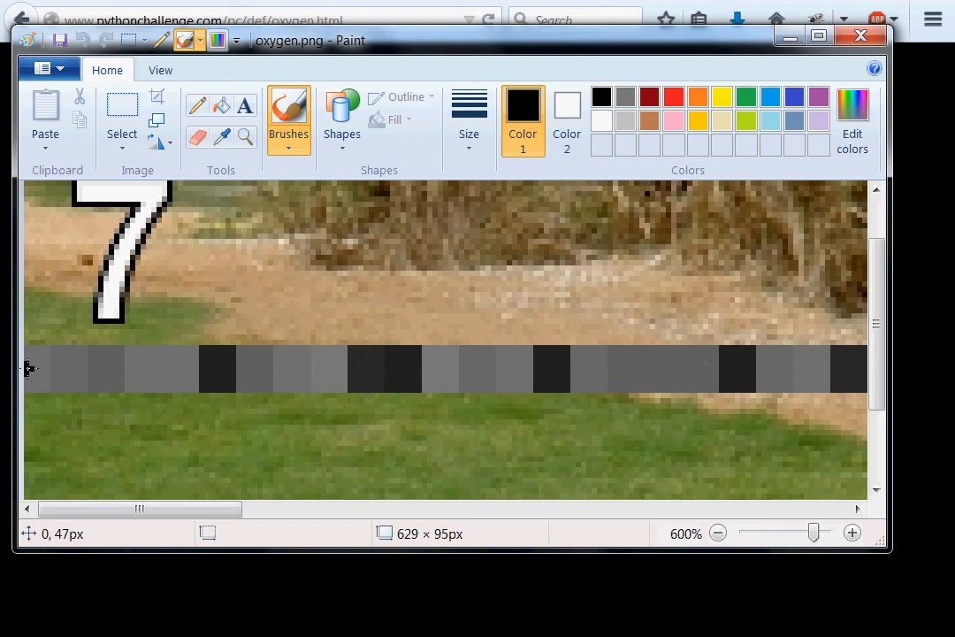
{"action": "mouse_move", "coordinate": [46, 370]}
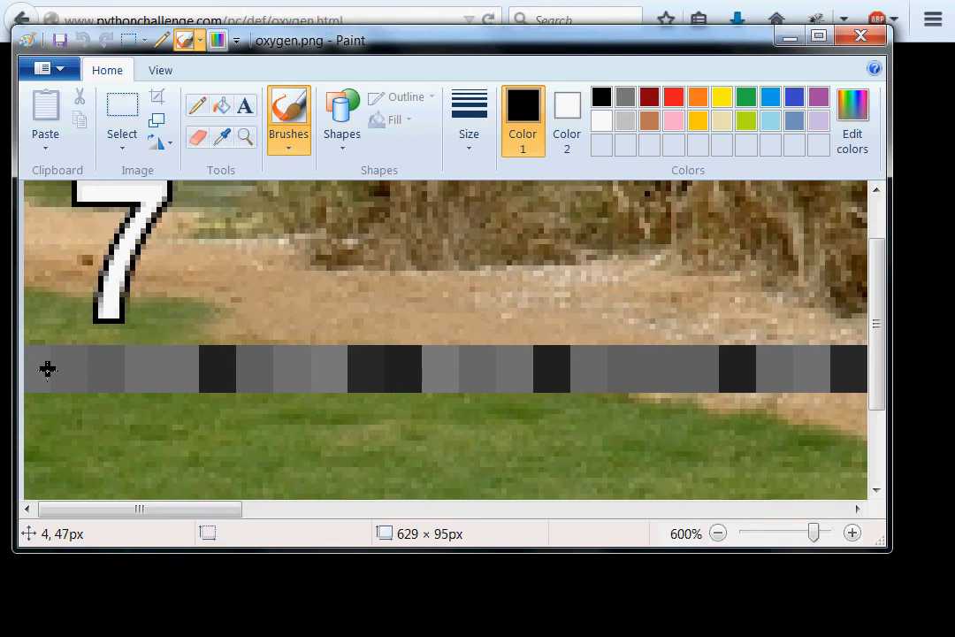
{"action": "mouse_move", "coordinate": [54, 370]}
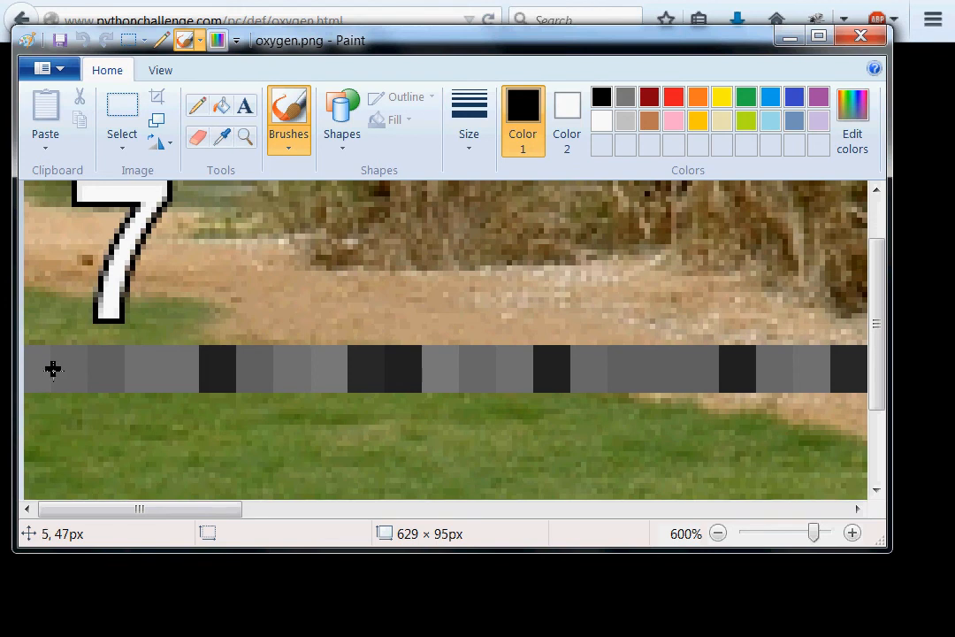
{"action": "mouse_move", "coordinate": [69, 373]}
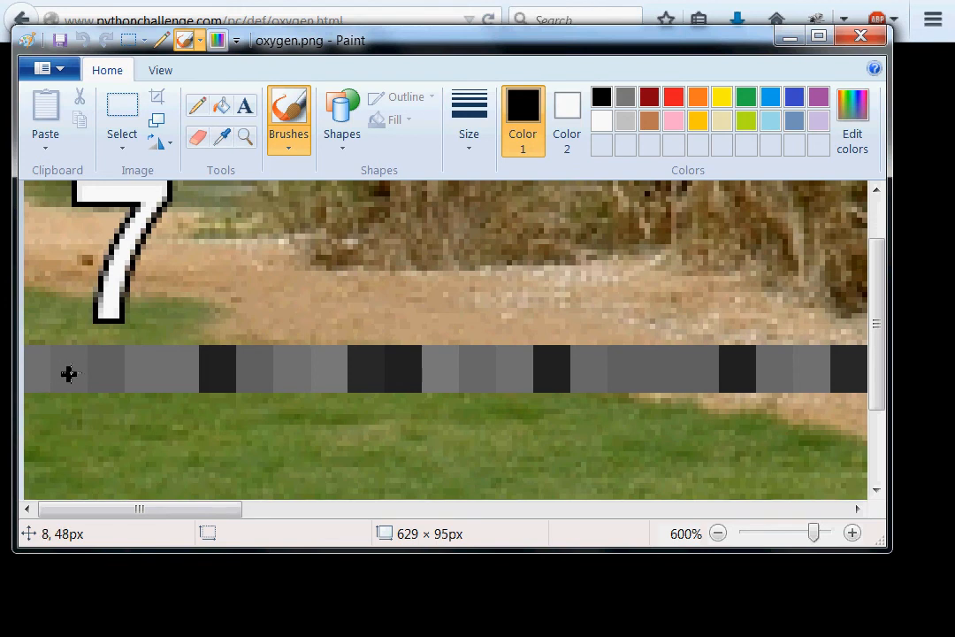
{"action": "mouse_move", "coordinate": [77, 371]}
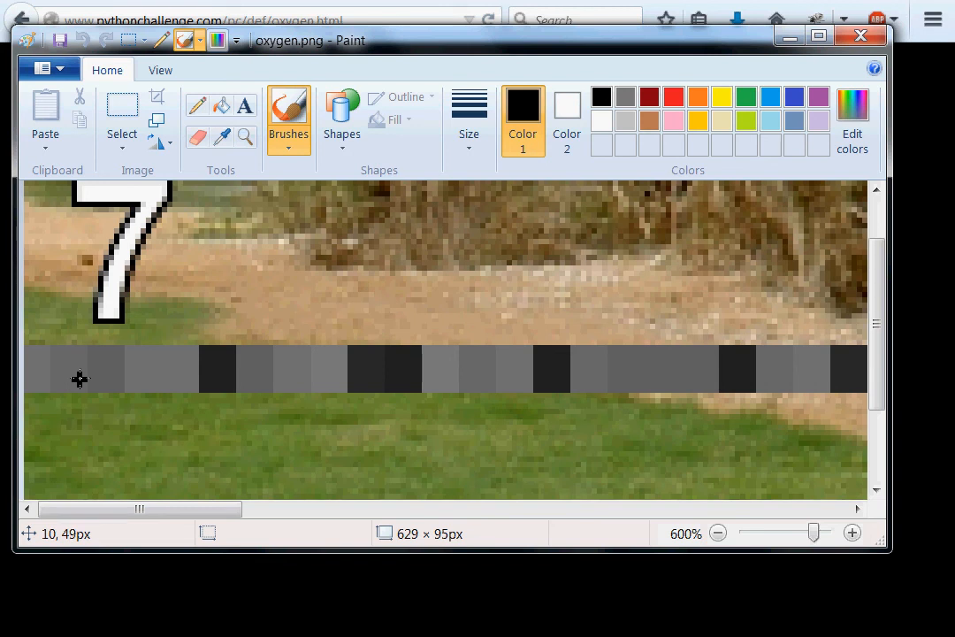
{"action": "mouse_move", "coordinate": [80, 372]}
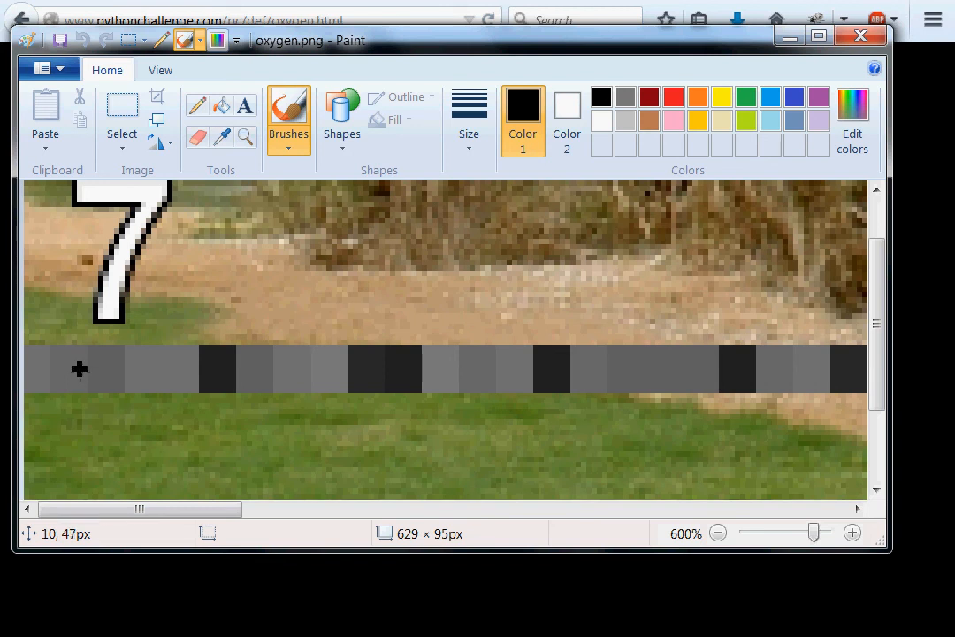
{"action": "mouse_move", "coordinate": [85, 372]}
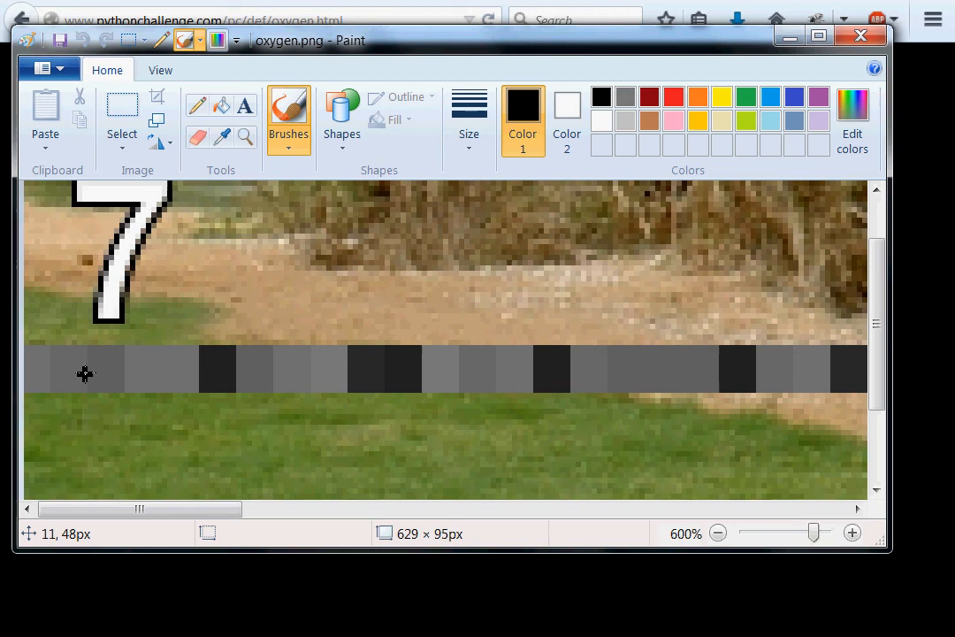
{"action": "mouse_move", "coordinate": [90, 370]}
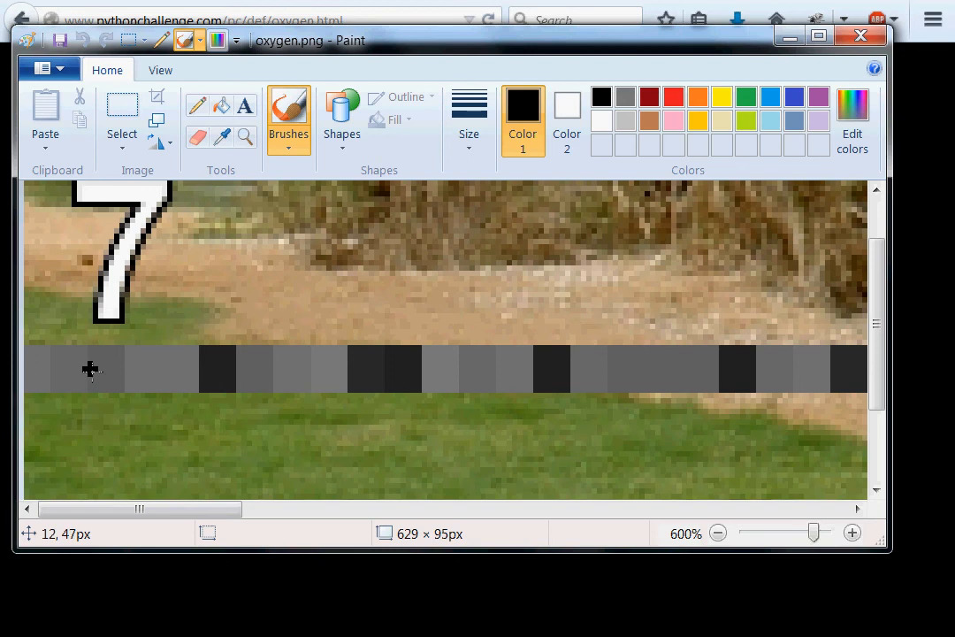
{"action": "left_click", "coordinate": [852, 534]}
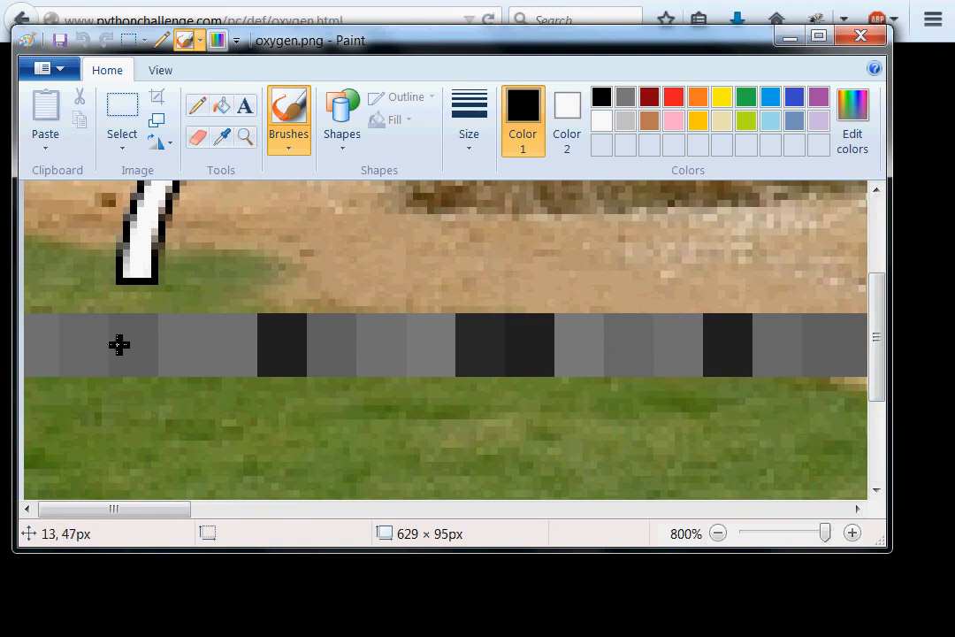
{"action": "mouse_move", "coordinate": [113, 345]}
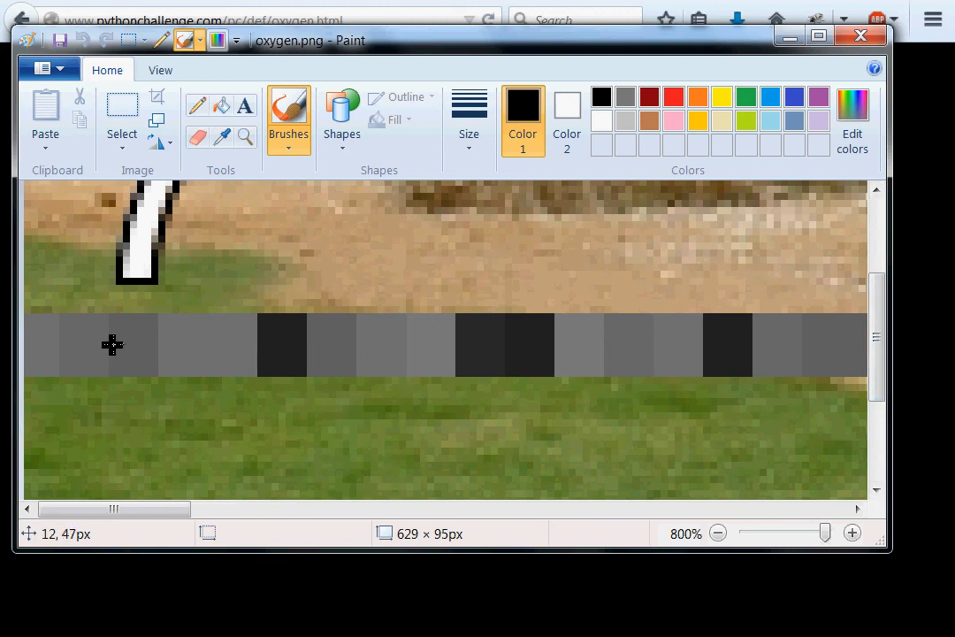
{"action": "mouse_move", "coordinate": [149, 344]}
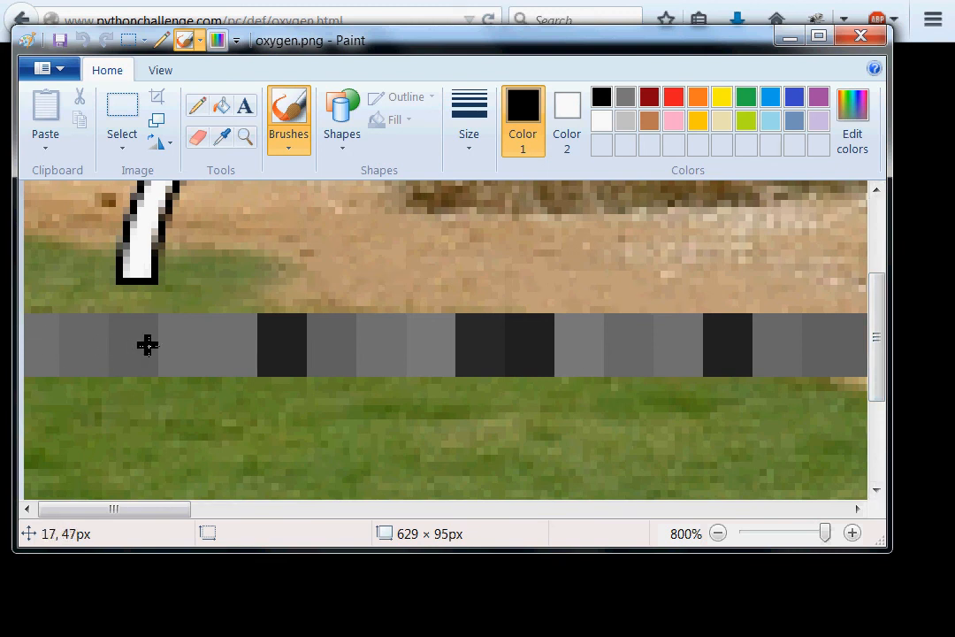
{"action": "mouse_move", "coordinate": [161, 345]}
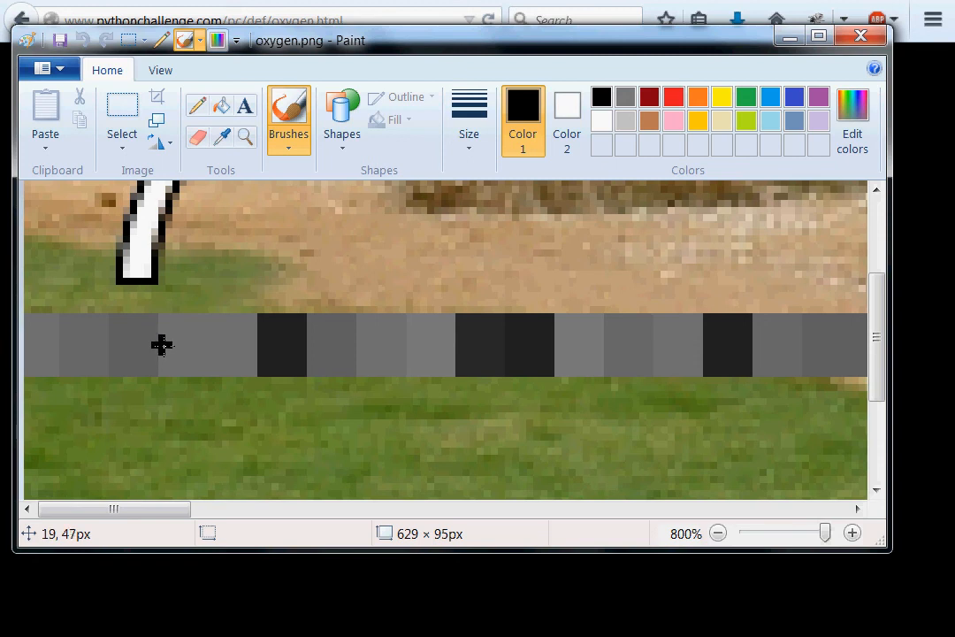
{"action": "mouse_move", "coordinate": [17, 343]}
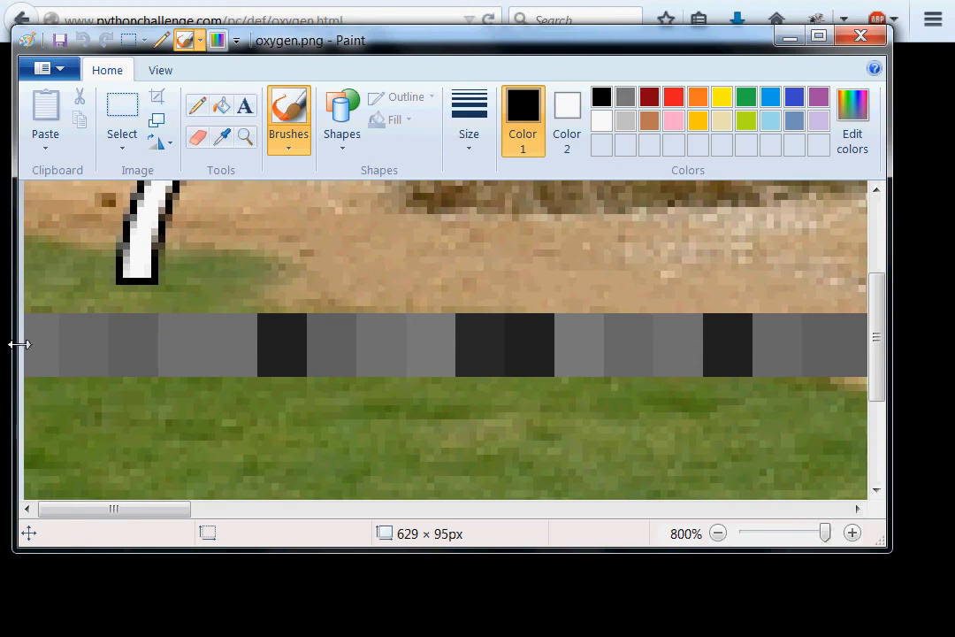
{"action": "mouse_move", "coordinate": [71, 344]}
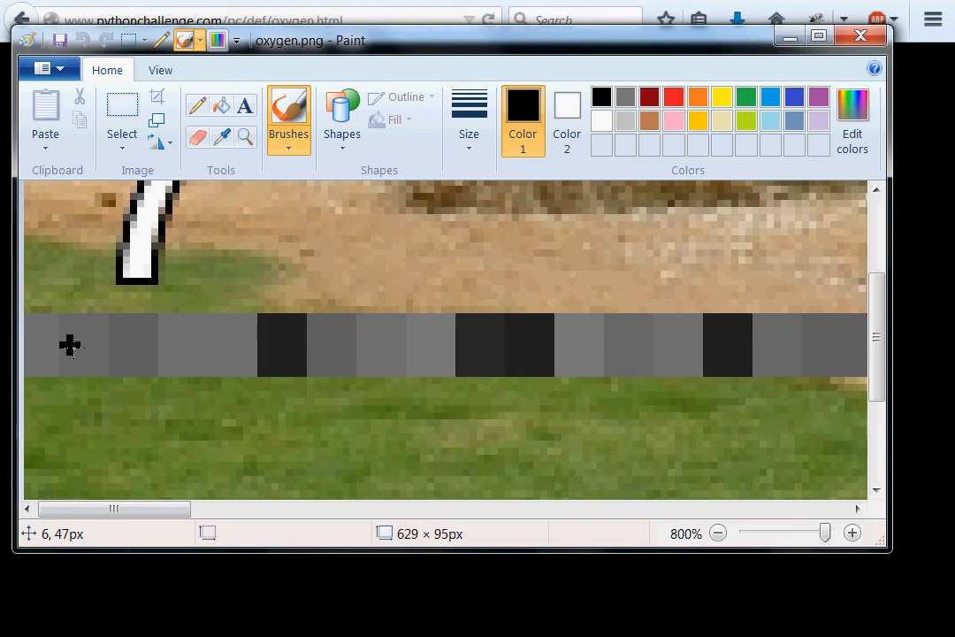
{"action": "mouse_move", "coordinate": [113, 345]}
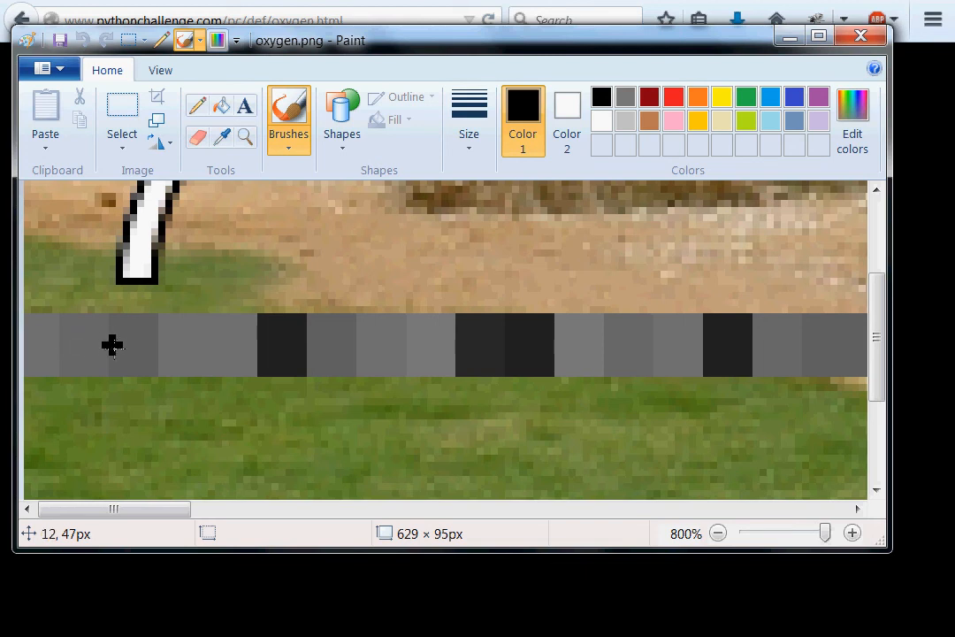
{"action": "mouse_move", "coordinate": [155, 345]}
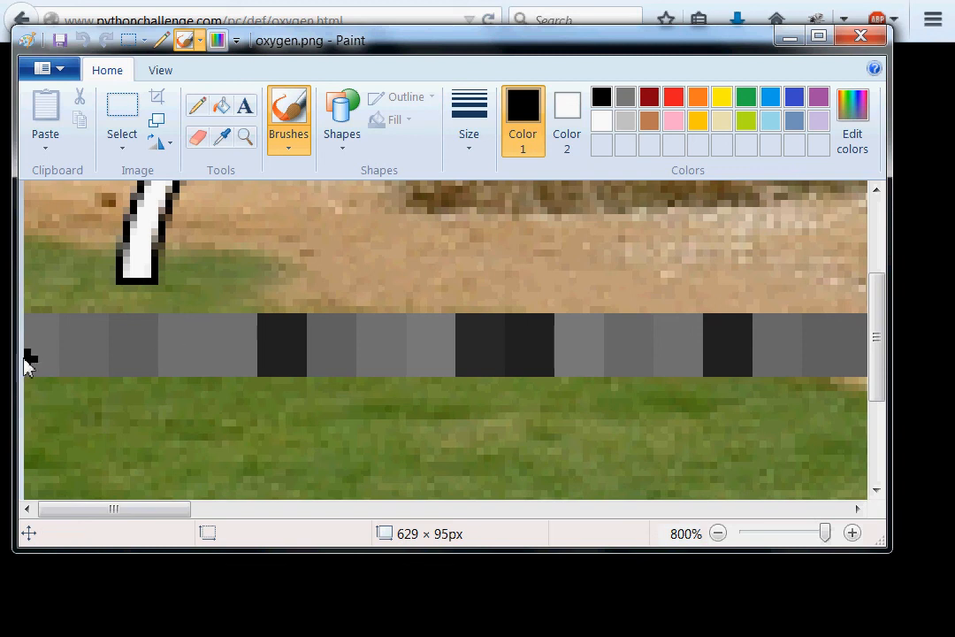
{"action": "mouse_move", "coordinate": [48, 352]}
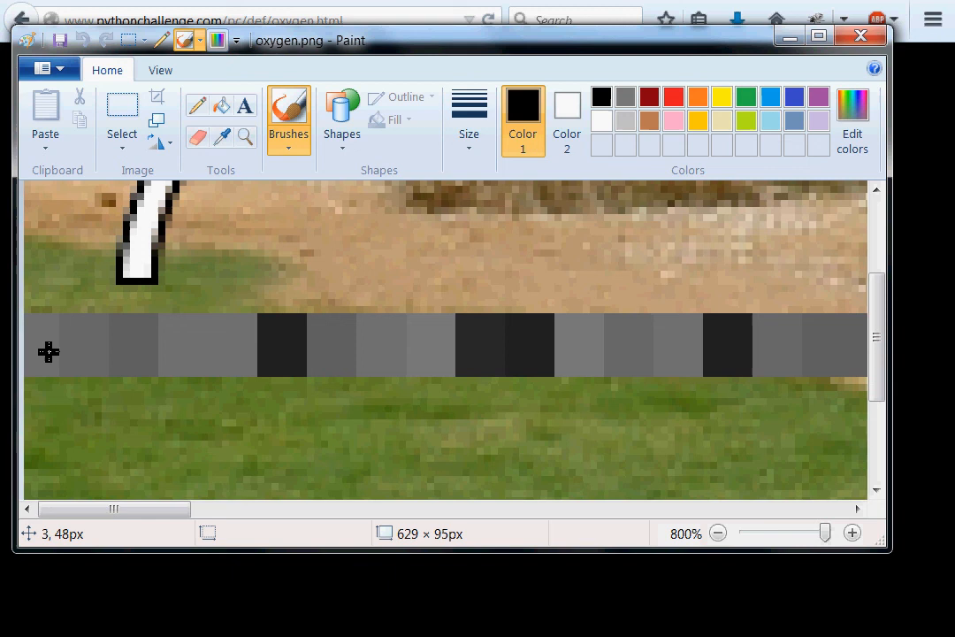
{"action": "mouse_move", "coordinate": [78, 350]}
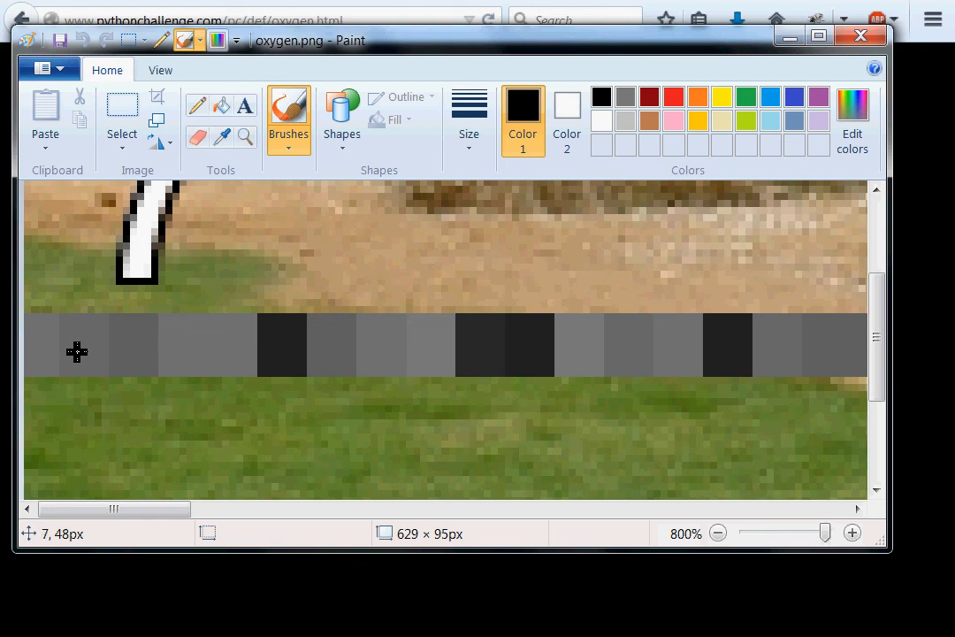
{"action": "mouse_move", "coordinate": [133, 351]}
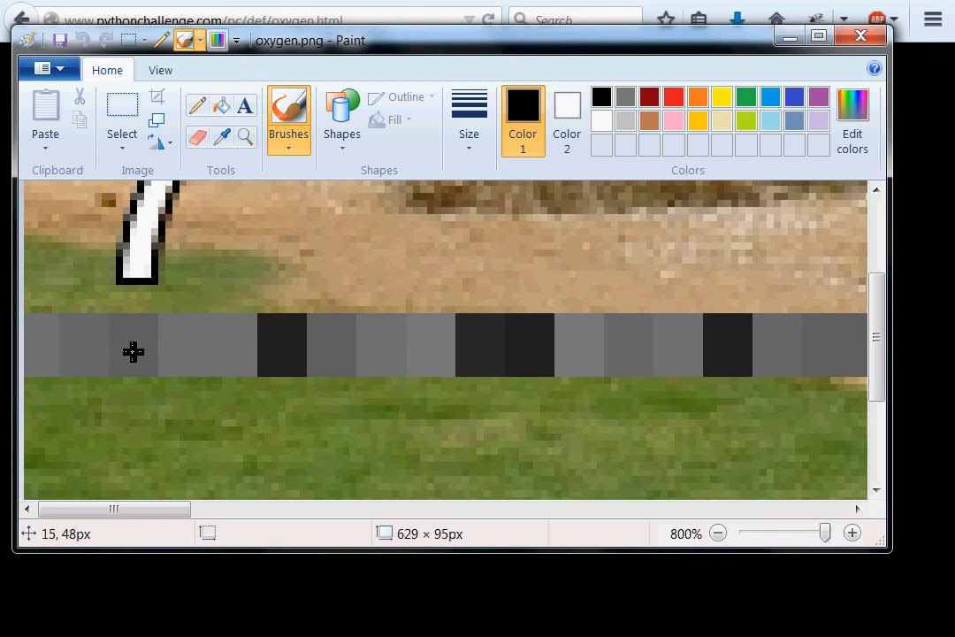
{"action": "mouse_move", "coordinate": [184, 345]}
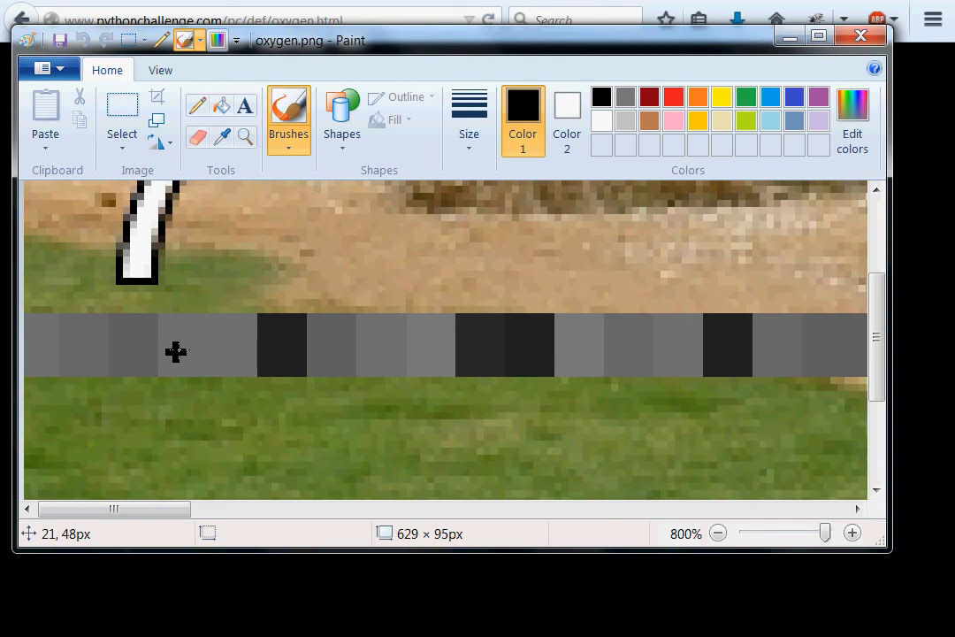
{"action": "mouse_move", "coordinate": [227, 352]}
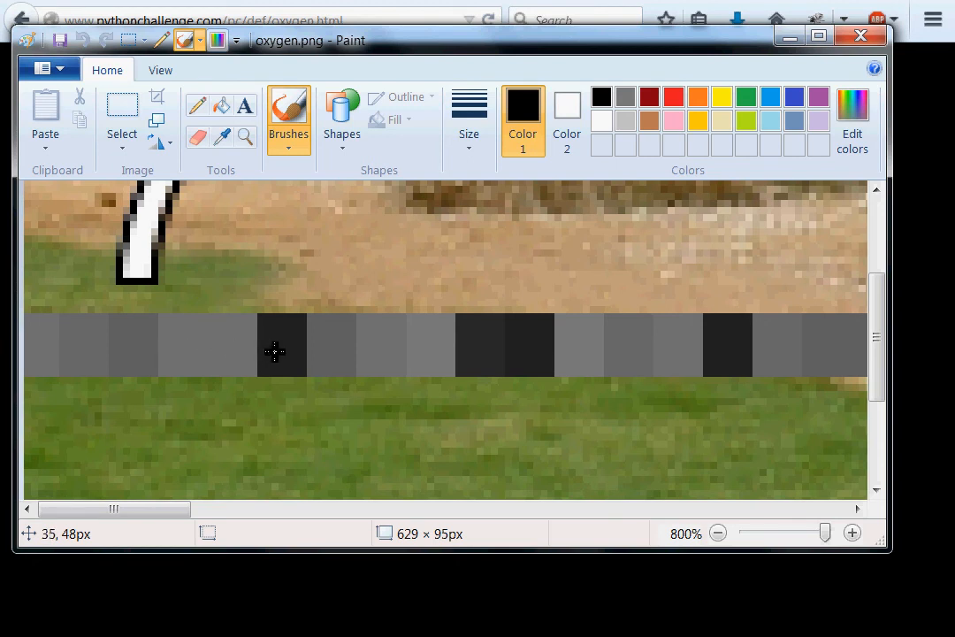
{"action": "mouse_move", "coordinate": [321, 350]}
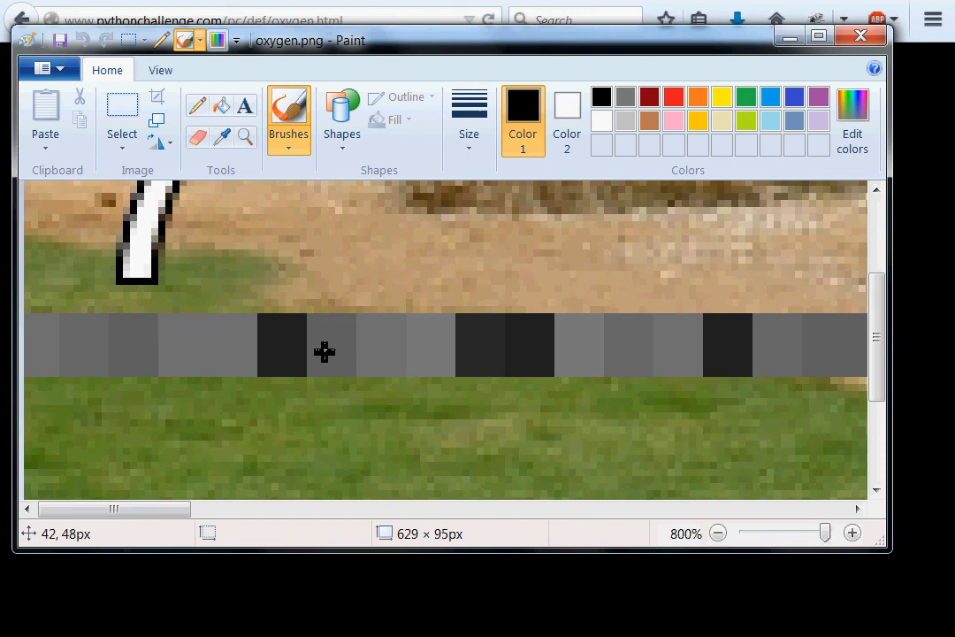
{"action": "mouse_move", "coordinate": [373, 350]}
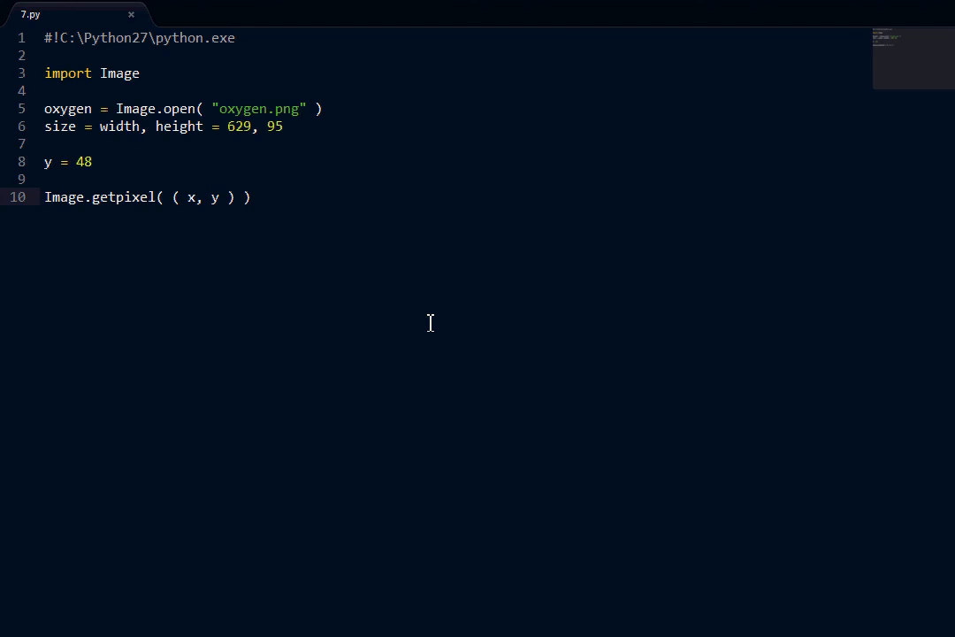
Step: Start a 'for x in range()' loop on a new line above the getpixel call
{"action": "key", "text": "enter"}
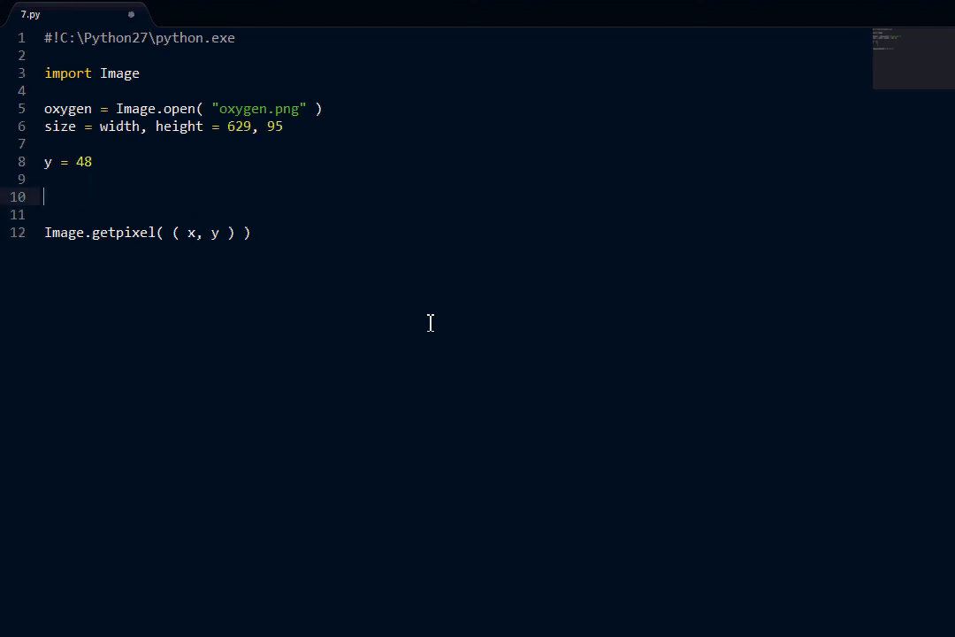
{"action": "type", "text": "for x in range()"}
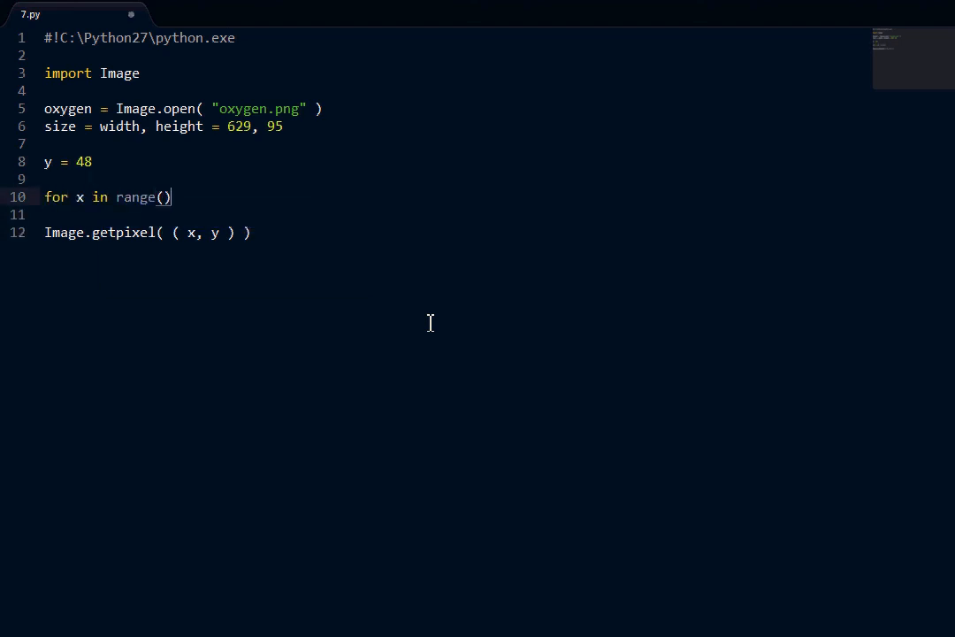
{"action": "type", "text": "\" \""}
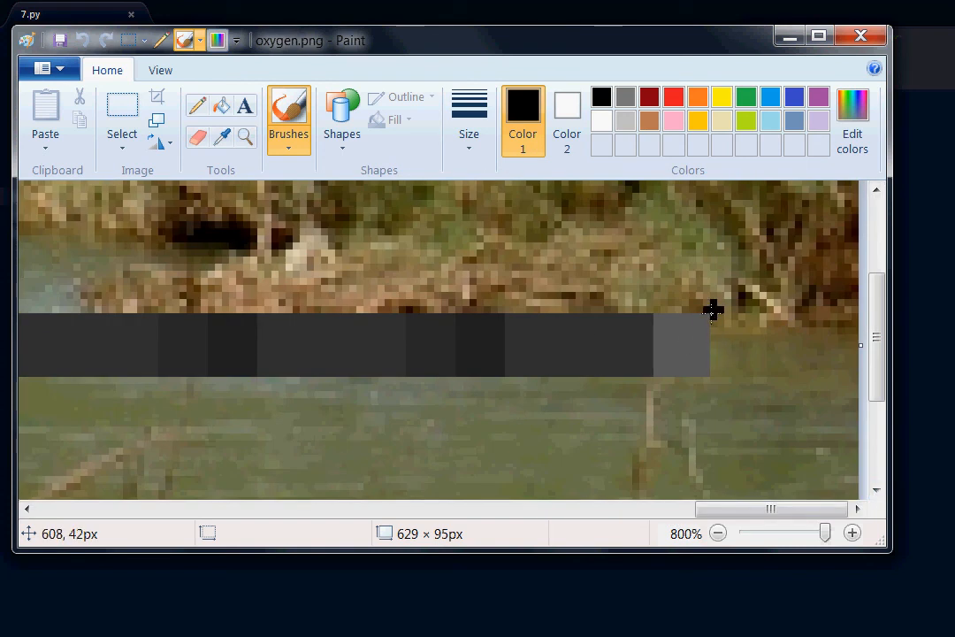
{"action": "mouse_move", "coordinate": [708, 359]}
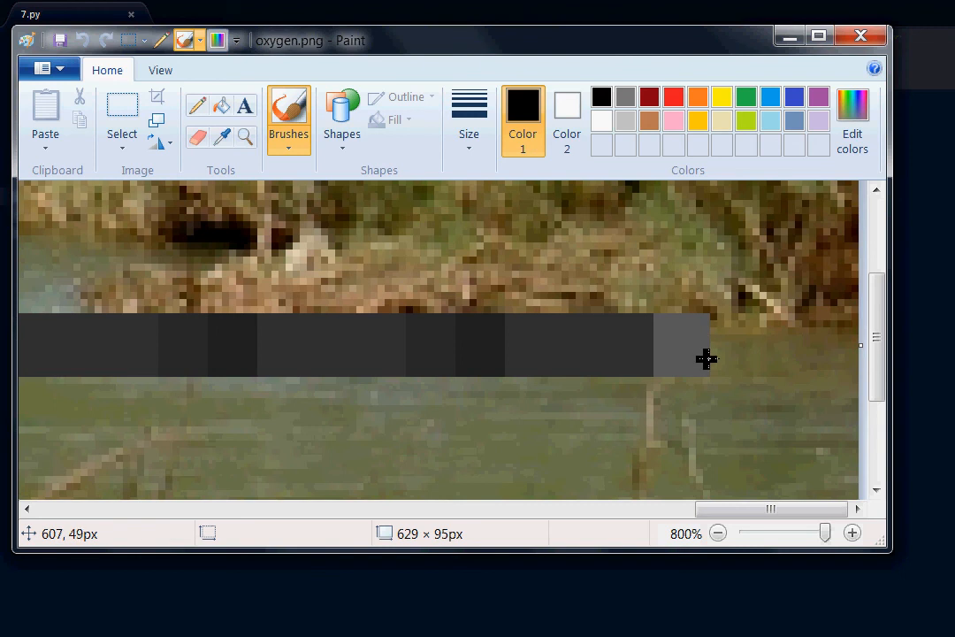
{"action": "mouse_move", "coordinate": [715, 372]}
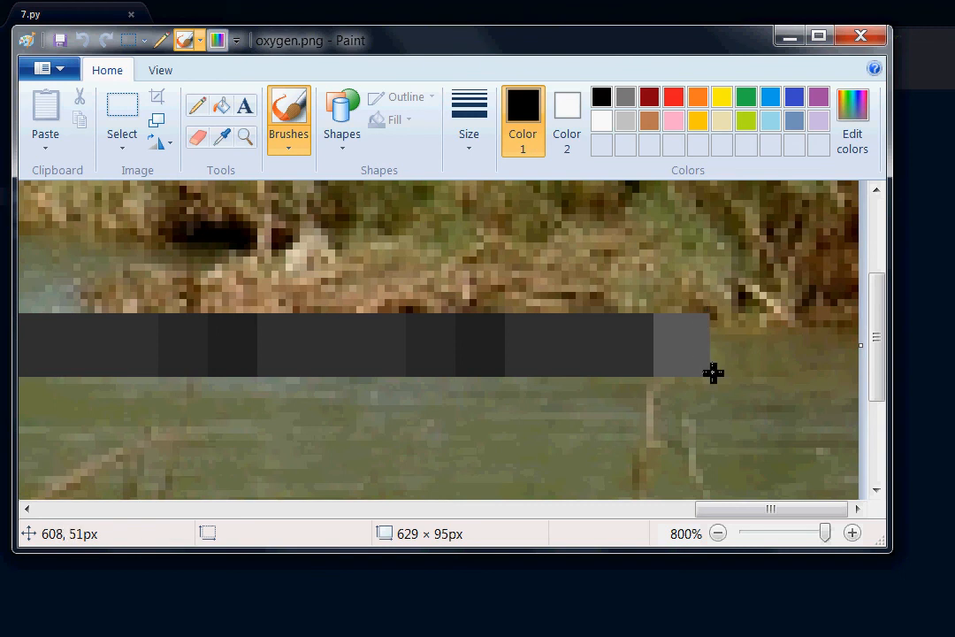
{"action": "mouse_move", "coordinate": [719, 382]}
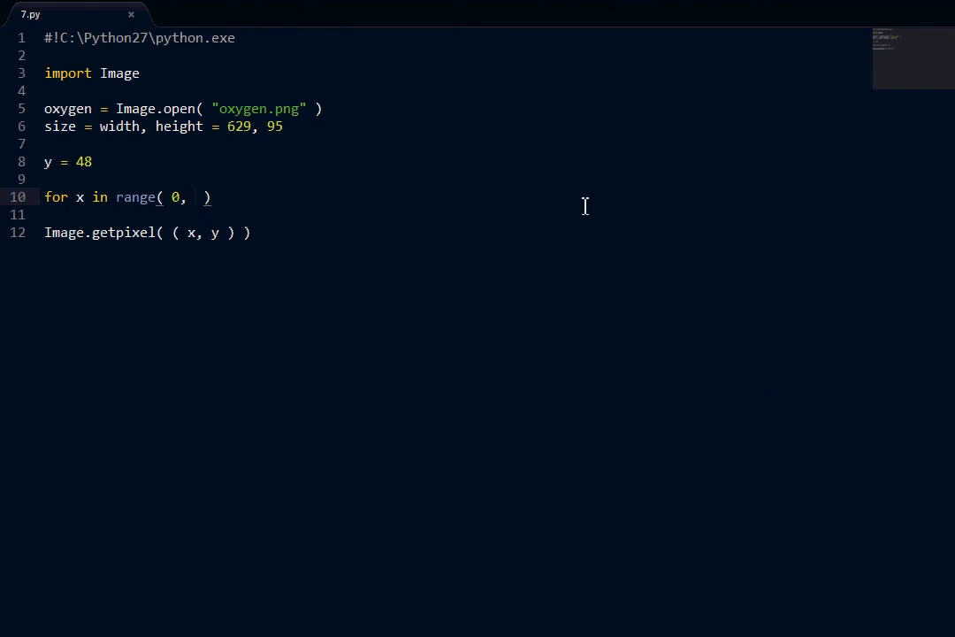
Step: Add end = 607 and step = 7 after y = 48 and loop over range(0, end, step)
{"action": "left_click", "coordinate": [46, 179]}
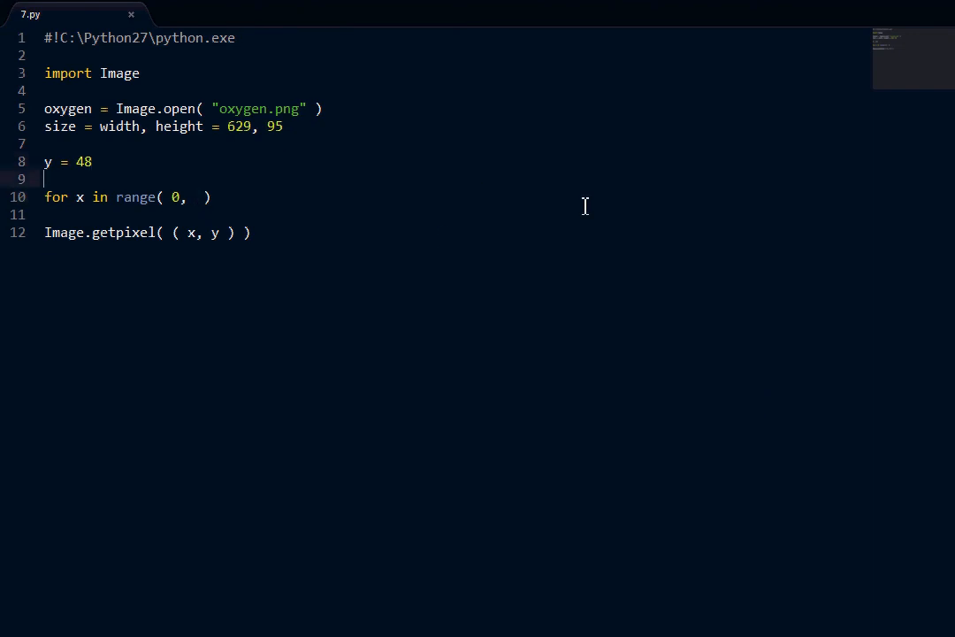
{"action": "type", "text": "end ="}
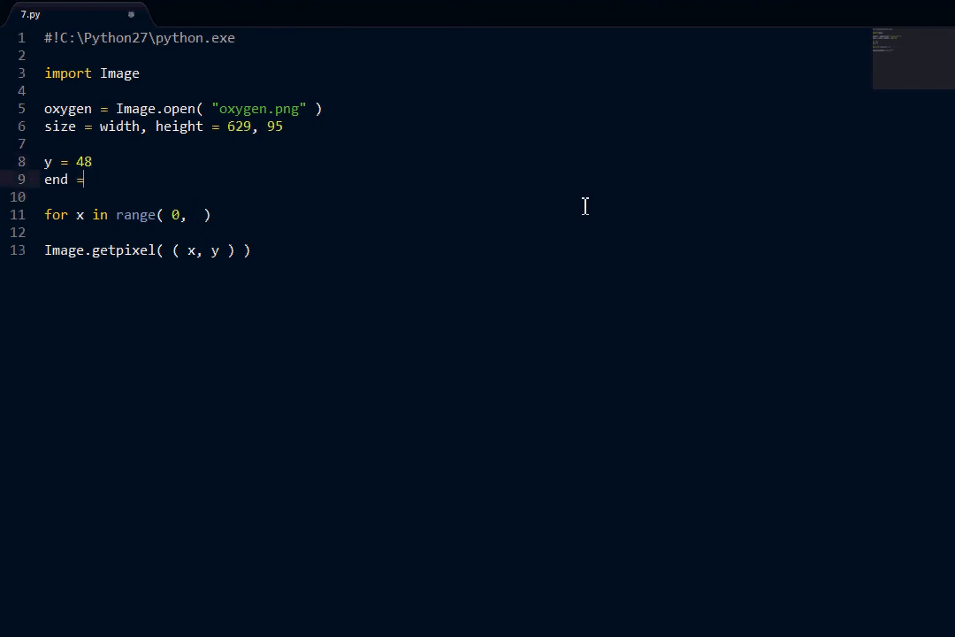
{"action": "type", "text": "607"}
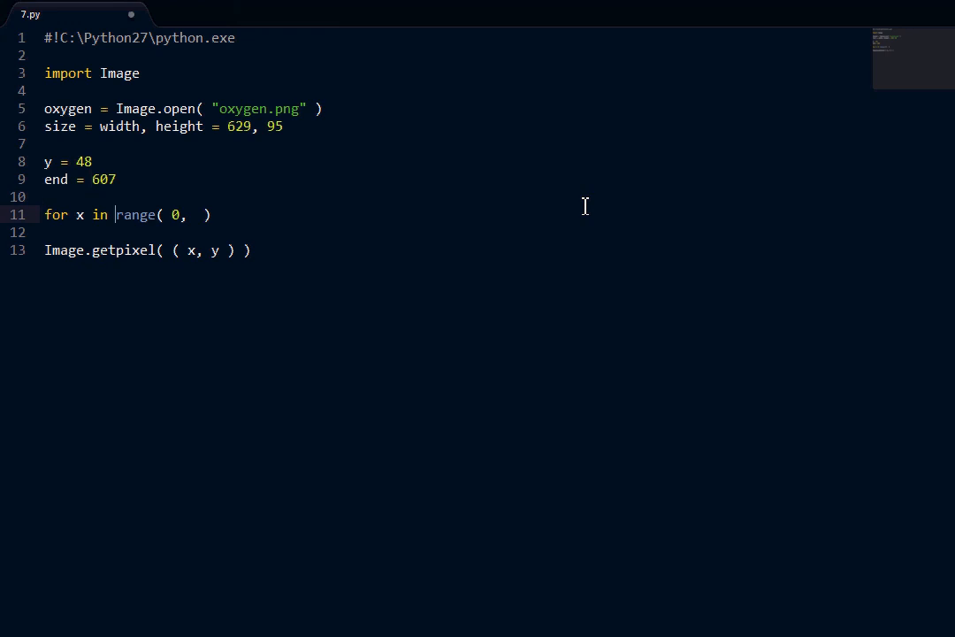
{"action": "type", "text": "end,"}
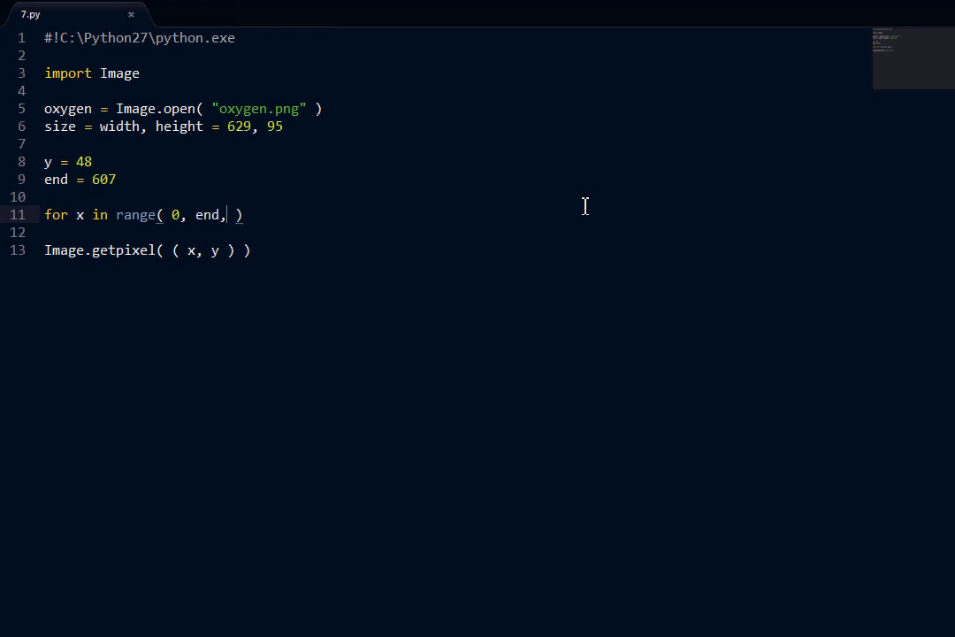
{"action": "key", "text": "enter"}
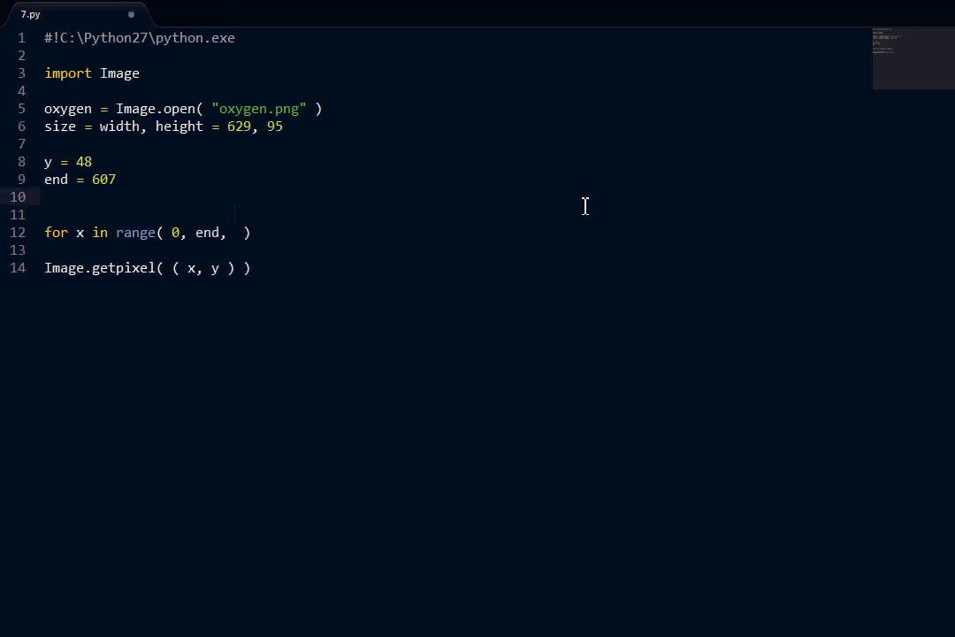
{"action": "type", "text": "step = 7"}
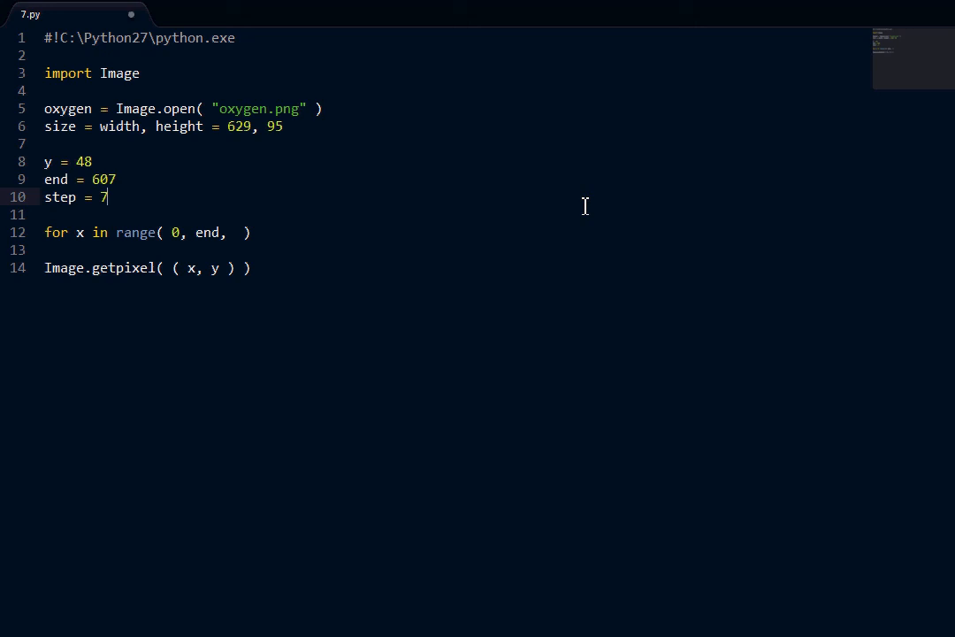
{"action": "type", "text": "ste"}
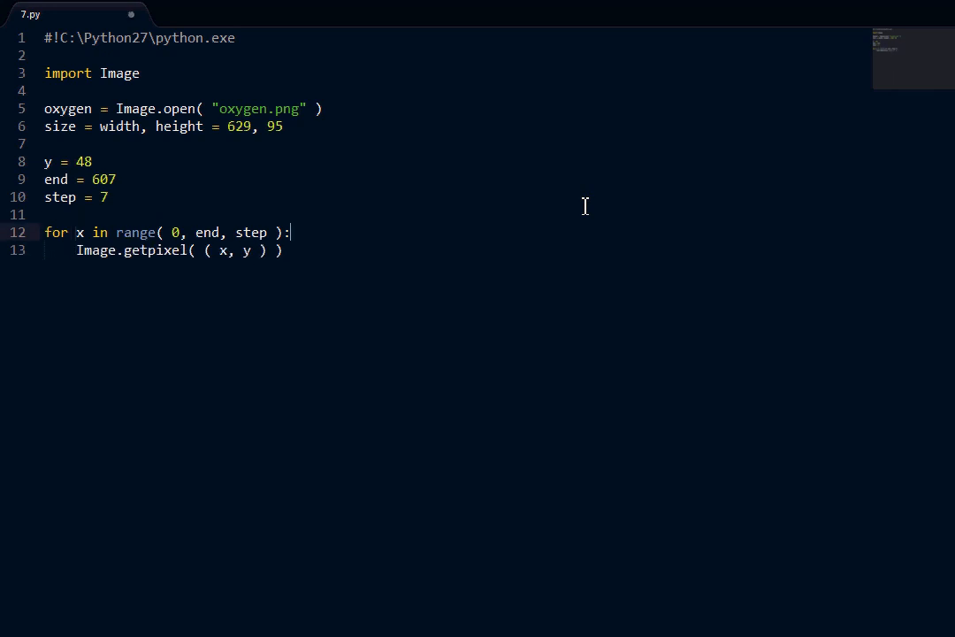
Step: Wrap the loop body as print chr( oxygen.getpixel((x, y)) )
{"action": "type", "text": "print chr( o"}
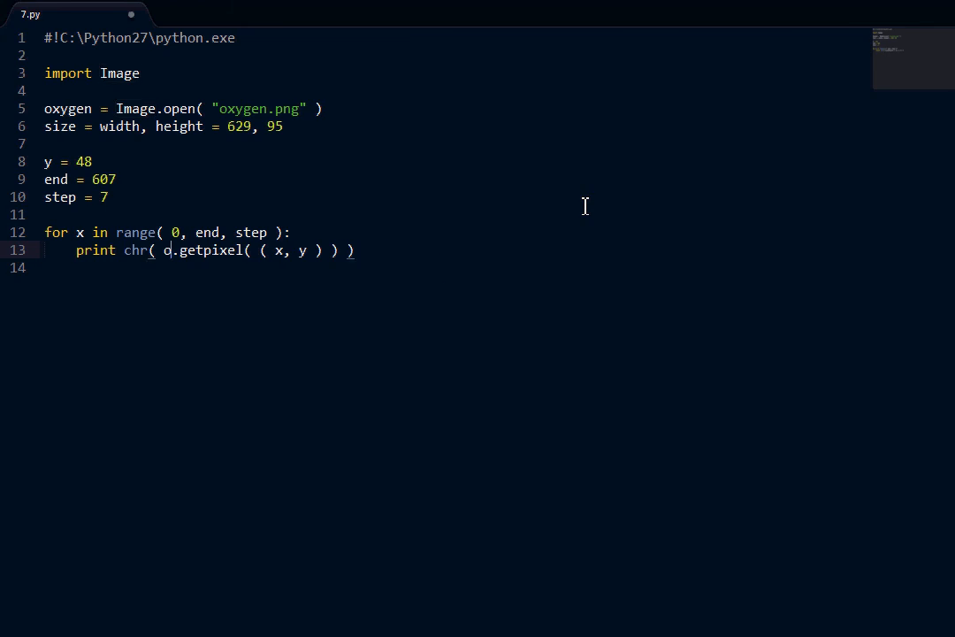
{"action": "type", "text": "xygen"}
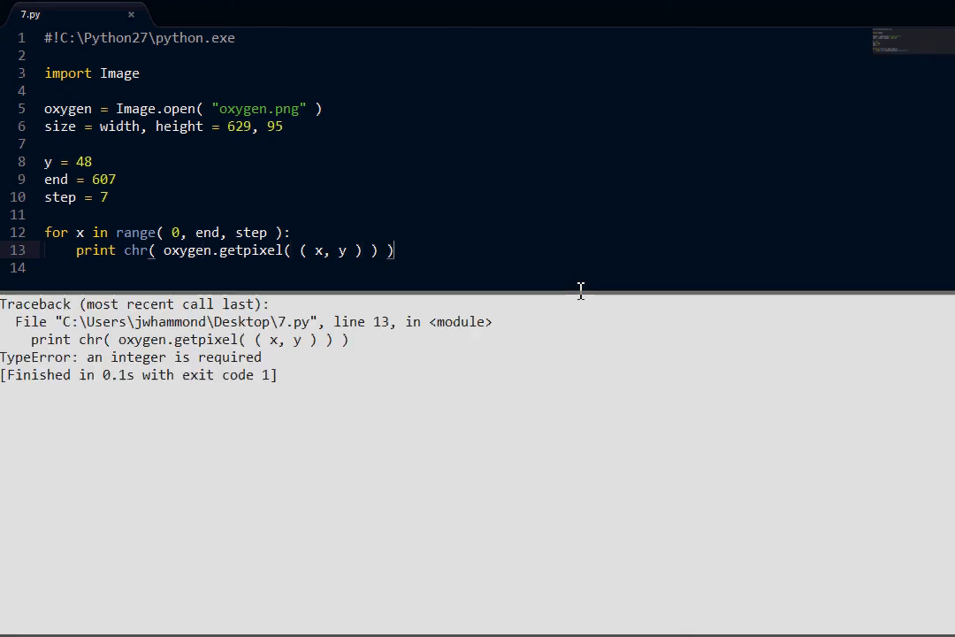
{"action": "mouse_move", "coordinate": [541, 283]}
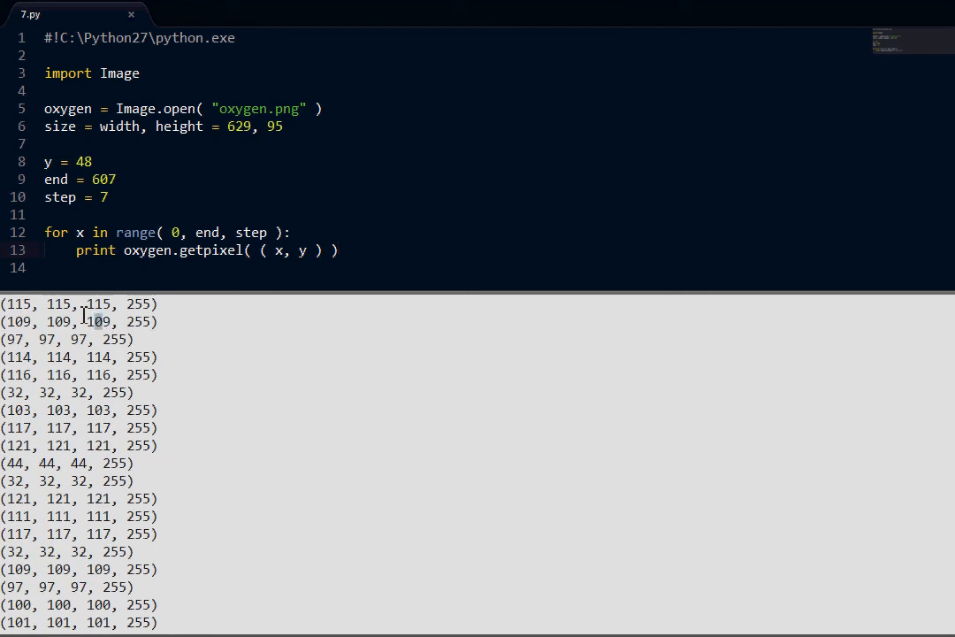
{"action": "mouse_move", "coordinate": [131, 393]}
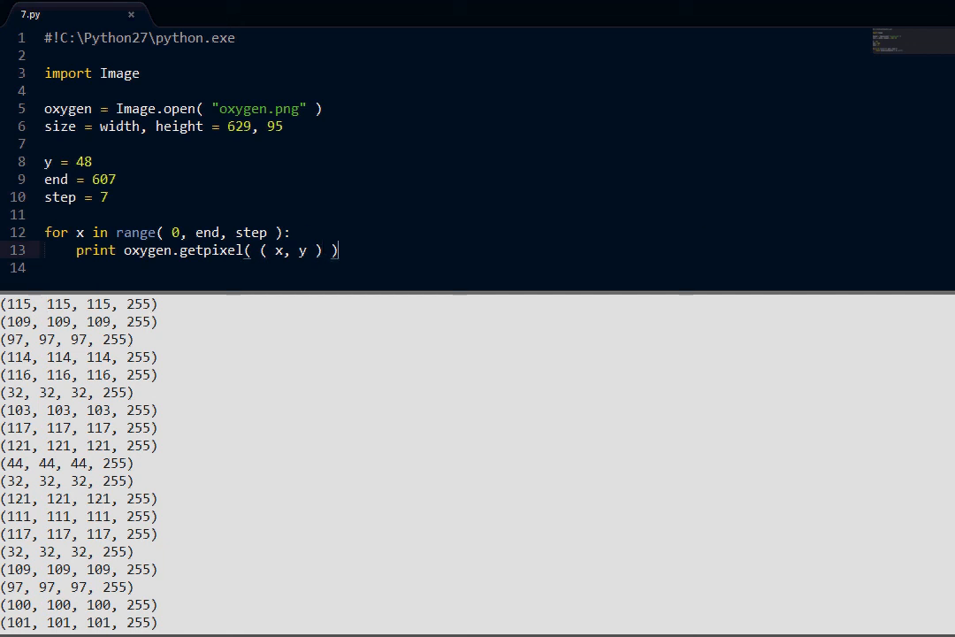
Step: Print chr( oxygen.getpixel((x, y))[0] ) with a trailing comma so characters stay on one line
{"action": "type", "text": "[]"}
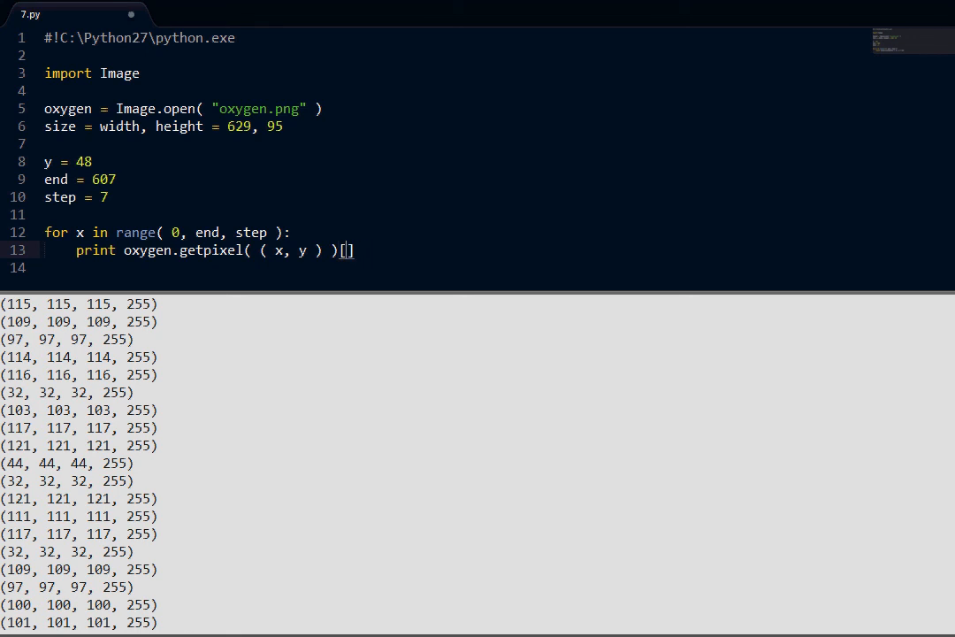
{"action": "type", "text": "0"}
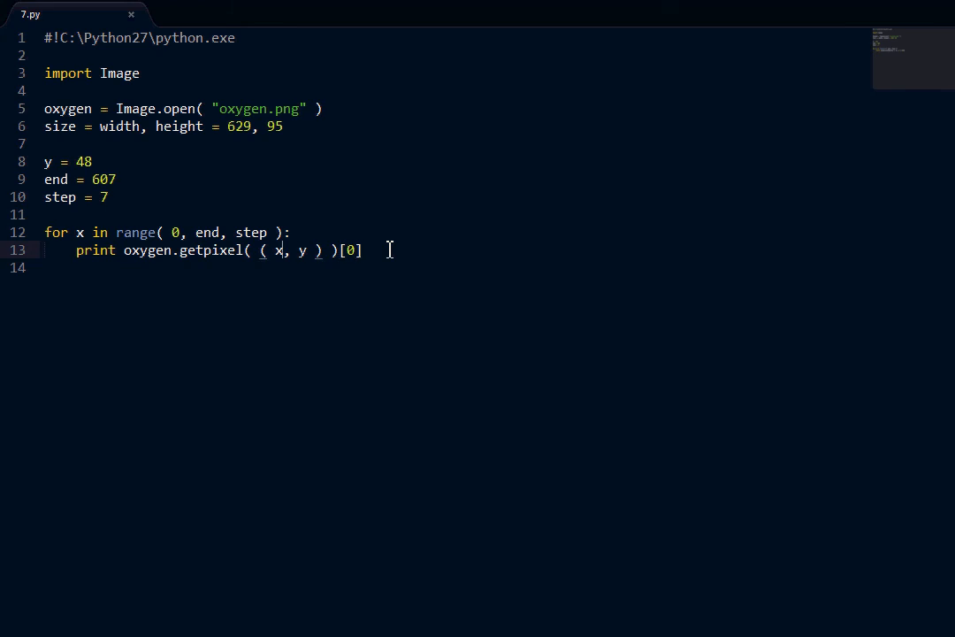
{"action": "type", "text": "chr("}
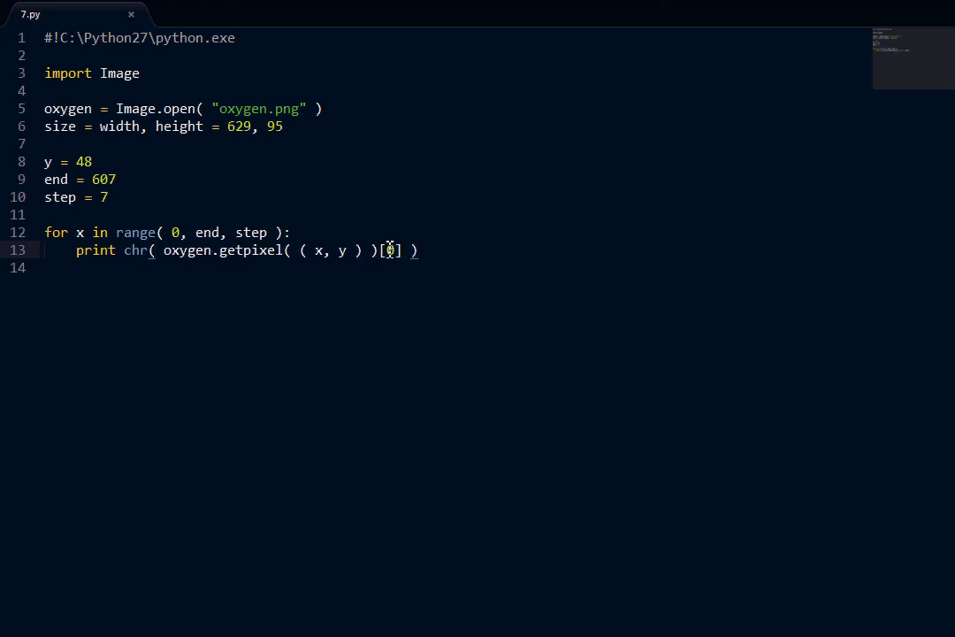
{"action": "type", "text": ","}
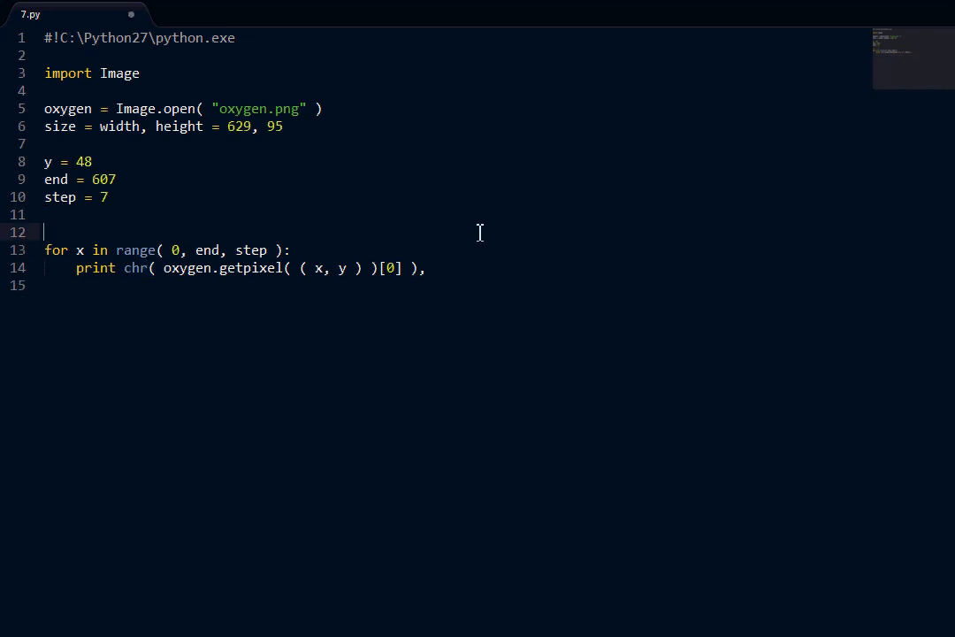
Step: Accumulate characters into new_string = "" with +=, print it, and select the resulting number list
{"action": "type", "text": "new_ster"}
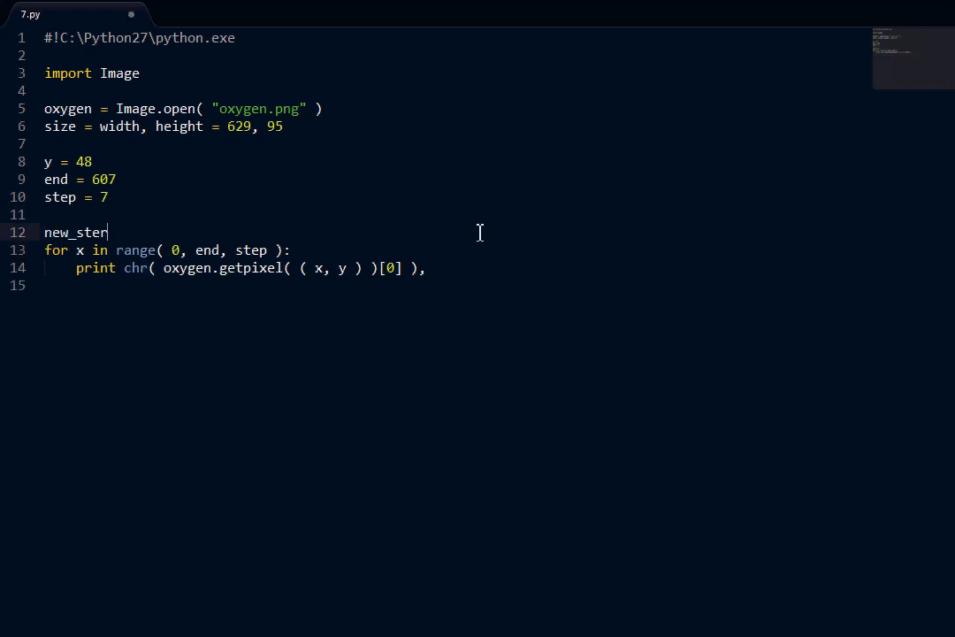
{"action": "type", "text": "ring ="}
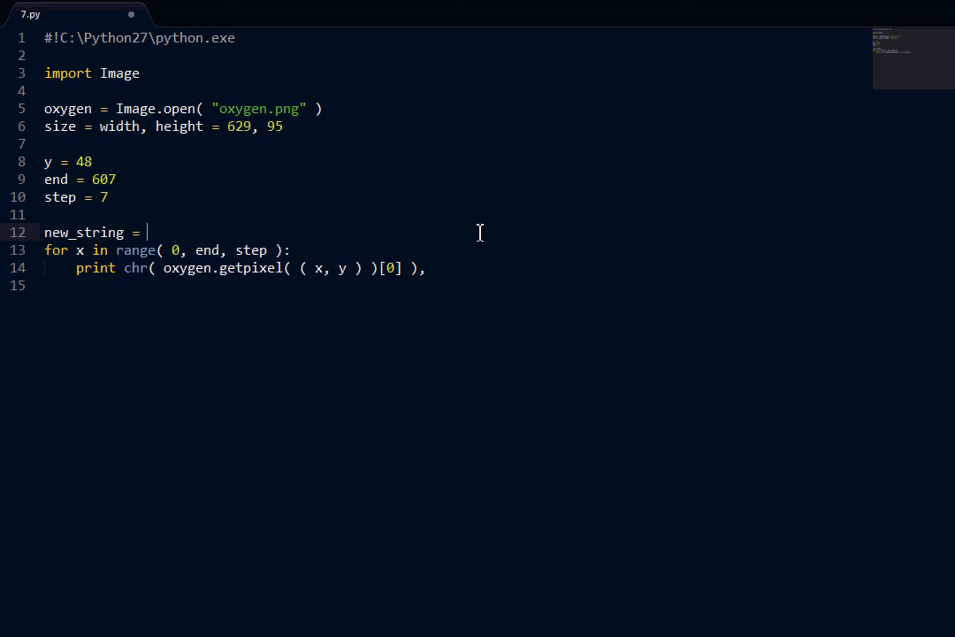
{"action": "type", "text": "\"\""}
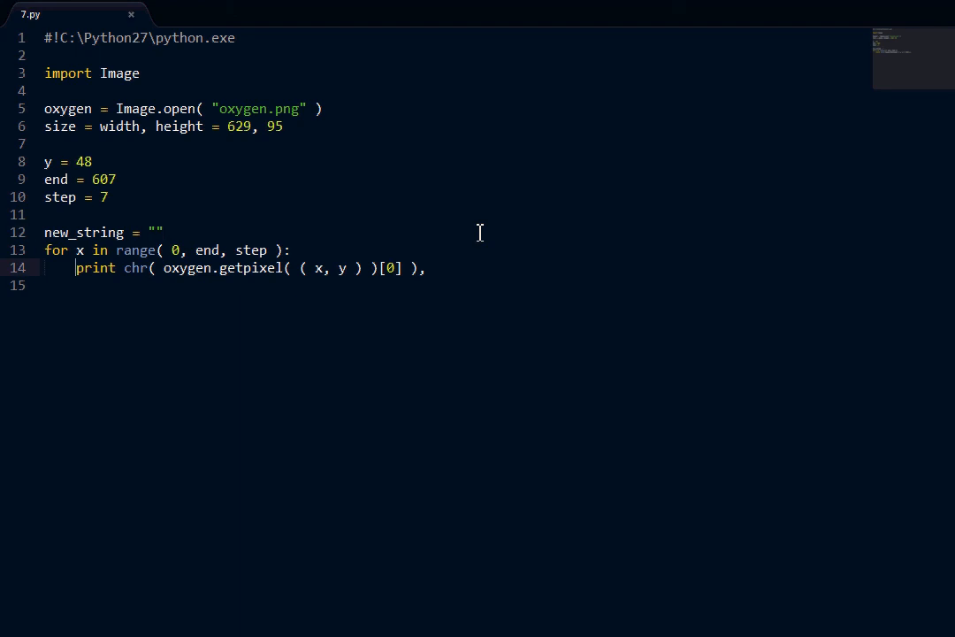
{"action": "type", "text": "newS"}
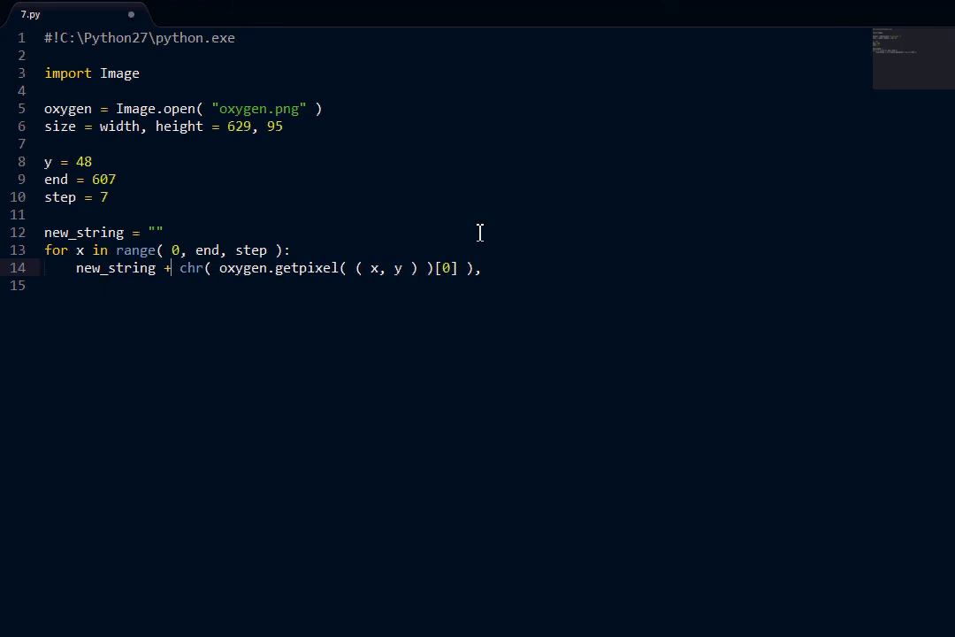
{"action": "type", "text": "="}
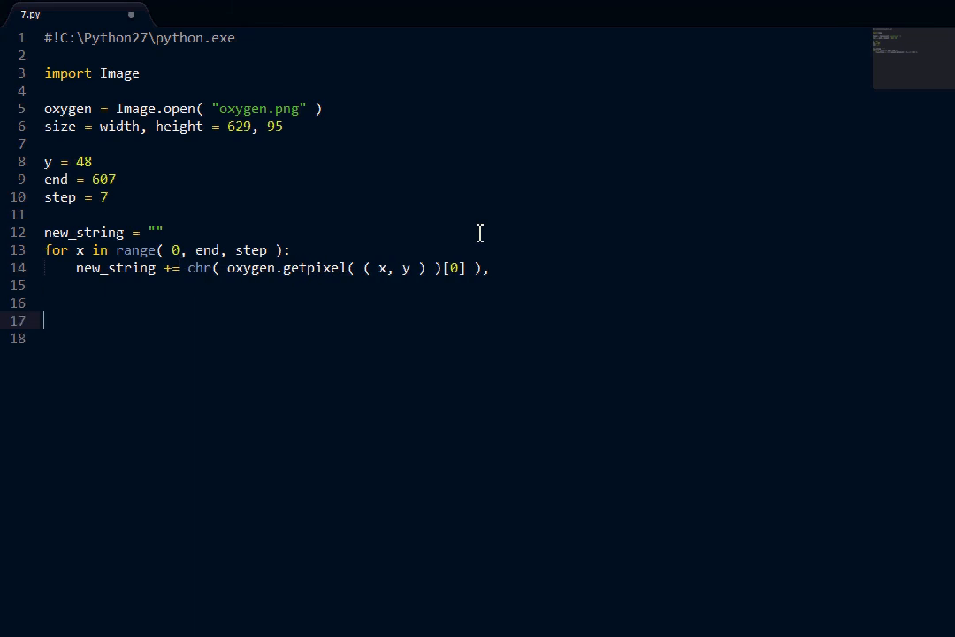
{"action": "type", "text": "print new_string"}
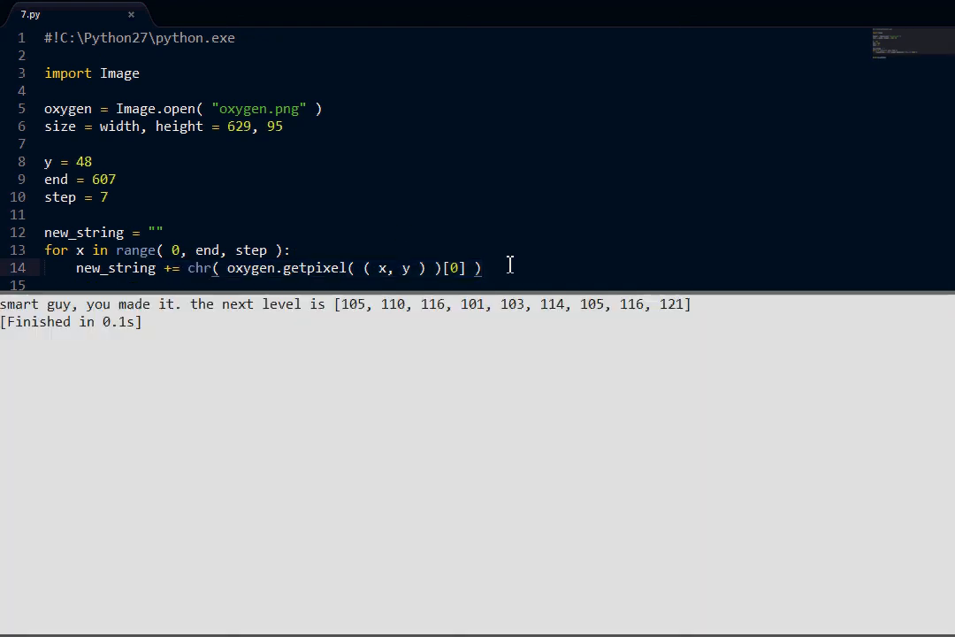
{"action": "mouse_move", "coordinate": [655, 339]}
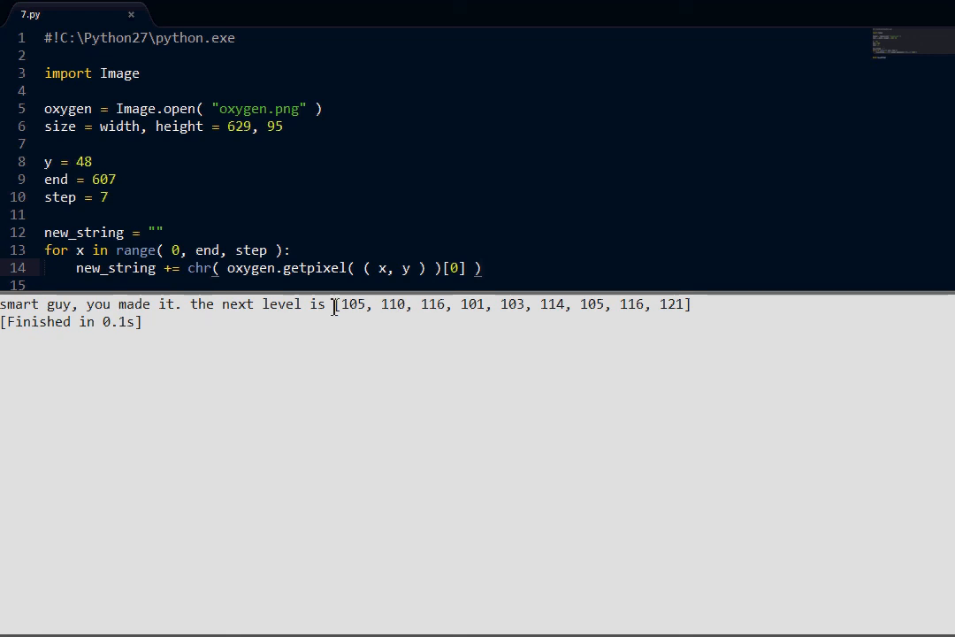
{"action": "left_click_drag", "start_coordinate": [334, 304], "coordinate": [691, 304]}
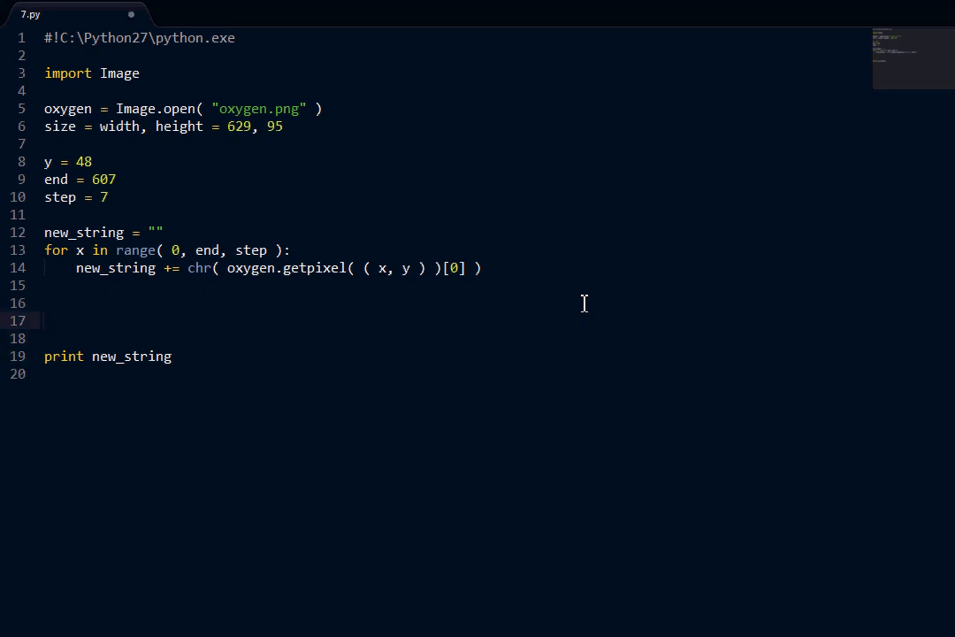
Step: Add to_change = [105, 110, 116, ...], loop appending chr(item) to new_string, and quote out the old loop with '''
{"action": "type", "text": "to_change -"}
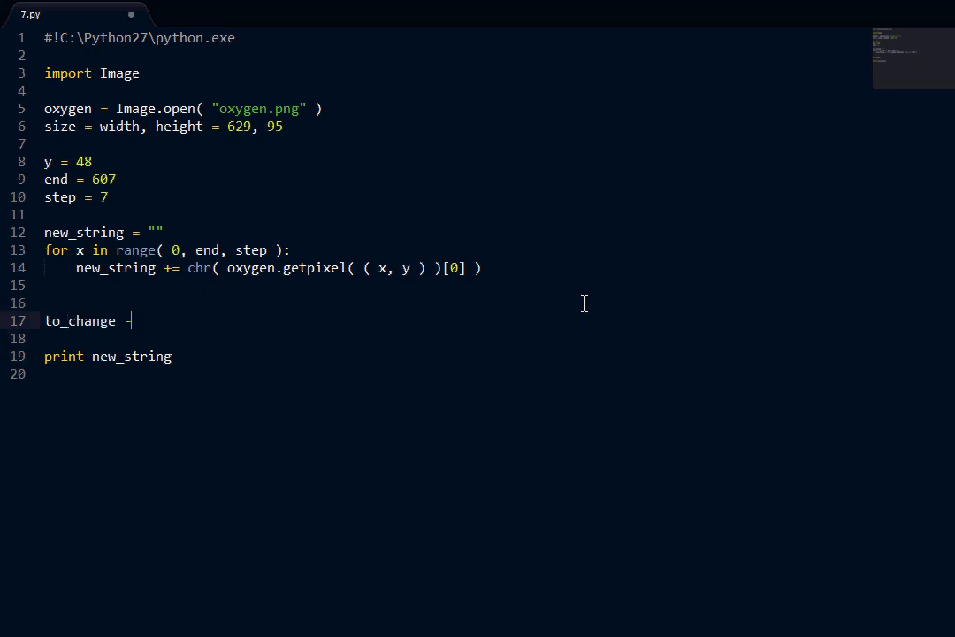
{"action": "type", "text": "= [105, 110, 116, 101, 103, 114, 105, 116, 121]"}
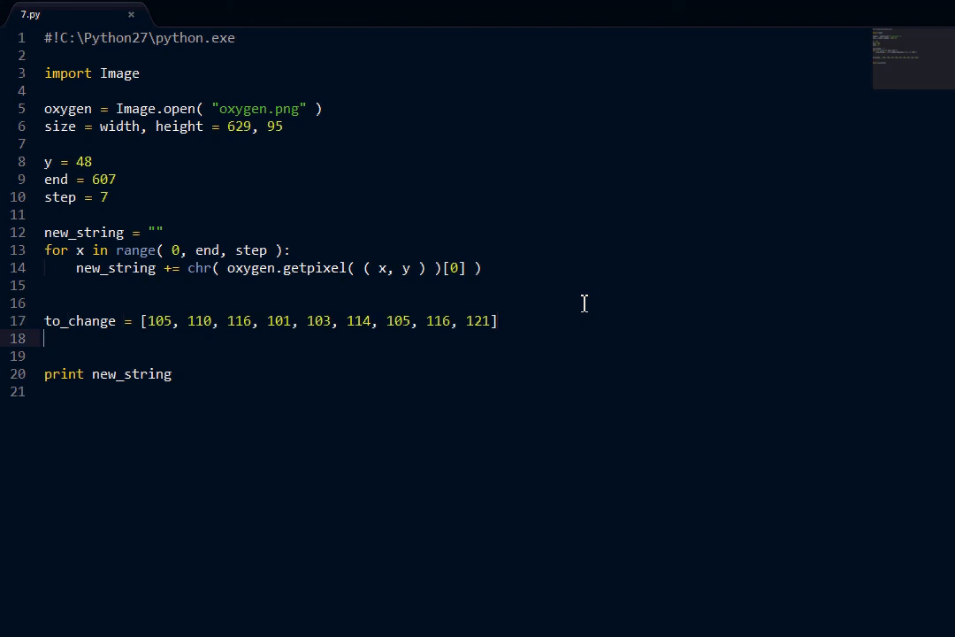
{"action": "type", "text": "for item in to_change:"}
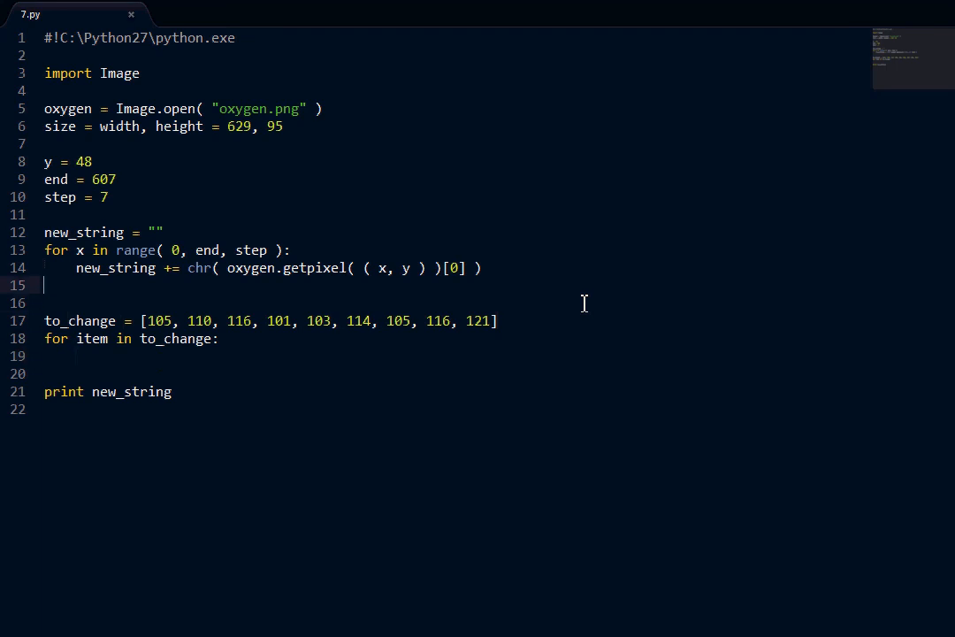
{"action": "type", "text": "'''"}
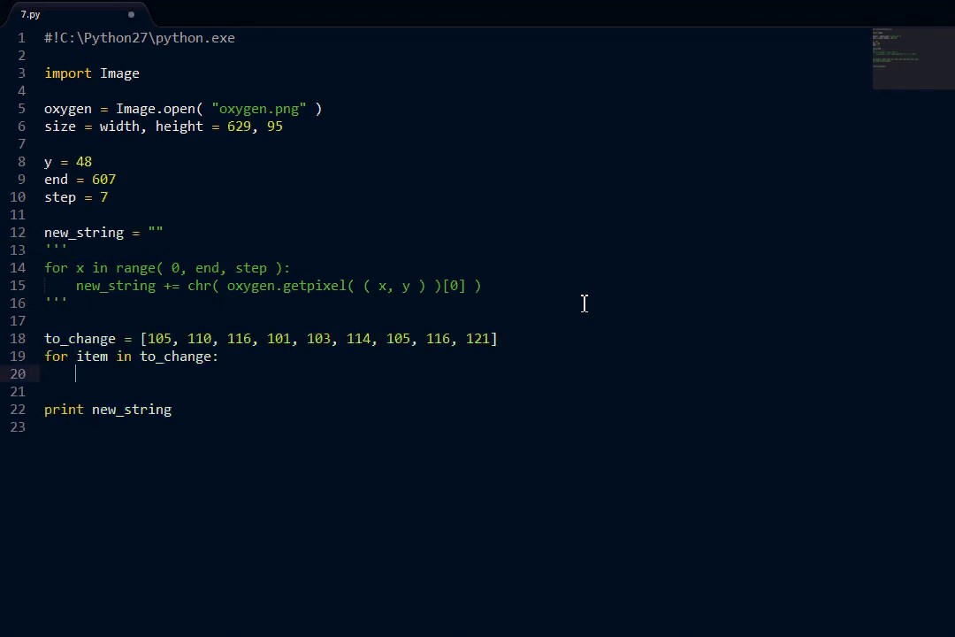
{"action": "type", "text": "new_string += c"}
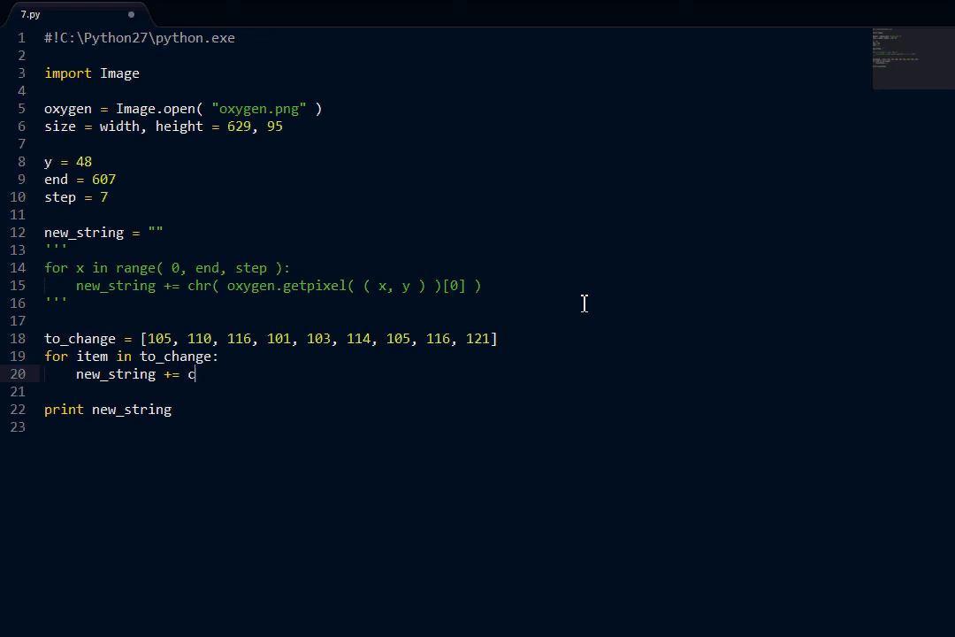
{"action": "type", "text": "hr( item )"}
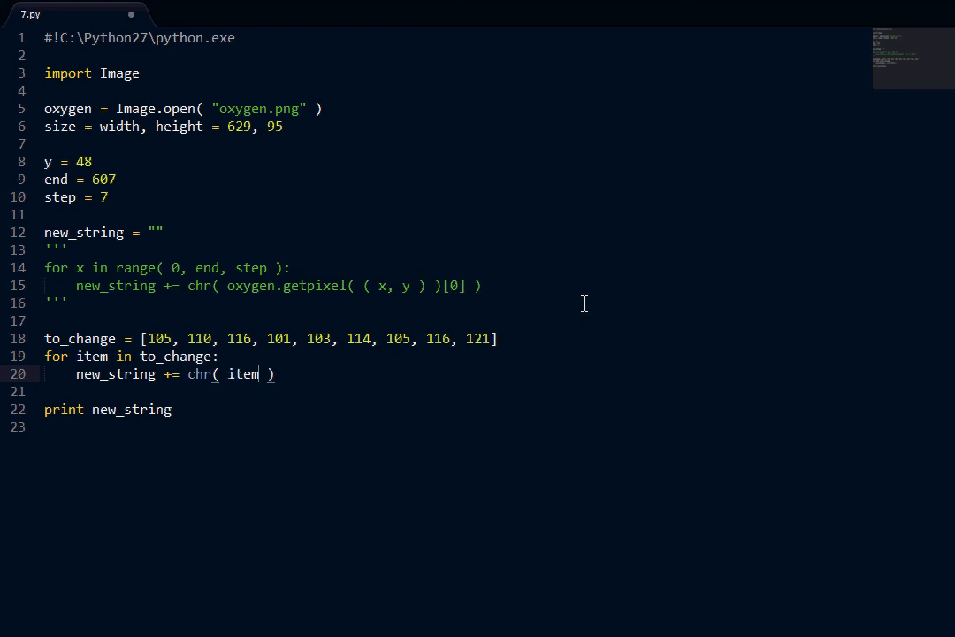
Step: Run the script with Ctrl+B and select the decoded word 'integrity' in the output
{"action": "key", "text": "ctrl+b"}
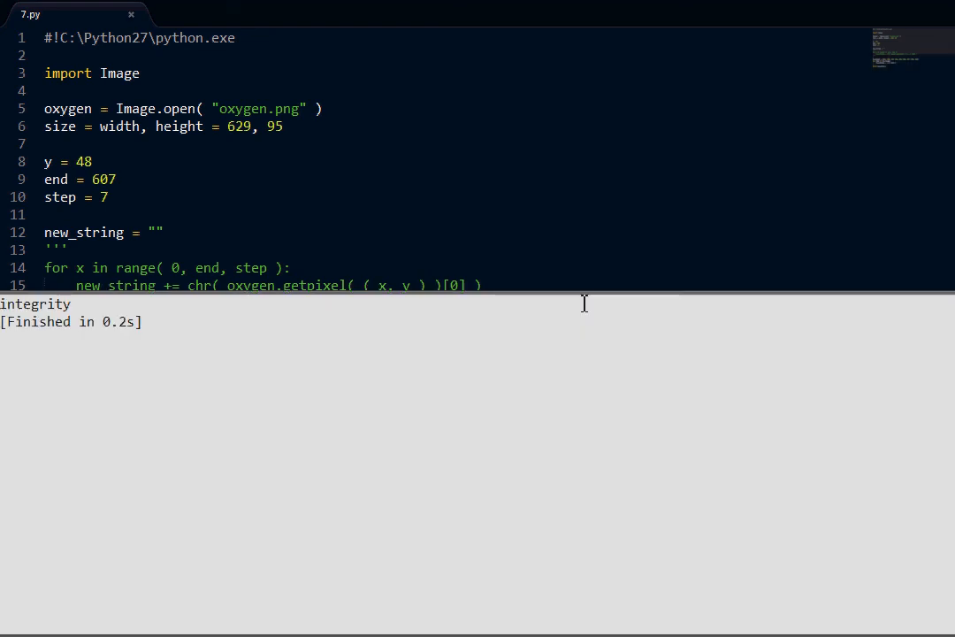
{"action": "mouse_move", "coordinate": [530, 299]}
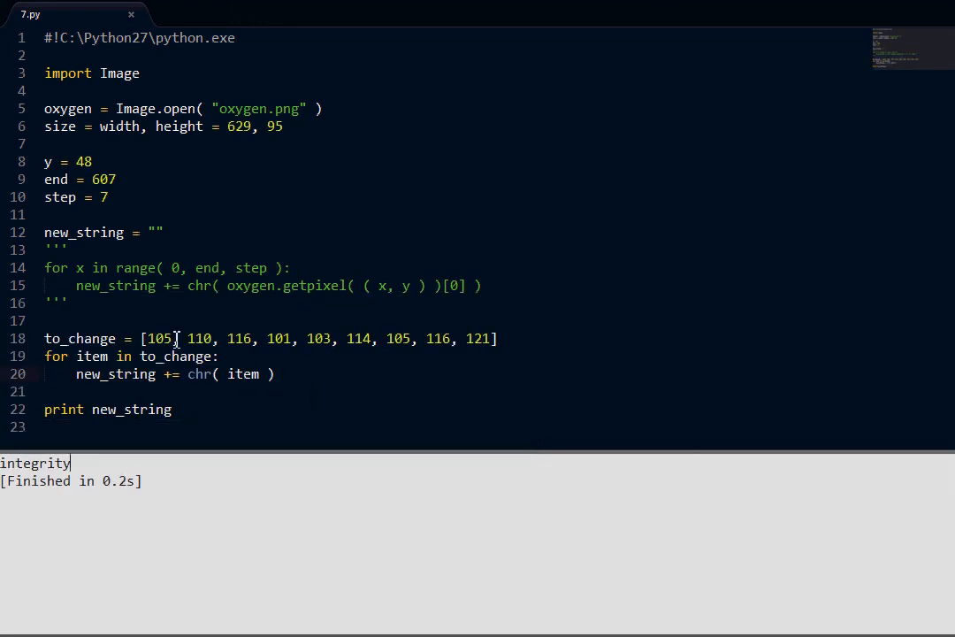
{"action": "double_click", "coordinate": [159, 338]}
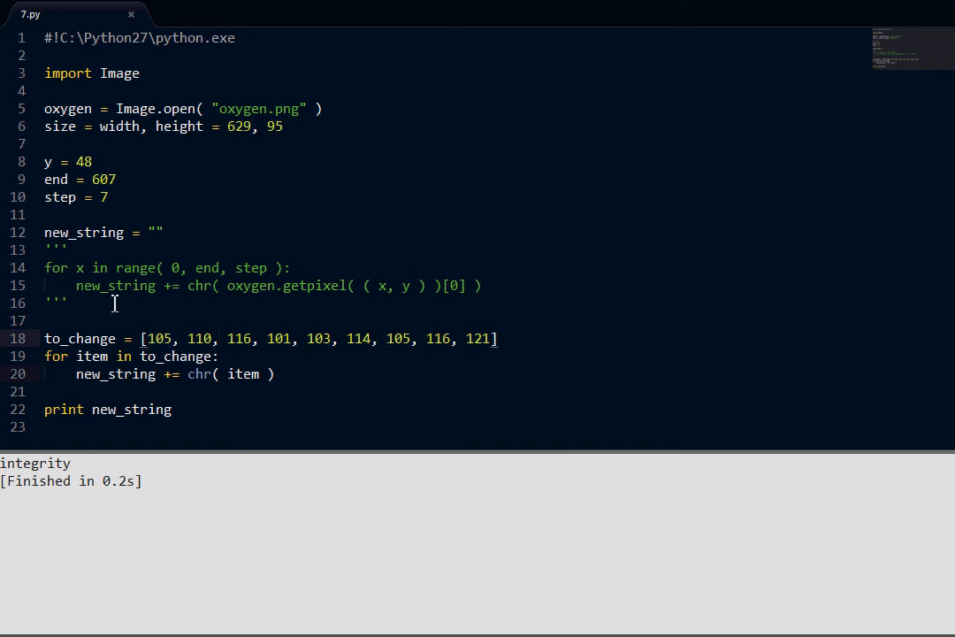
{"action": "key", "text": "alt+tab"}
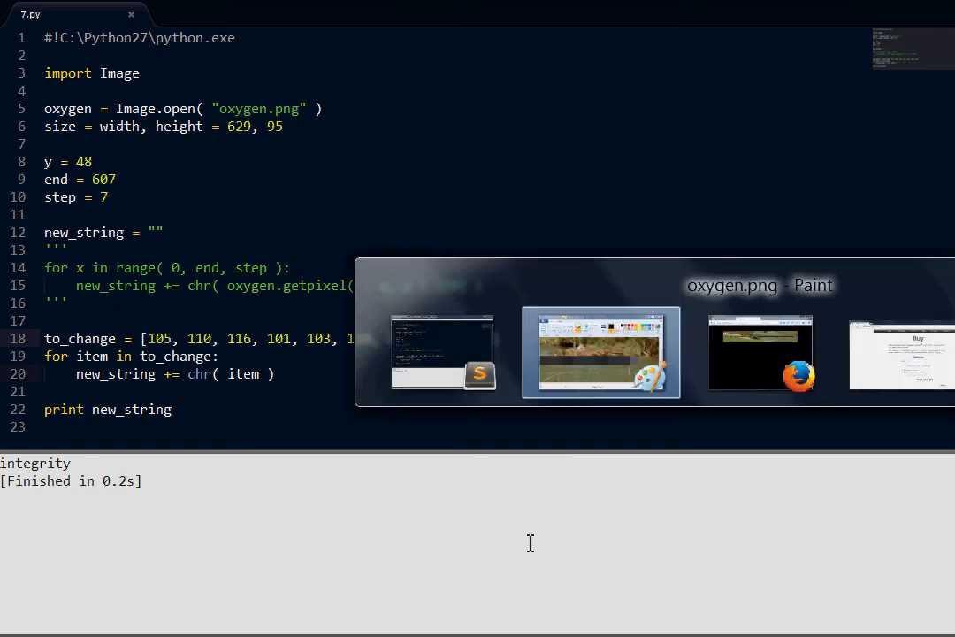
{"action": "left_click", "coordinate": [602, 352]}
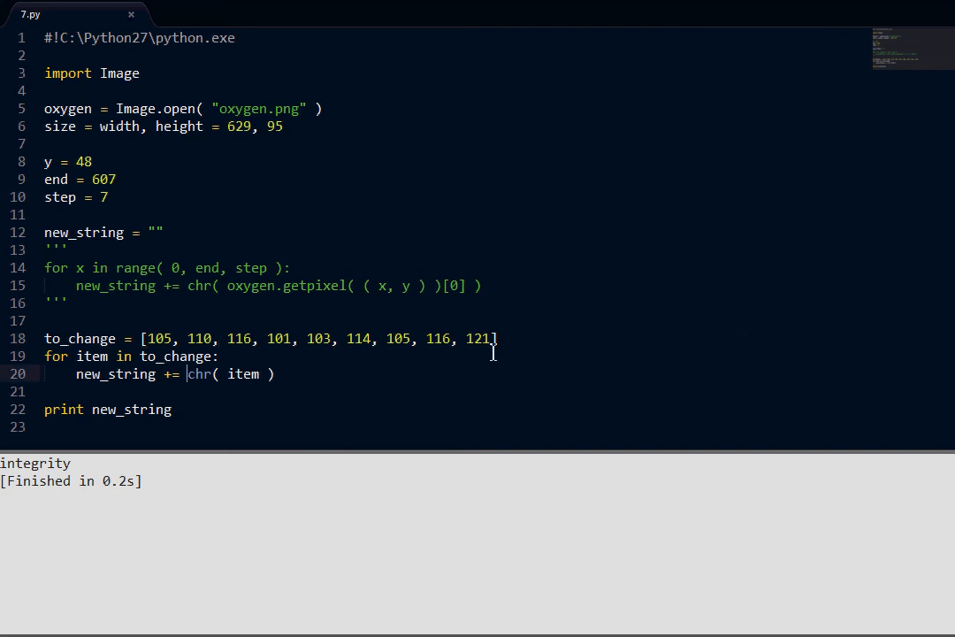
{"action": "double_click", "coordinate": [198, 373]}
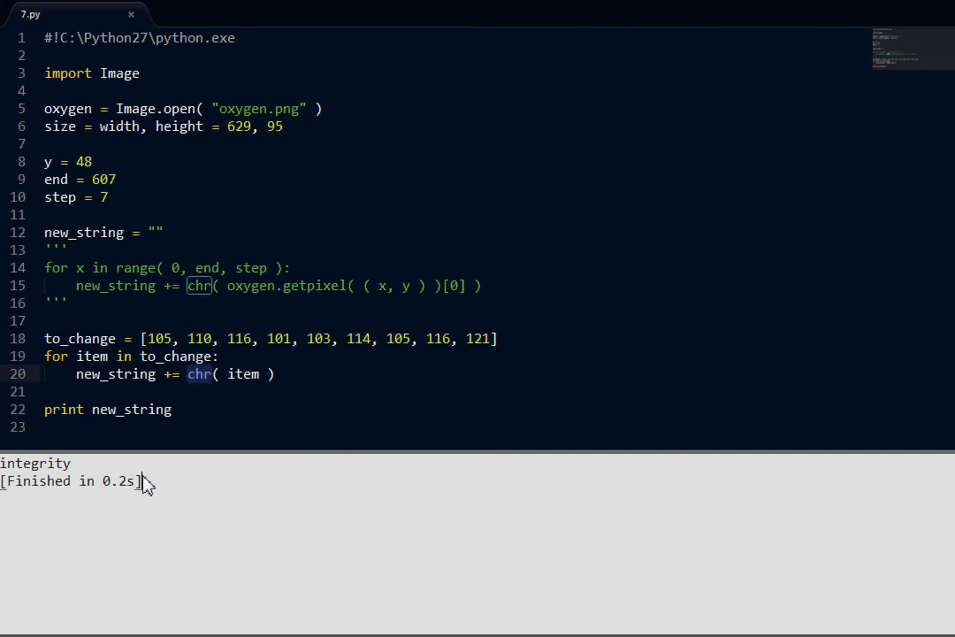
{"action": "double_click", "coordinate": [35, 463]}
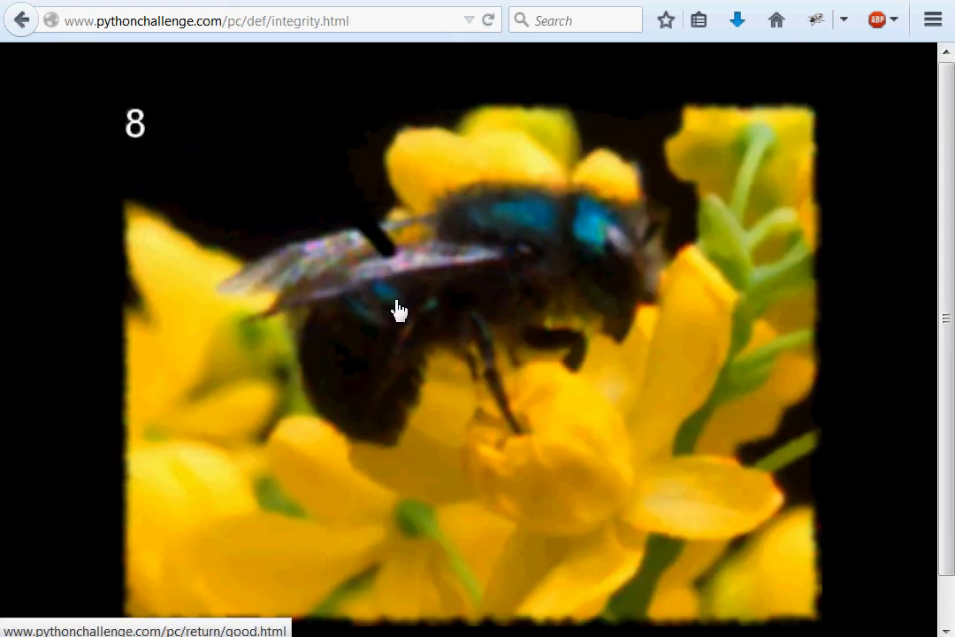
{"action": "mouse_move", "coordinate": [67, 304]}
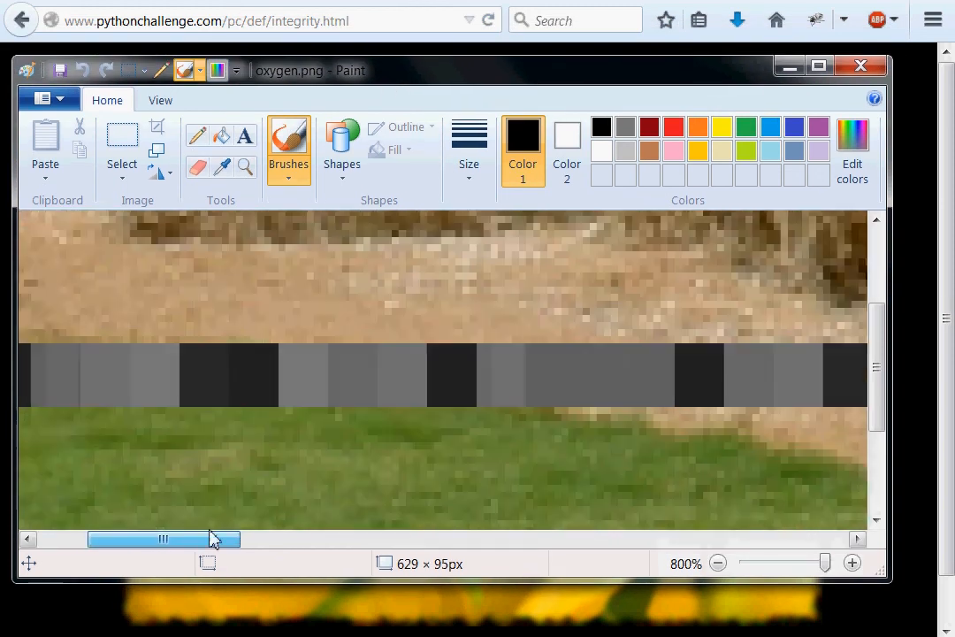
Step: Scroll the magnified oxygen.png horizontally across the gray band and back to inspect it
{"action": "left_click_drag", "start_coordinate": [162, 537], "coordinate": [762, 538]}
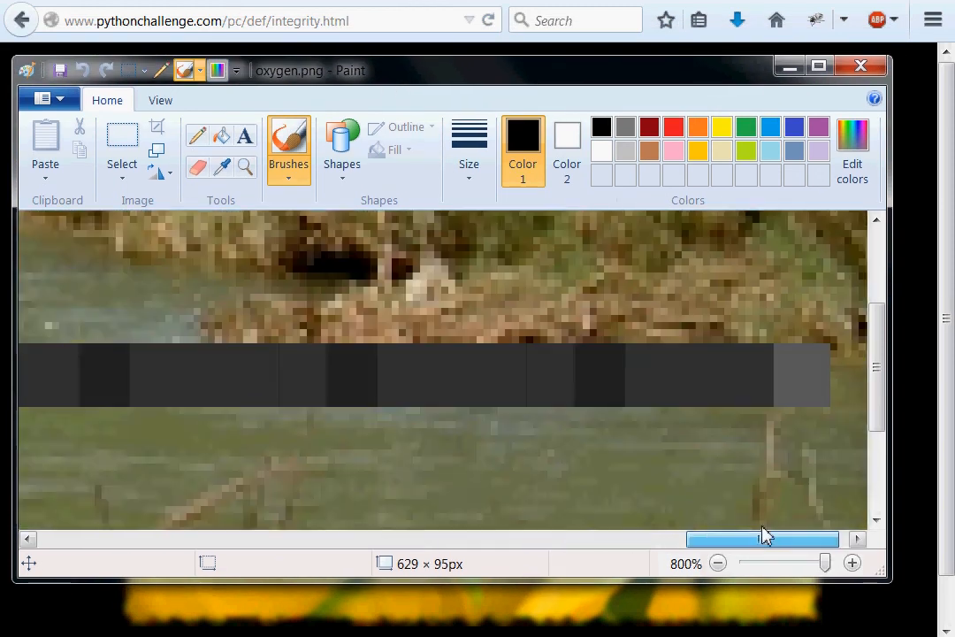
{"action": "left_click_drag", "start_coordinate": [762, 538], "coordinate": [109, 538]}
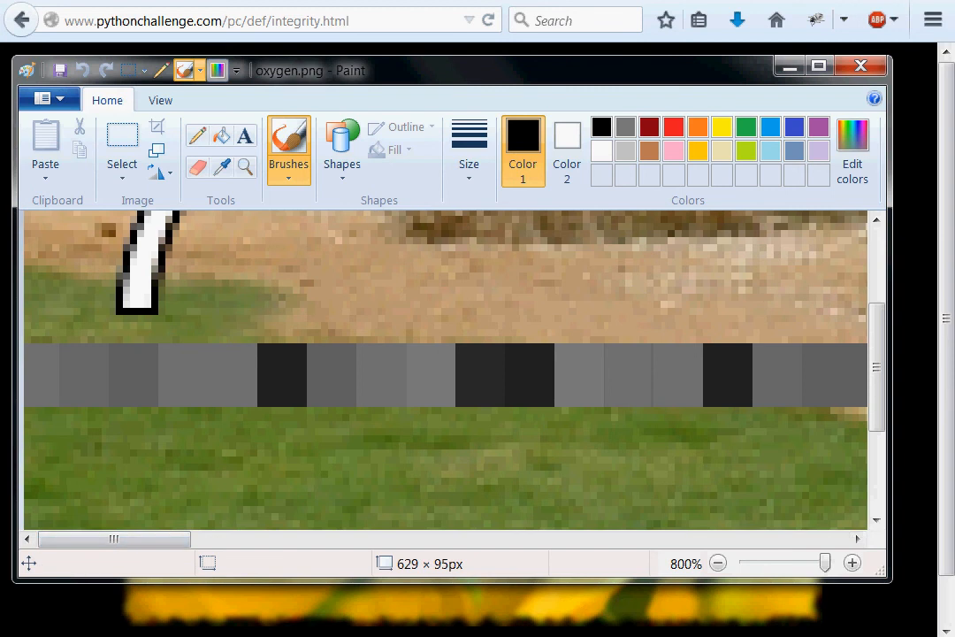